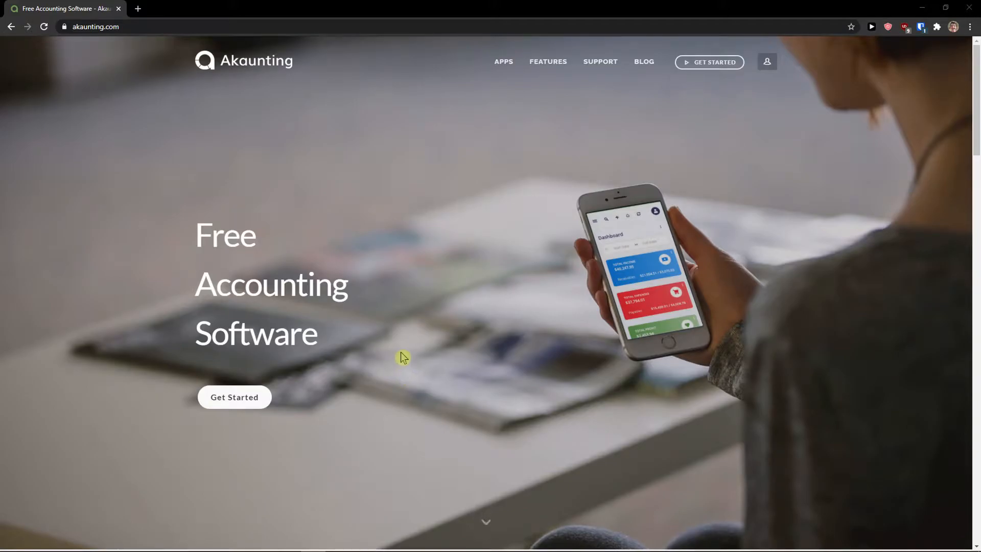
mouse_move(395, 353)
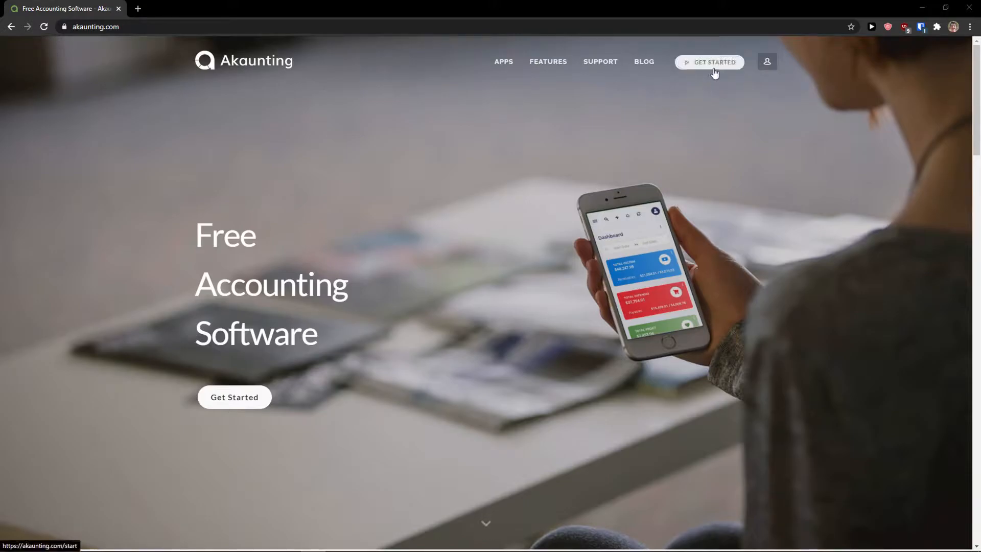
Go to Akaunting's Get Started page from the website's top navigation
click(709, 62)
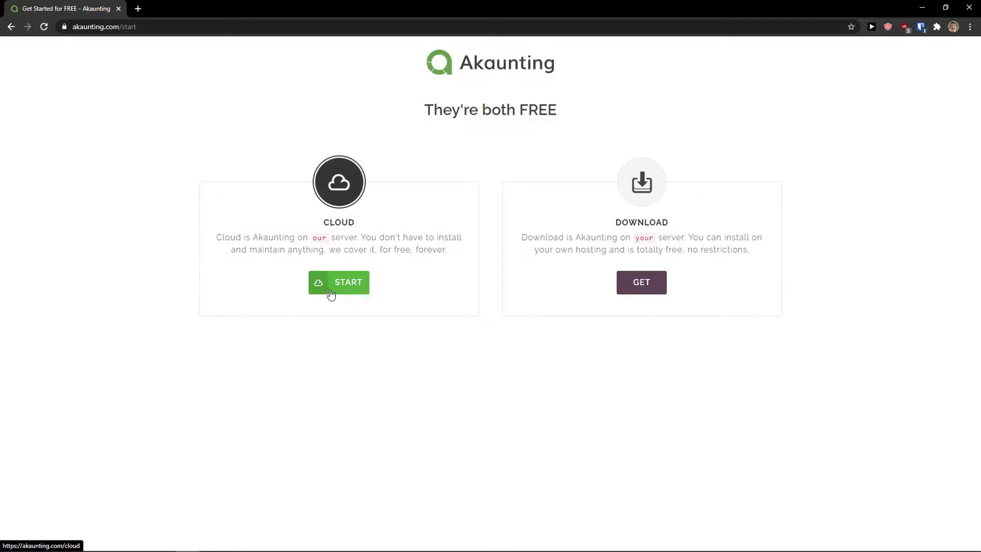
Choose the free Cloud version and create company 'Stone Marcus' with English (GB) and USD
click(338, 282)
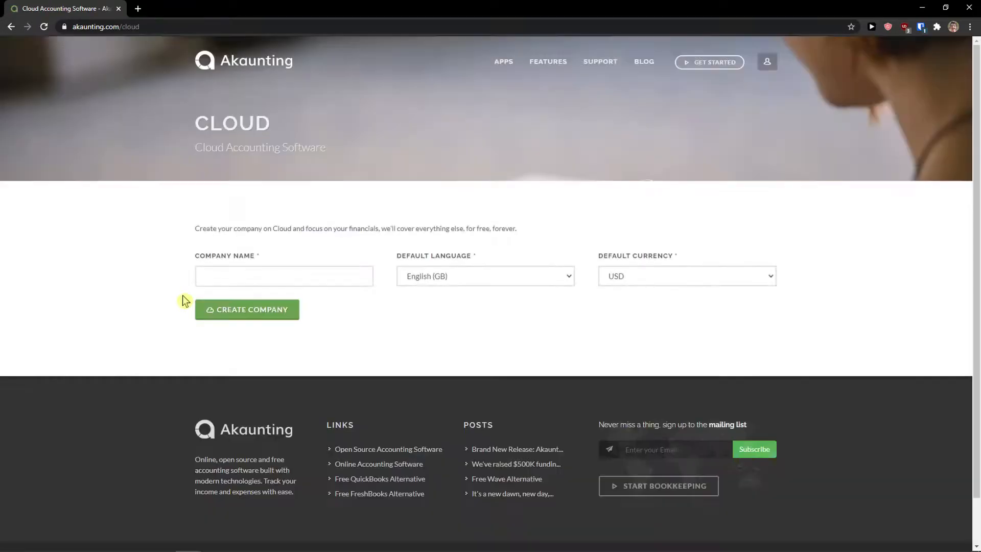
text(Stone Marcus)
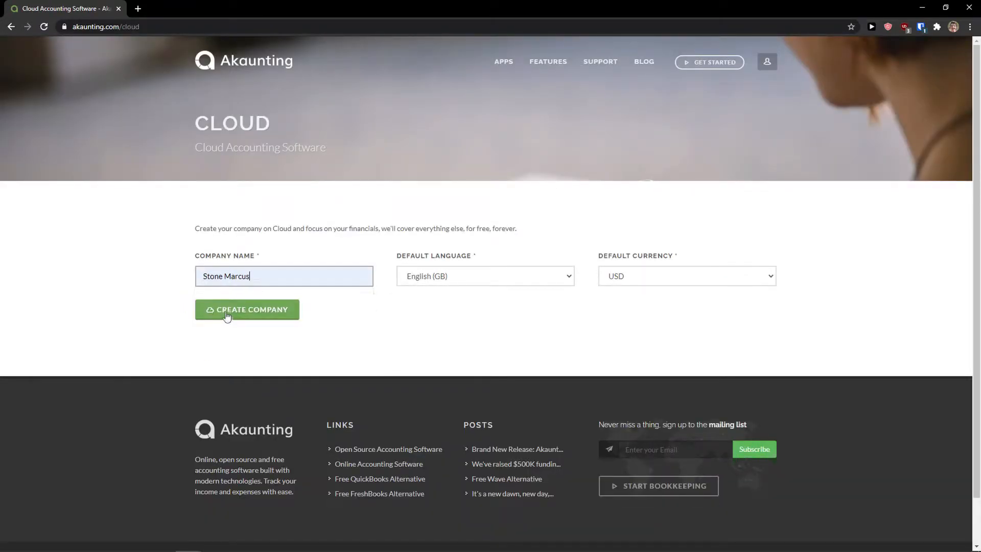
click(686, 276)
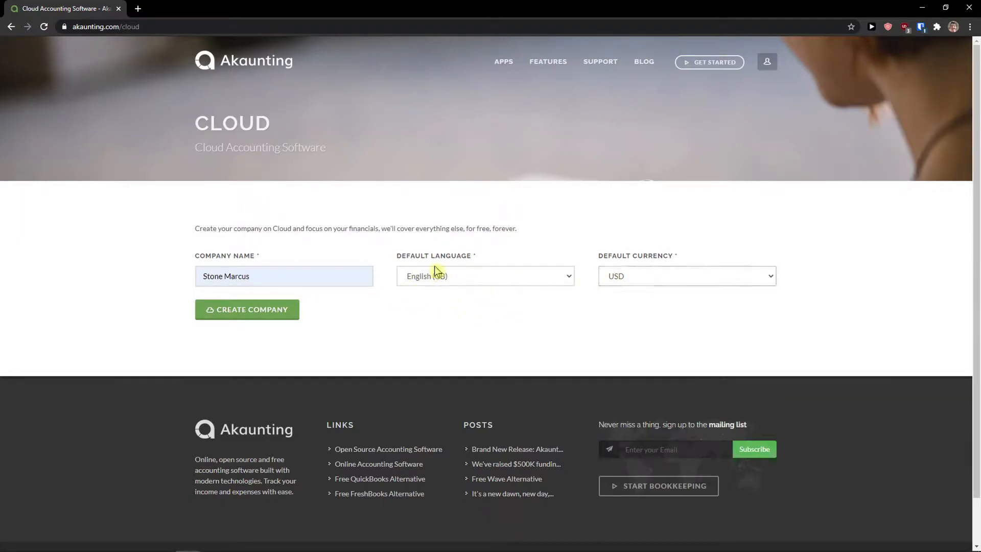
click(246, 309)
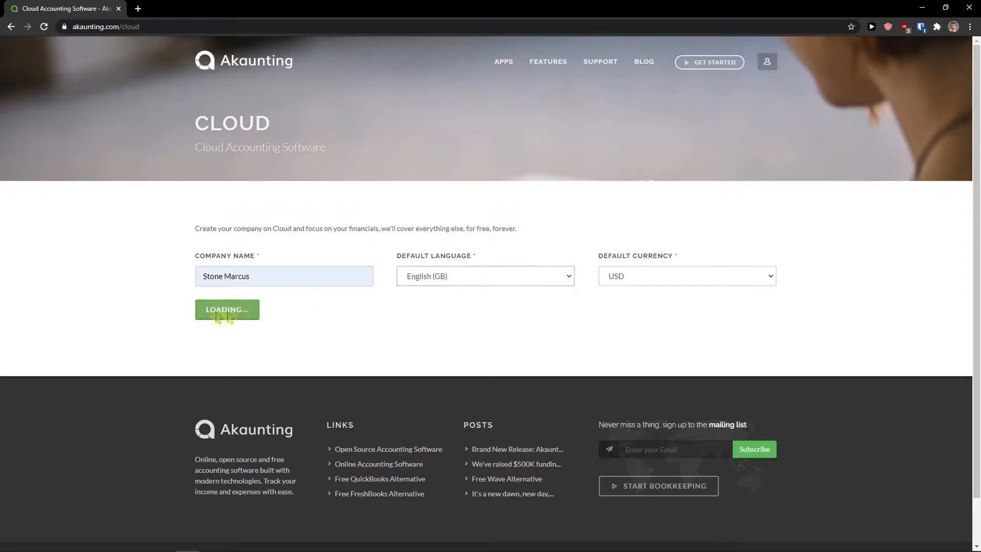
click(227, 309)
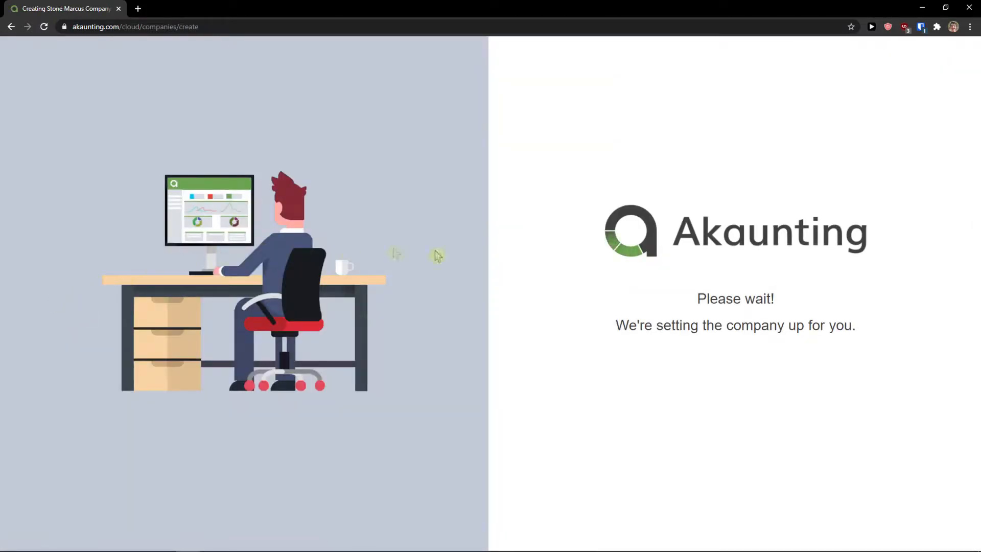
mouse_move(560, 240)
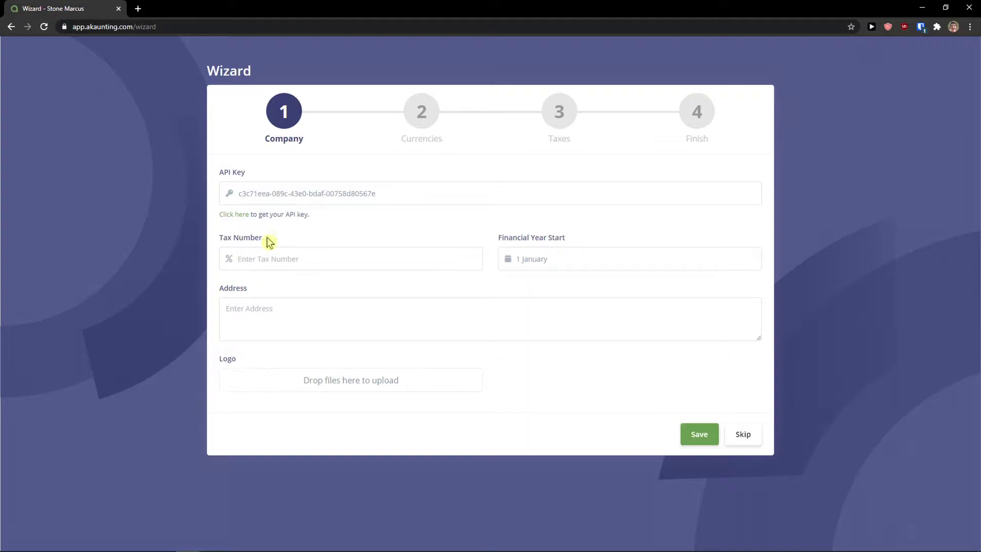
triple_click(306, 193)
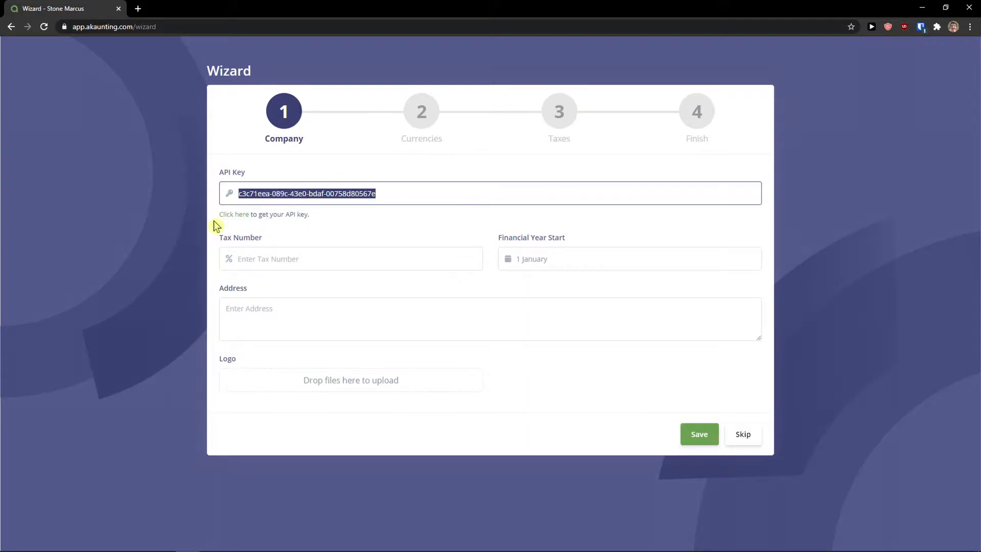
click(350, 193)
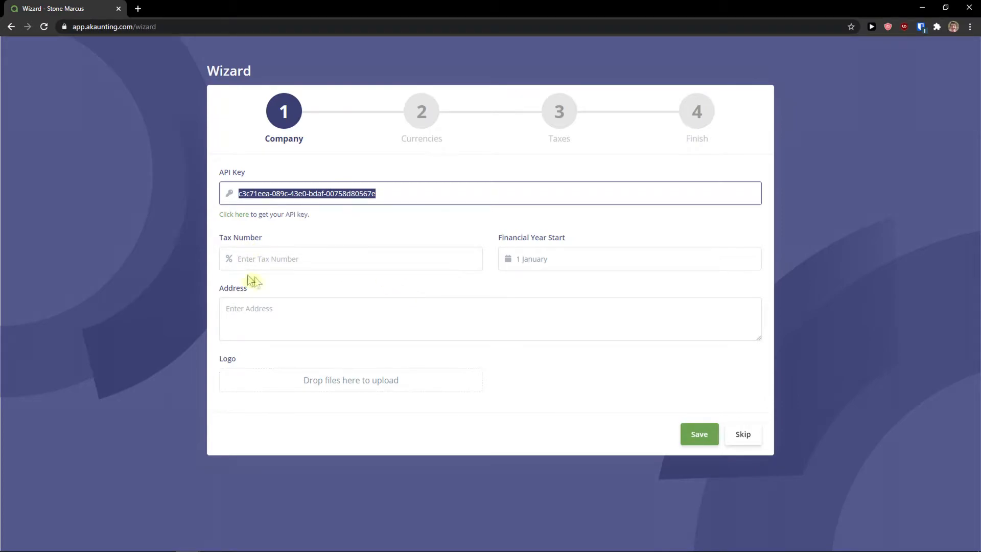
click(350, 258)
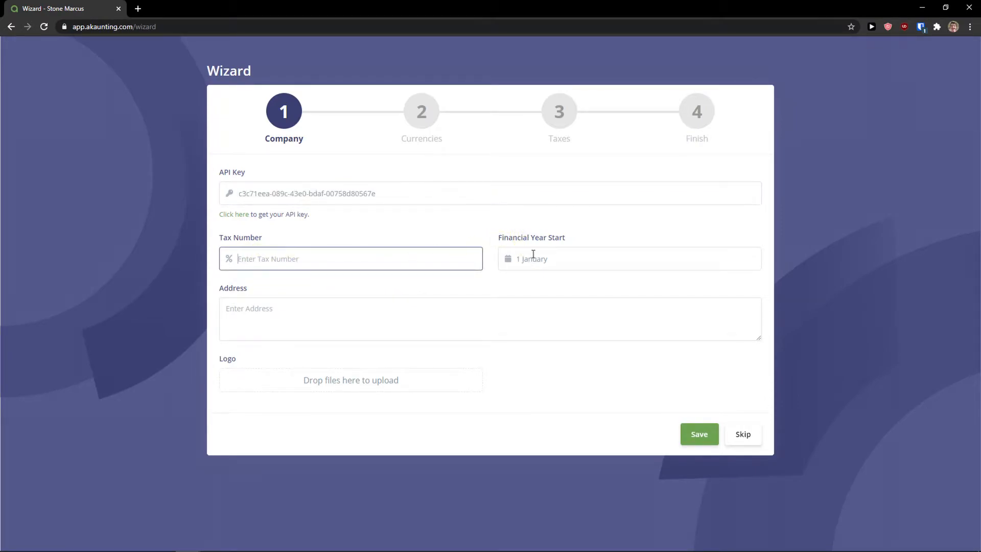
click(629, 258)
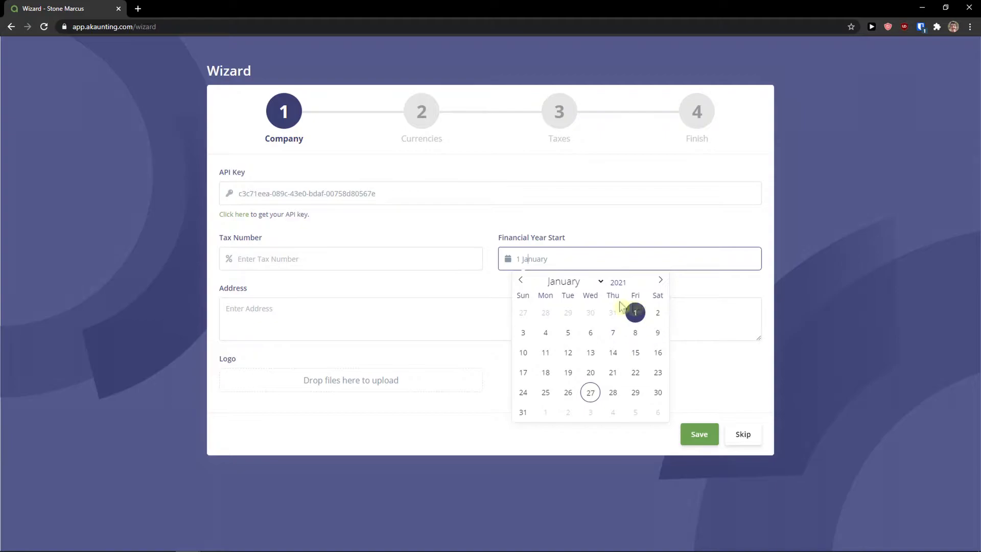
text(Devičany 105)
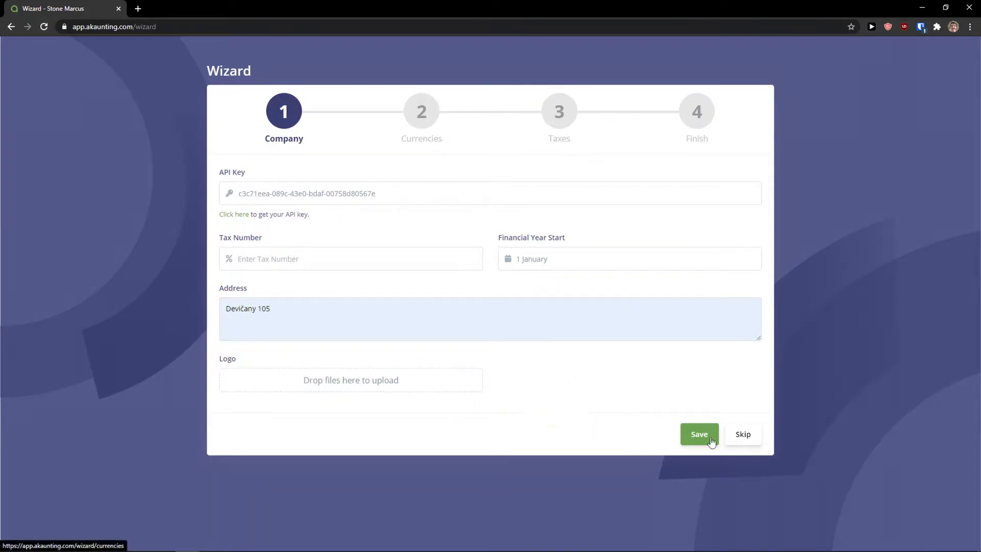
click(699, 434)
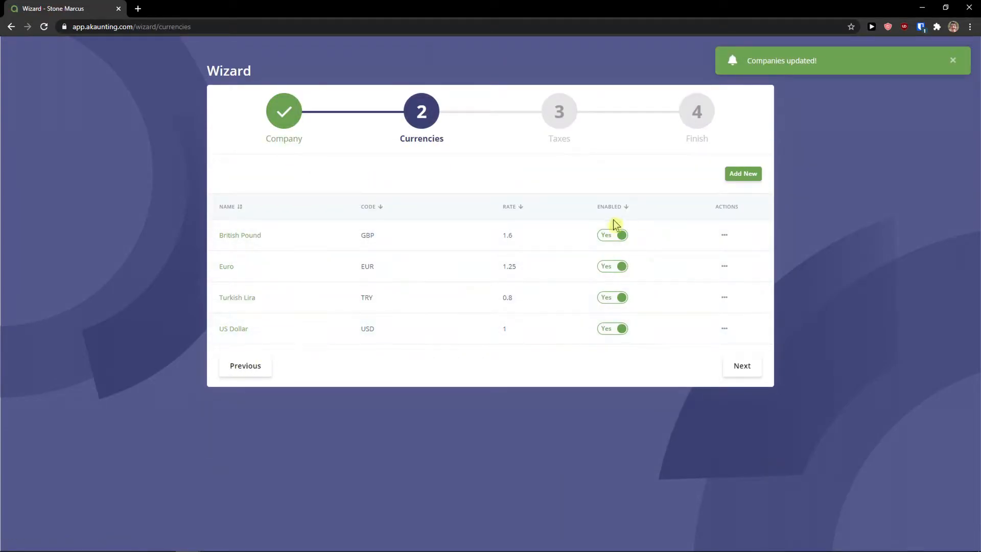
mouse_move(255, 321)
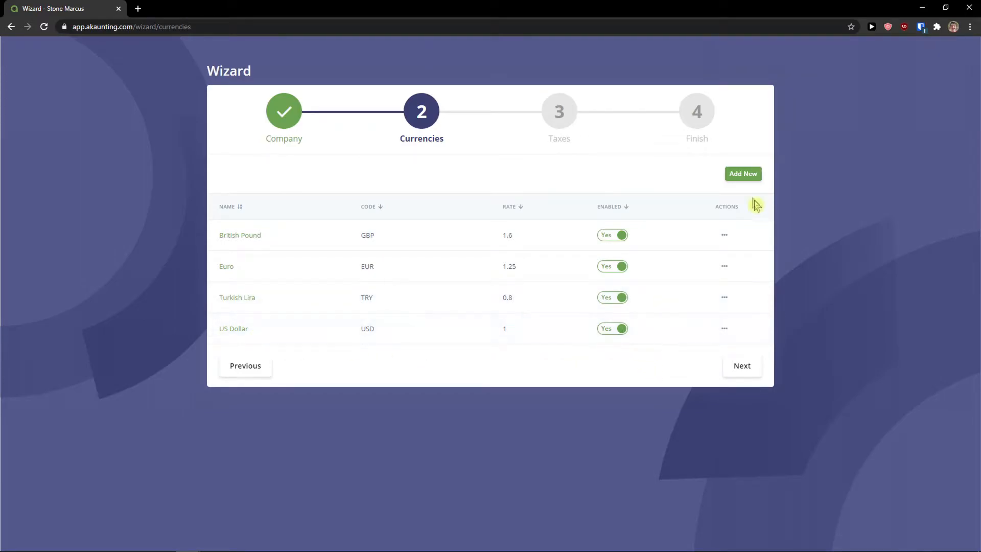
Add a disabled currency named 'Marek' with code AED and rate 1
click(741, 173)
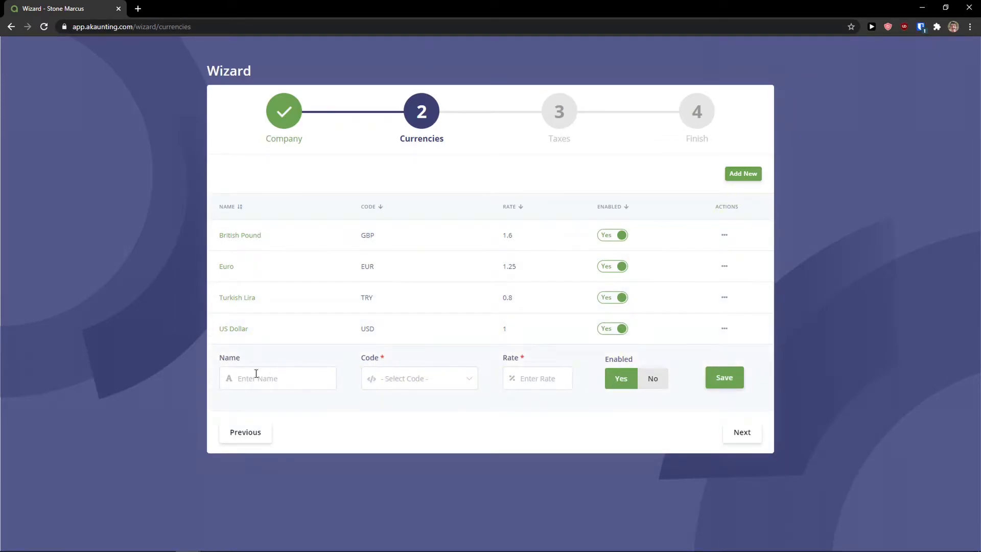
click(418, 378)
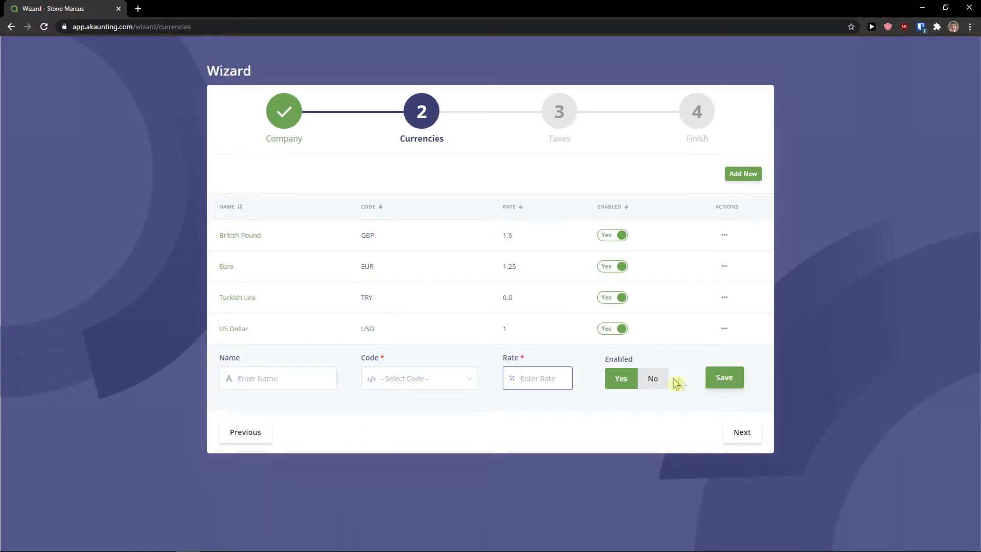
click(651, 378)
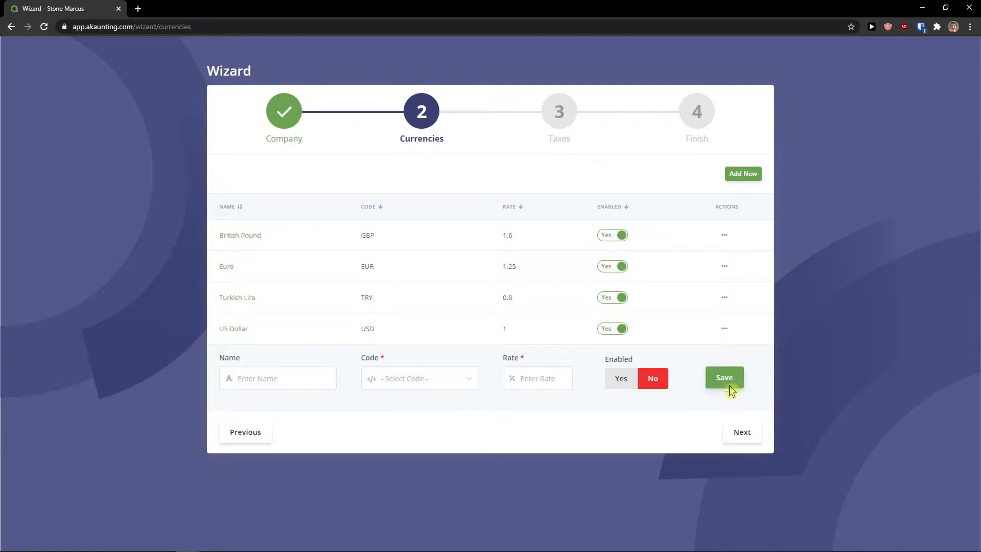
click(723, 377)
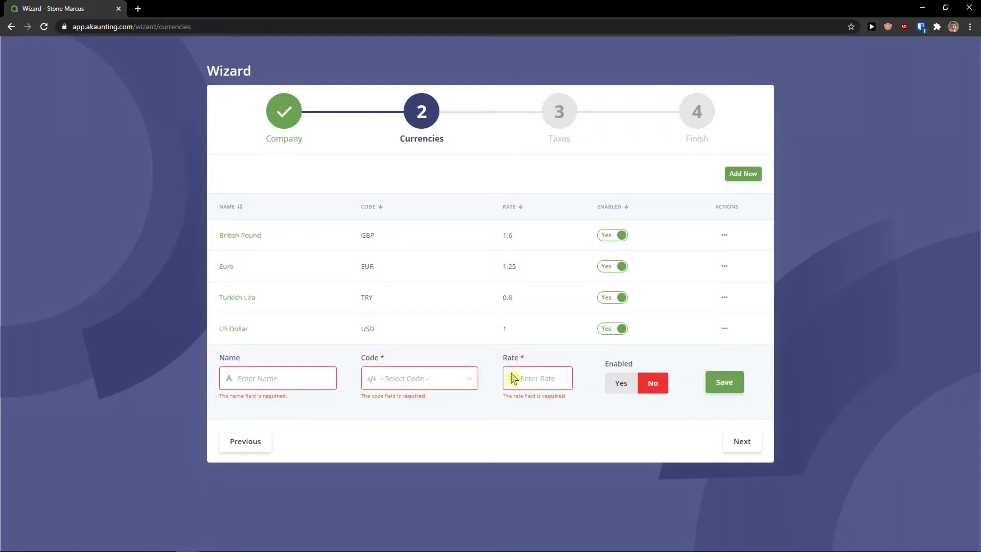
click(418, 378)
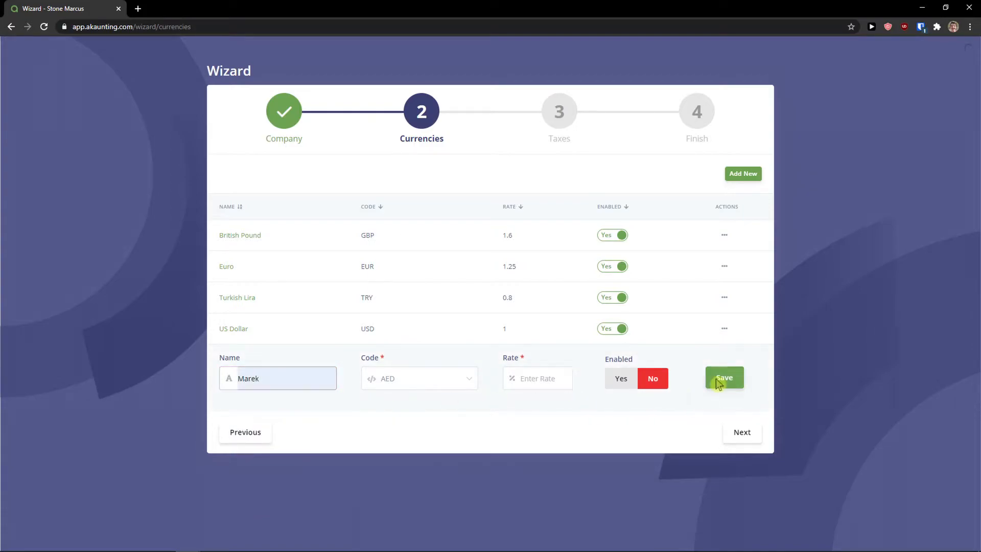
click(724, 377)
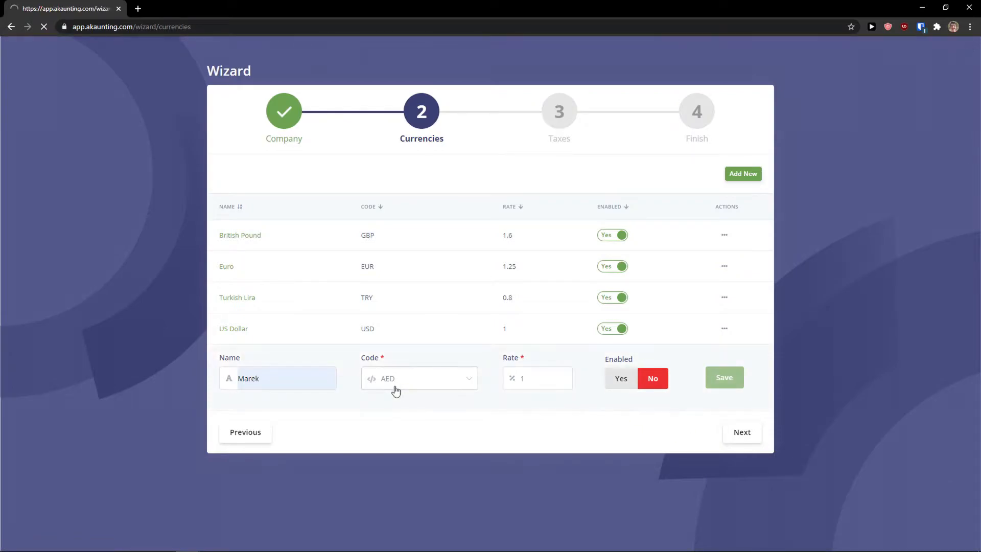
click(723, 377)
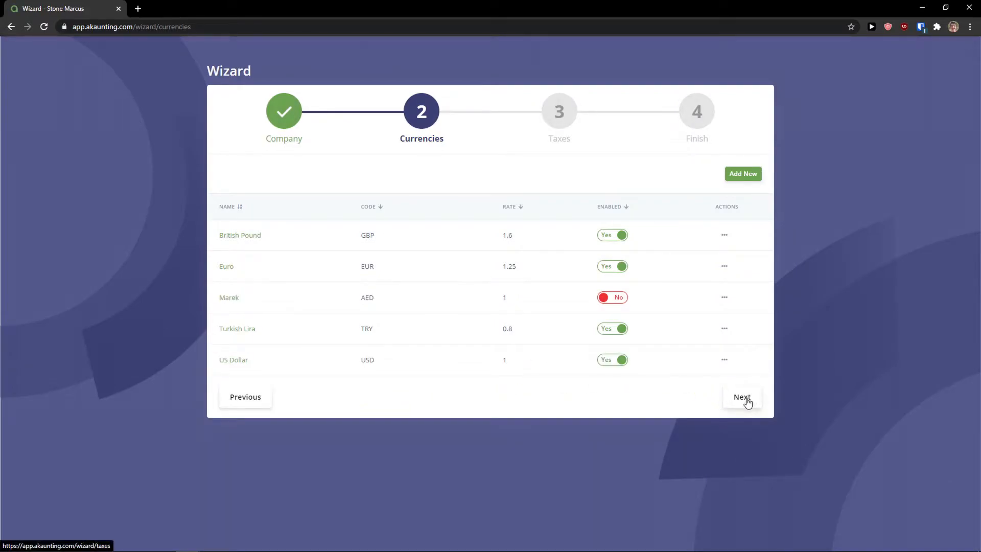
Add an enabled 20% Sales Tax in the taxes step, then continue to Finish
click(741, 397)
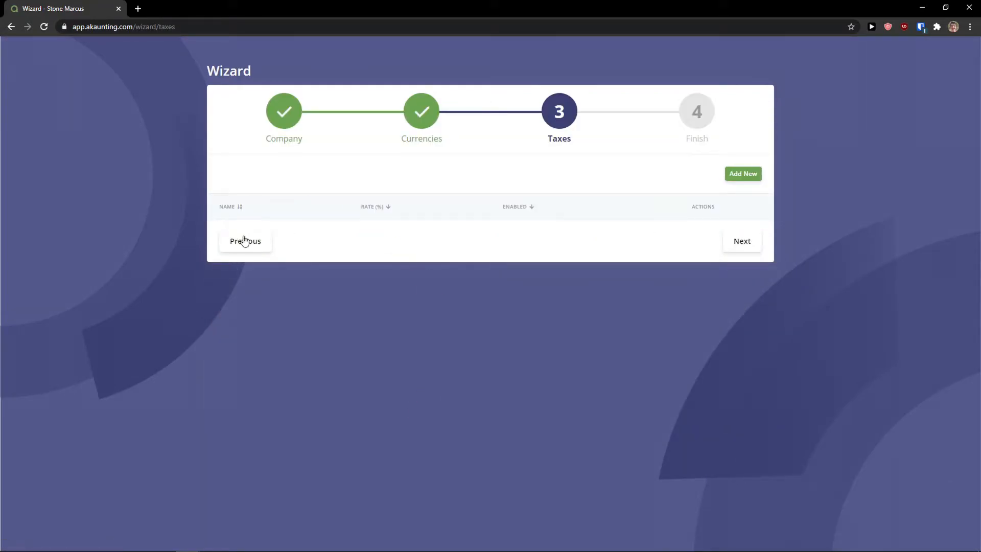
click(742, 173)
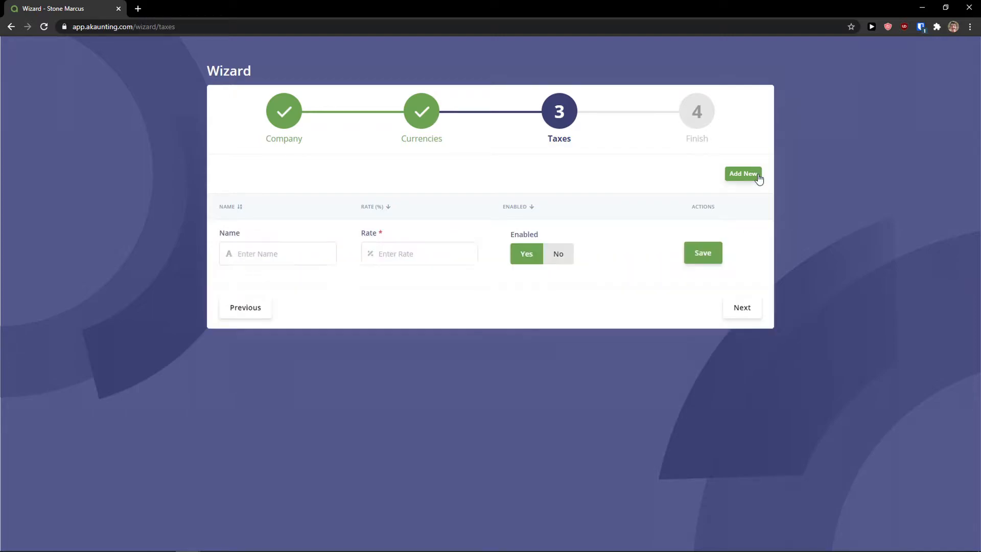
text(Marek)
text(Sa)
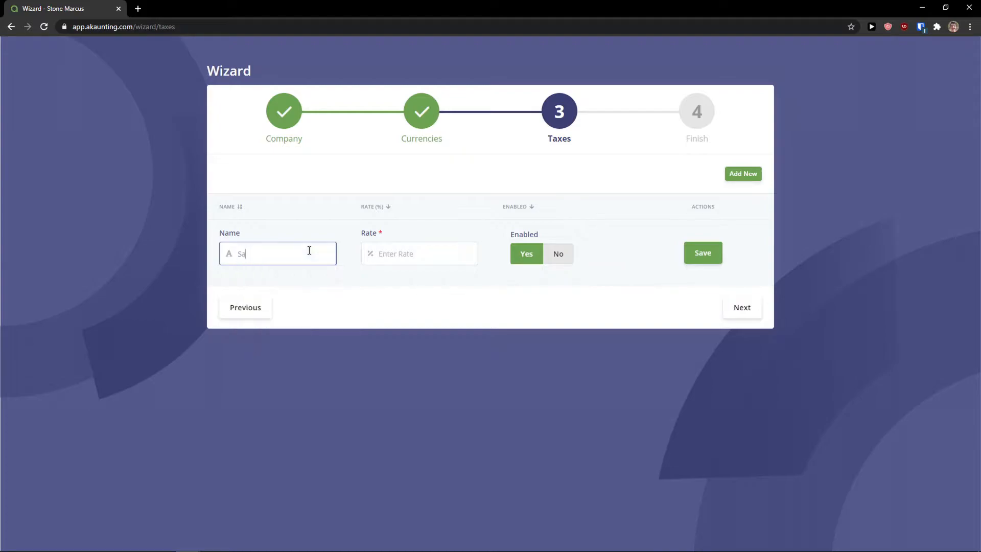
text(20)
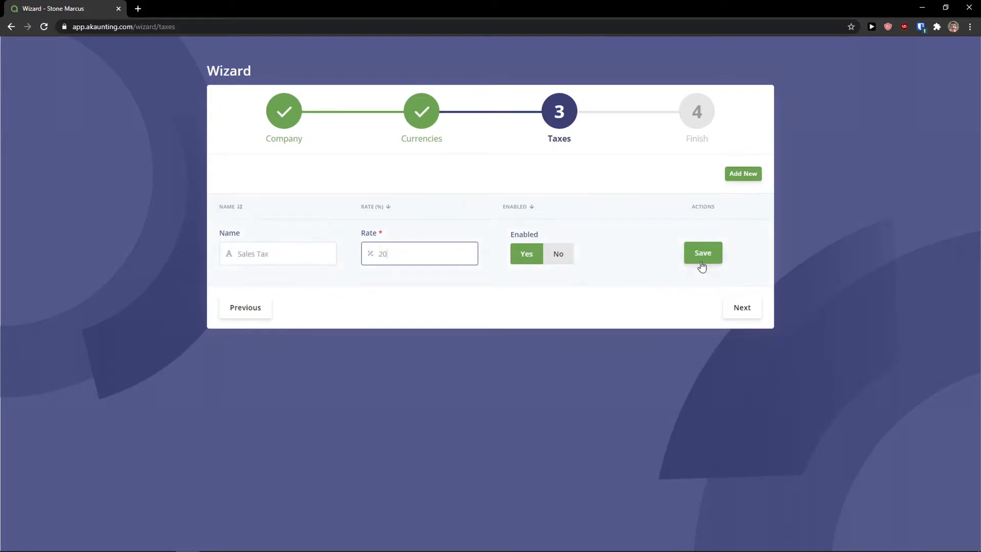
click(702, 253)
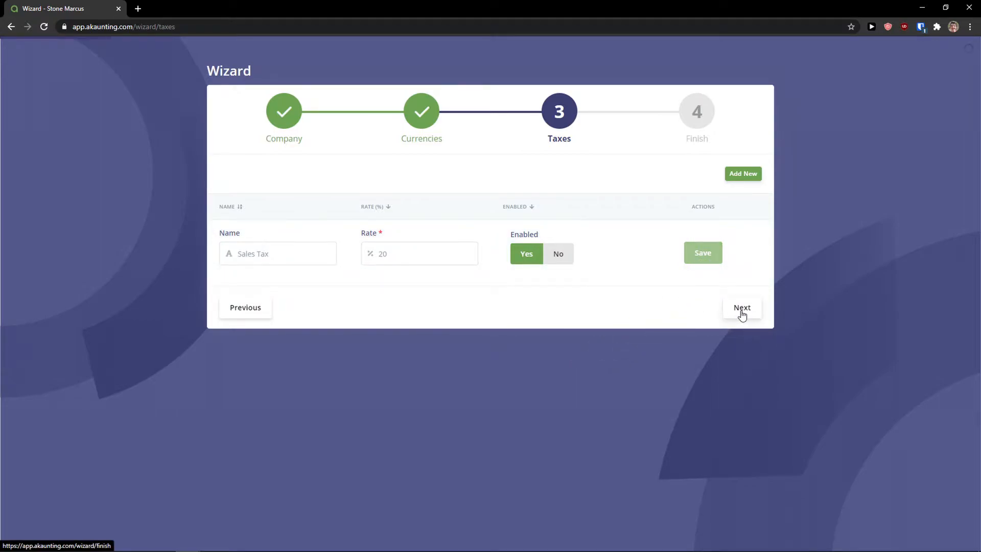
click(741, 307)
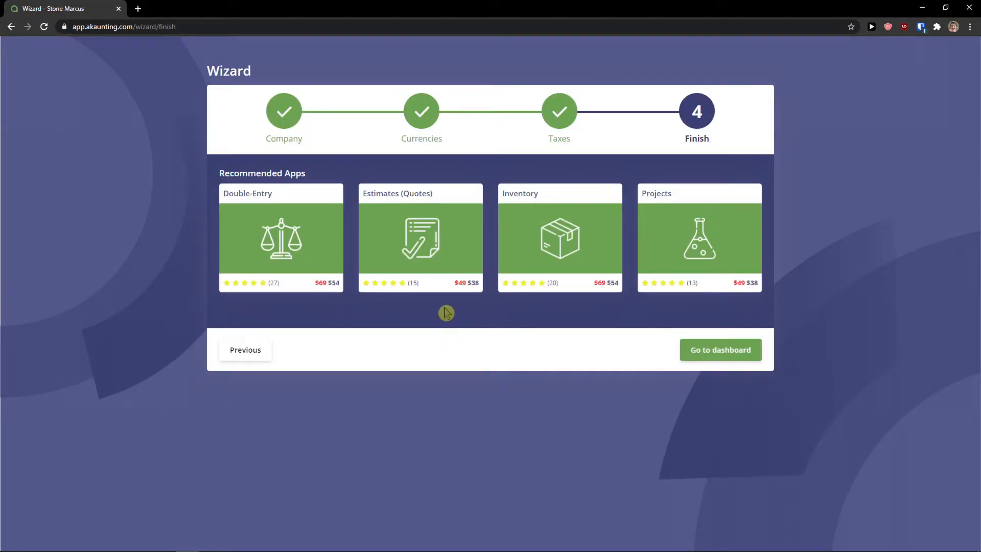
mouse_move(641, 272)
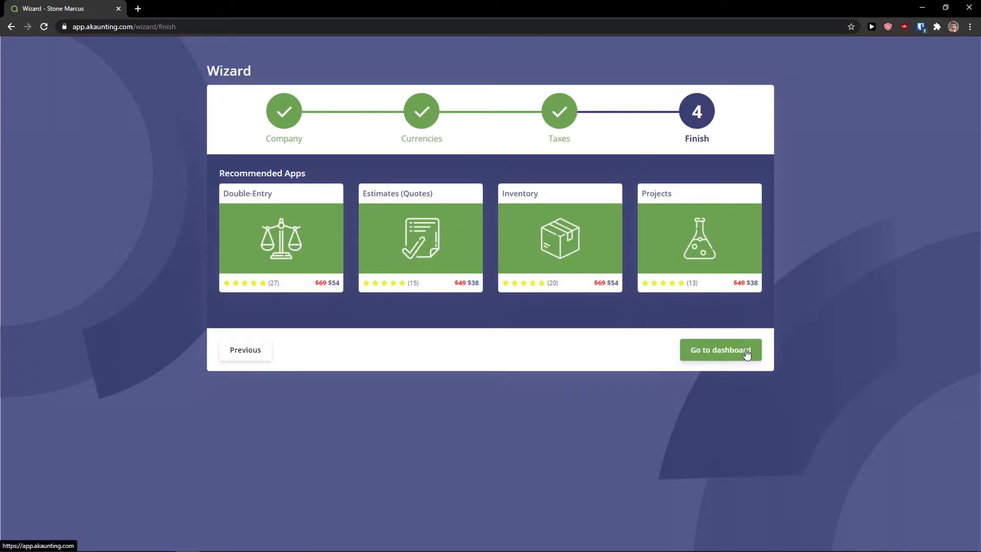
Leave the wizard's Finish step for the Stone Marcus dashboard
click(720, 349)
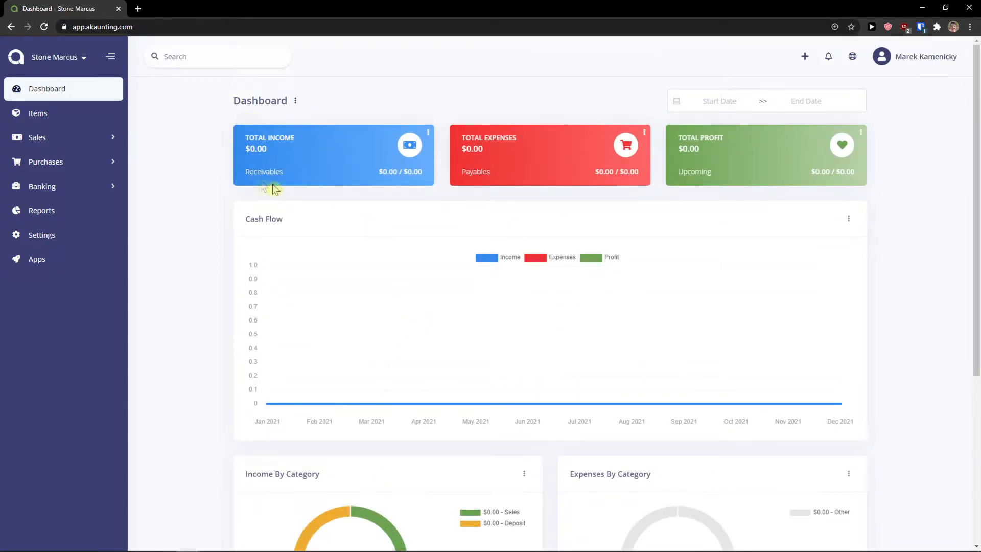
mouse_move(696, 163)
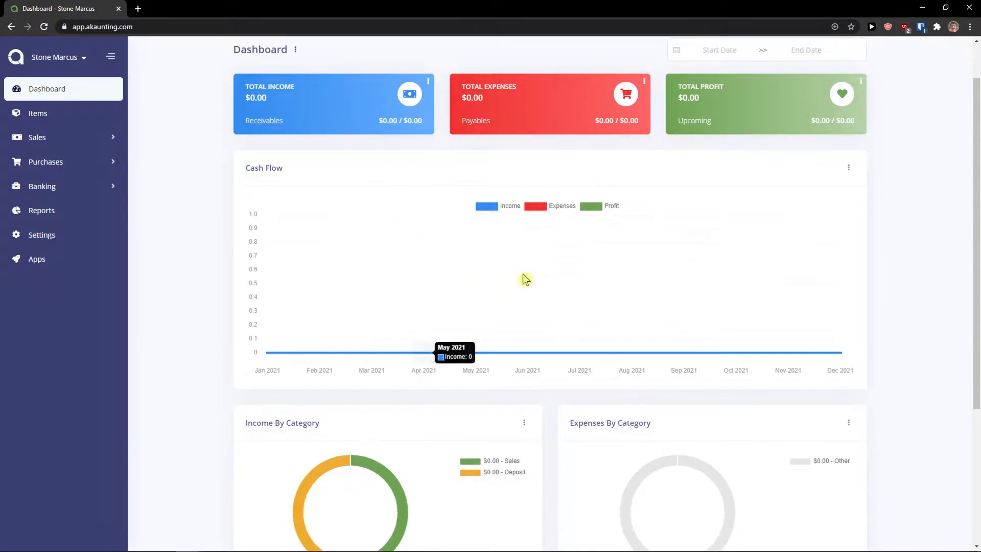
scroll(down, 3)
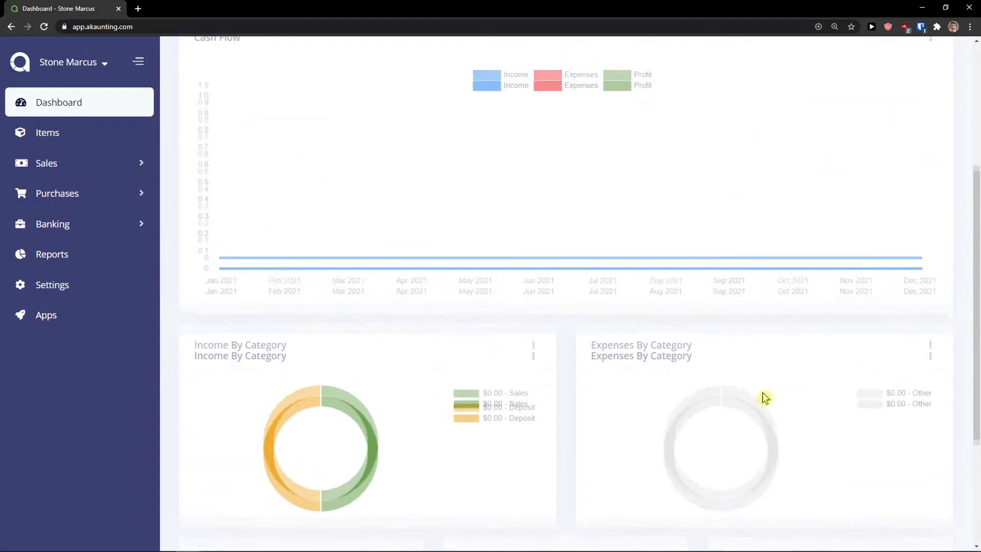
scroll(up, 3)
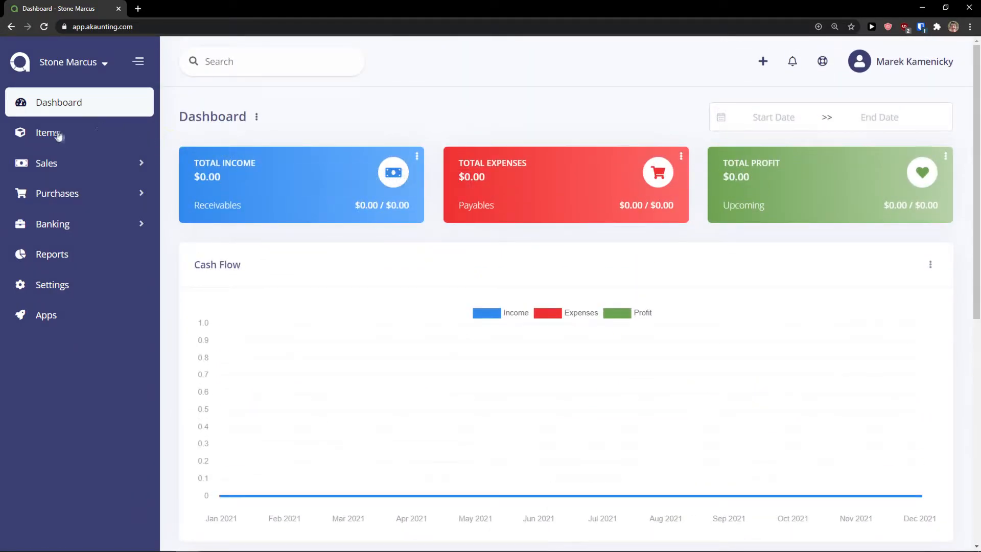
Start a new item named 'Book' with the 20% Sales Tax
click(47, 132)
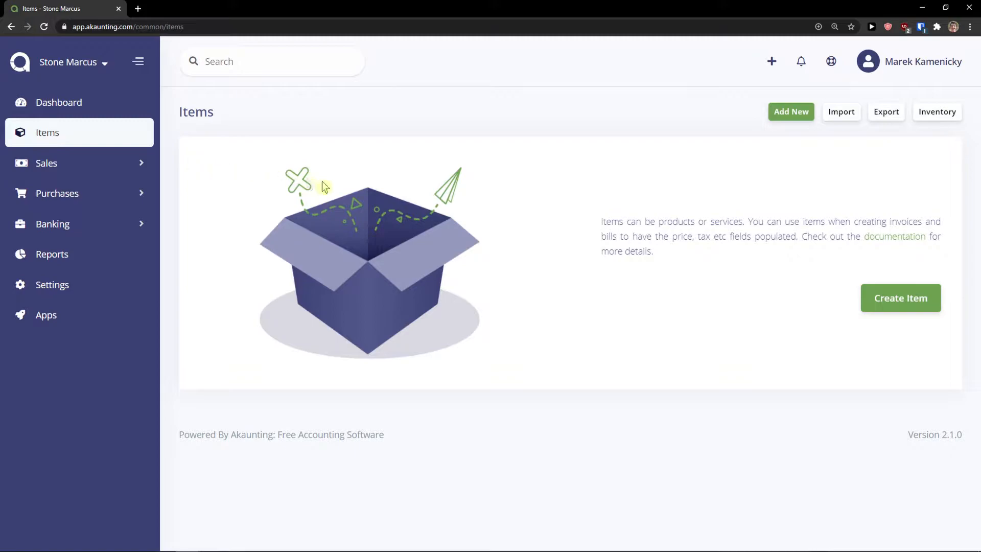
click(791, 111)
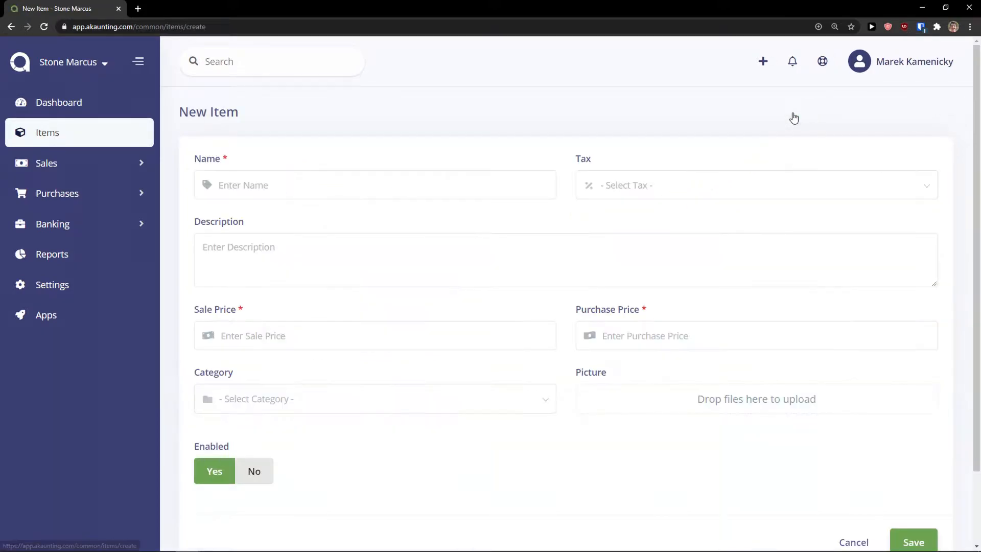
click(375, 184)
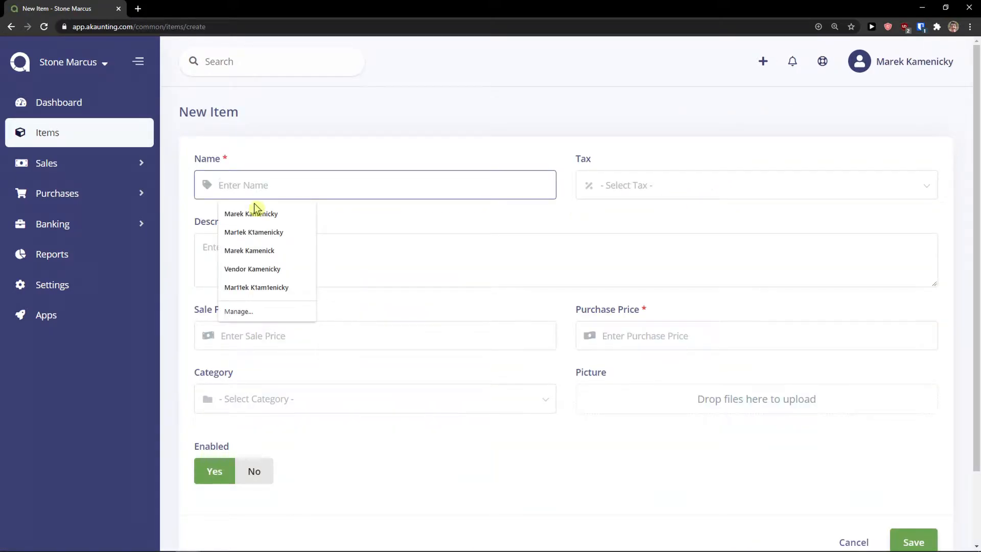
text(Book)
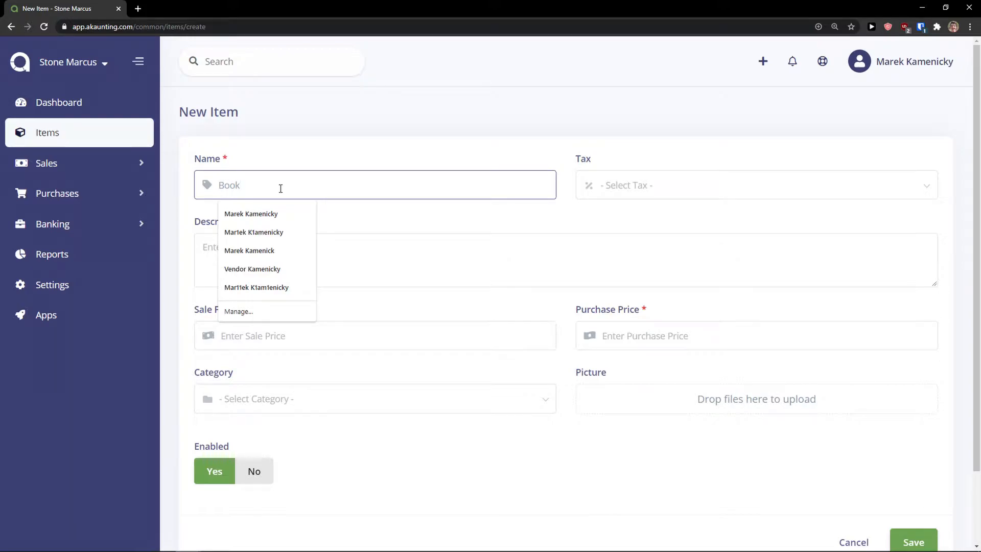
click(750, 184)
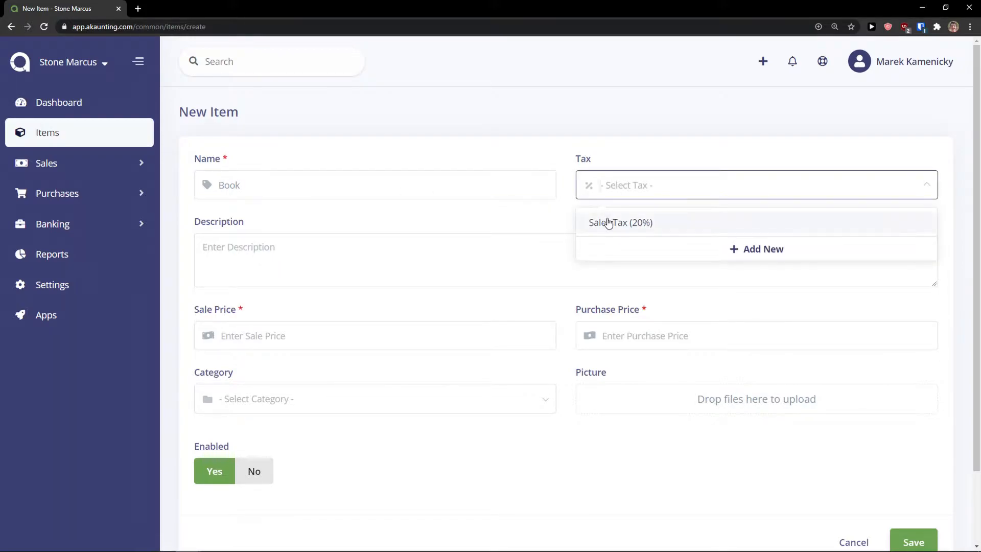
click(620, 222)
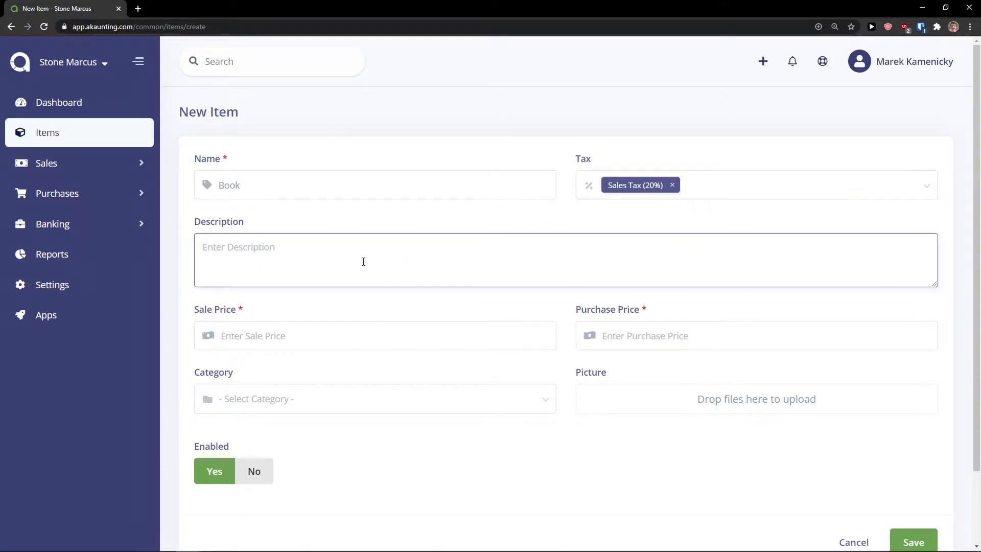
Add description 'This is a book', sale price 50 and purchase price 25
text(This is a book)
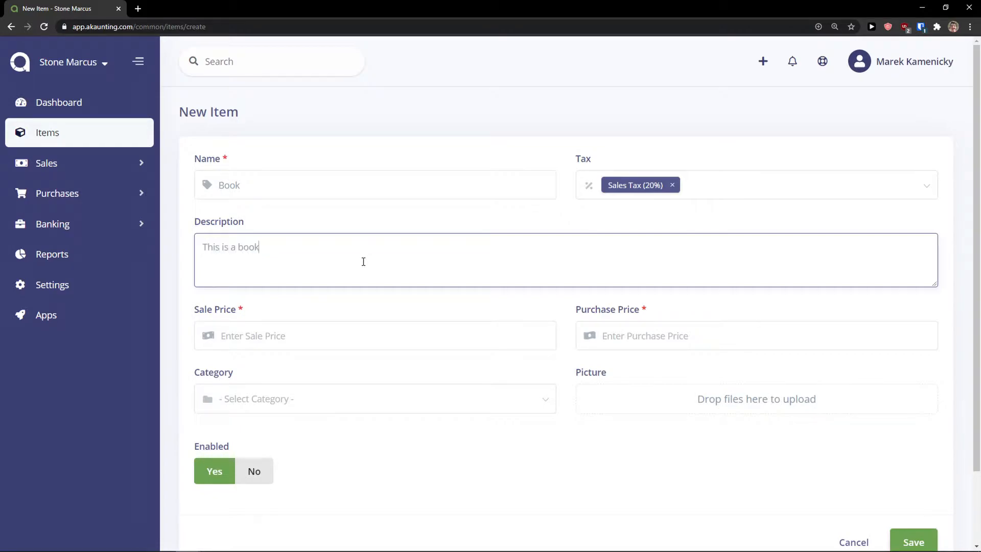
mouse_move(320, 334)
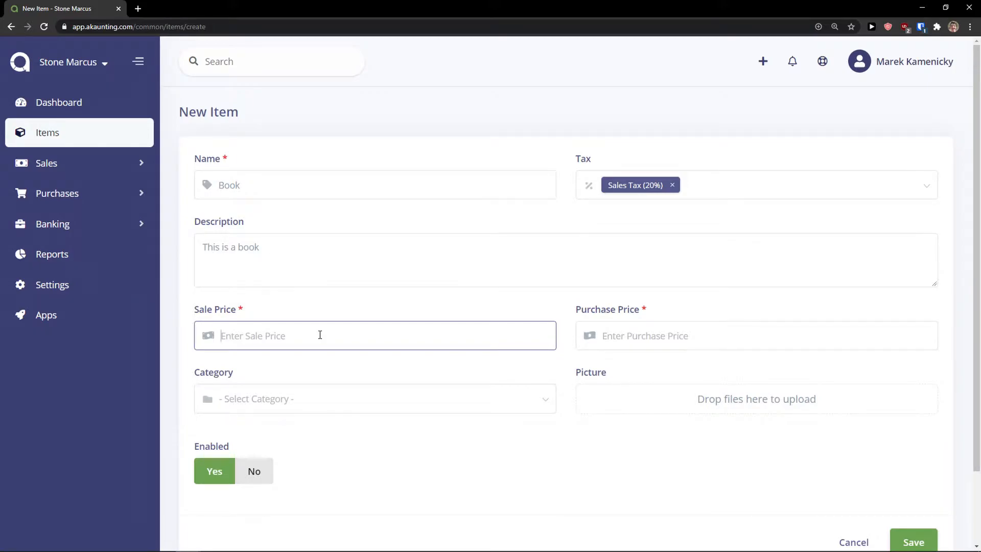
text(500)
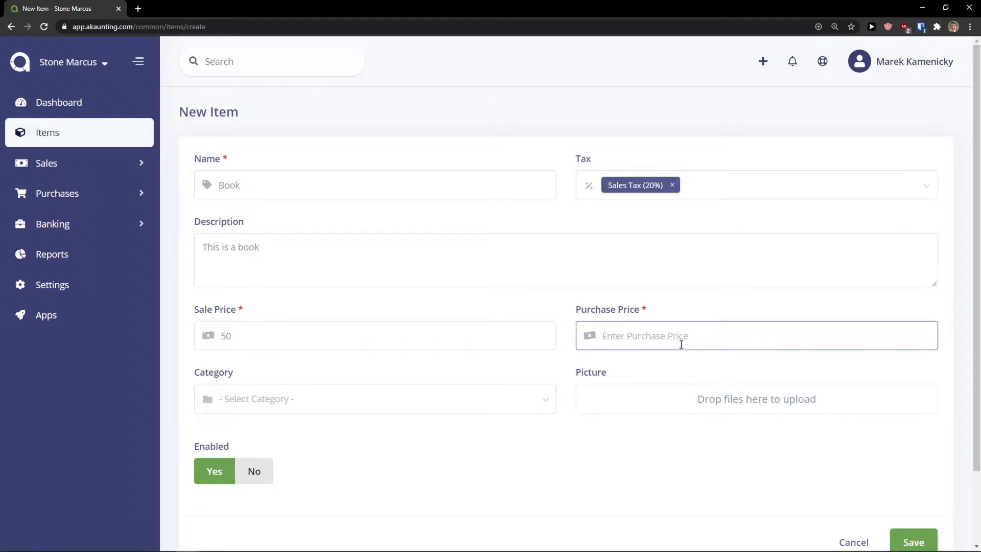
text(25)
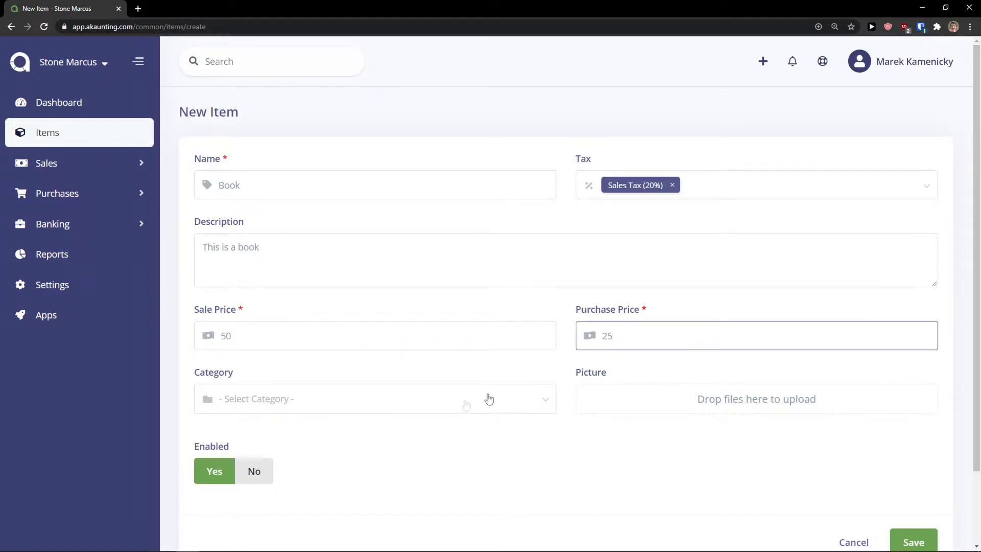
click(375, 398)
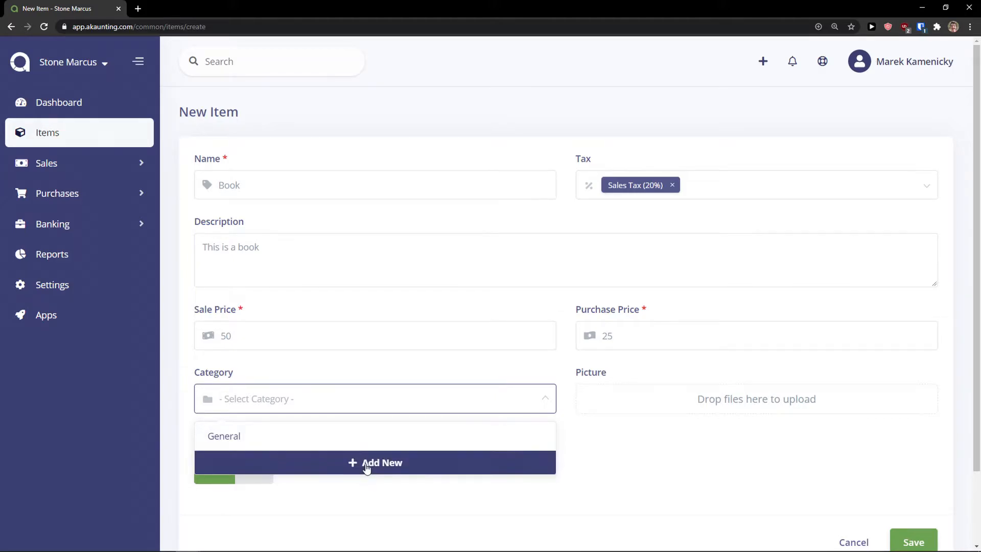
Create a 'books' category for the item and save Book
click(374, 462)
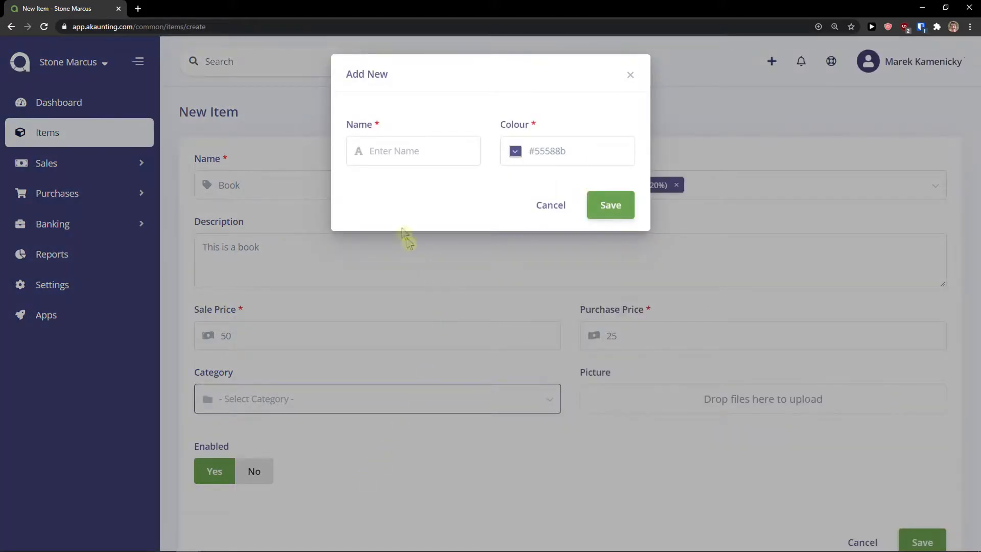
click(413, 150)
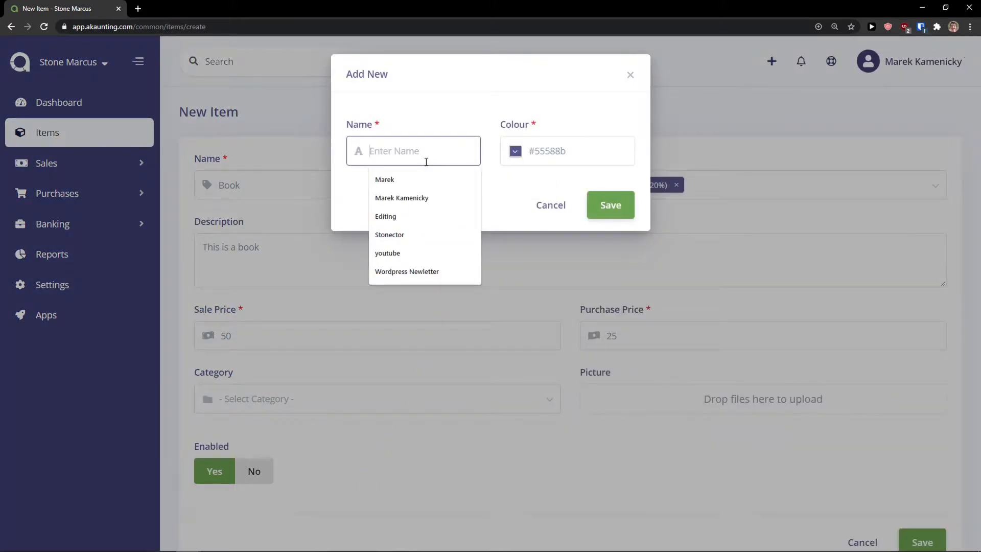
text(books)
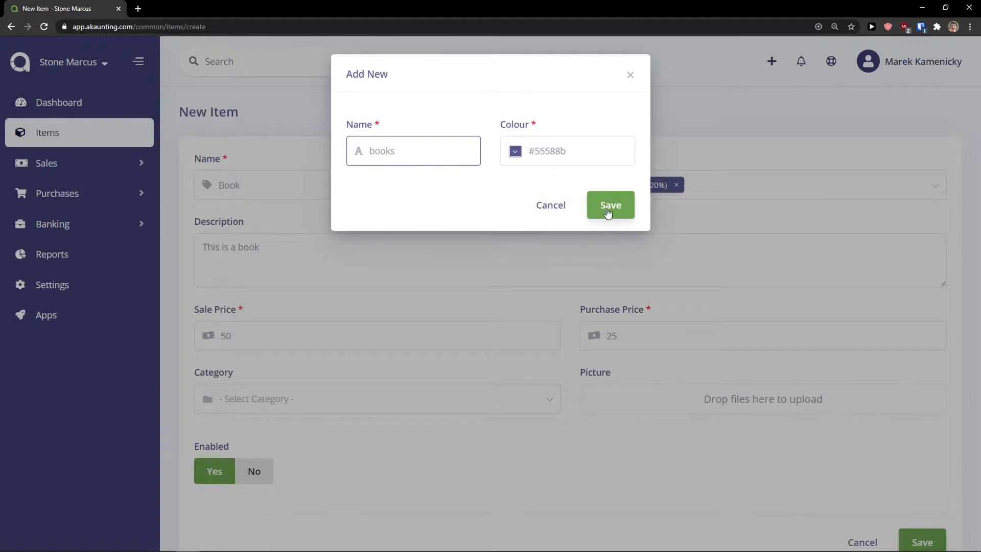
click(610, 206)
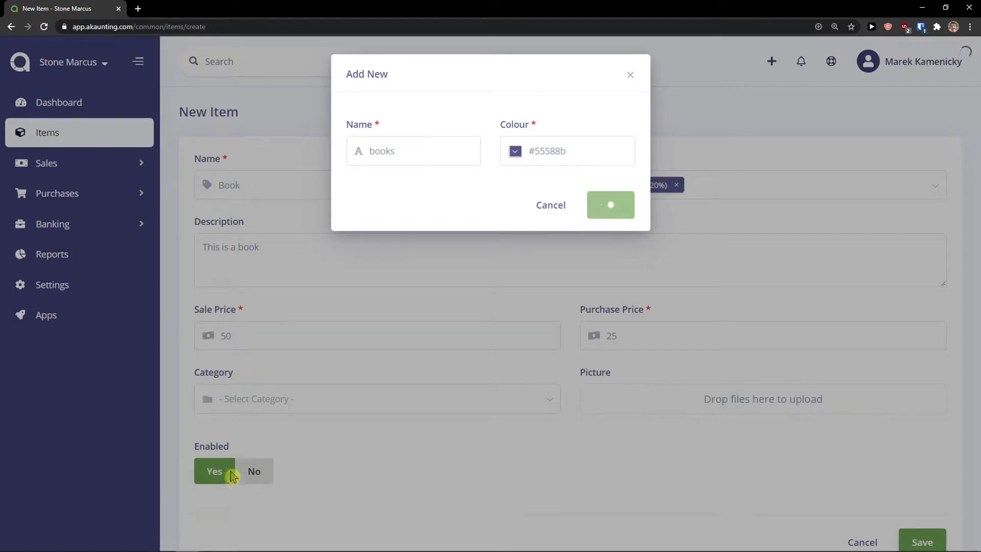
click(610, 204)
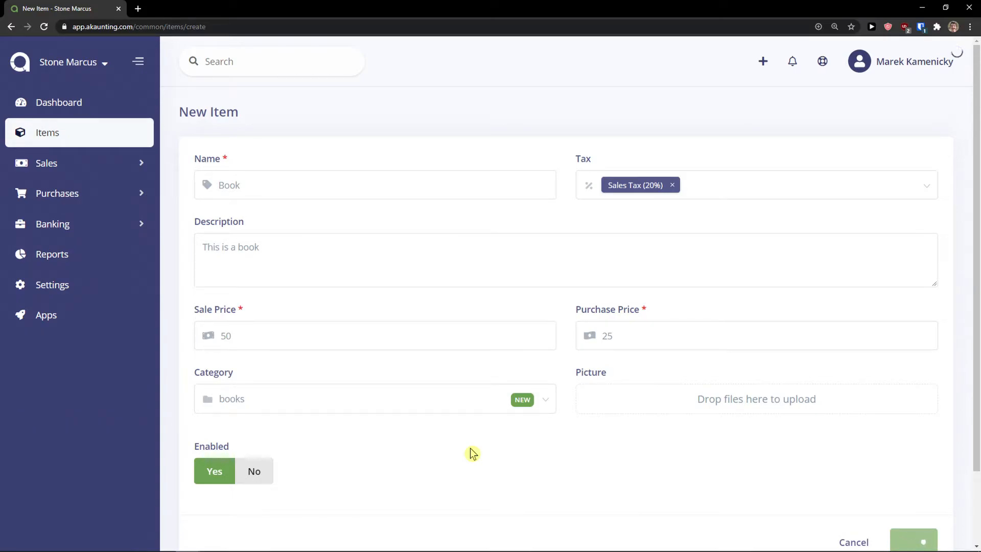
click(913, 540)
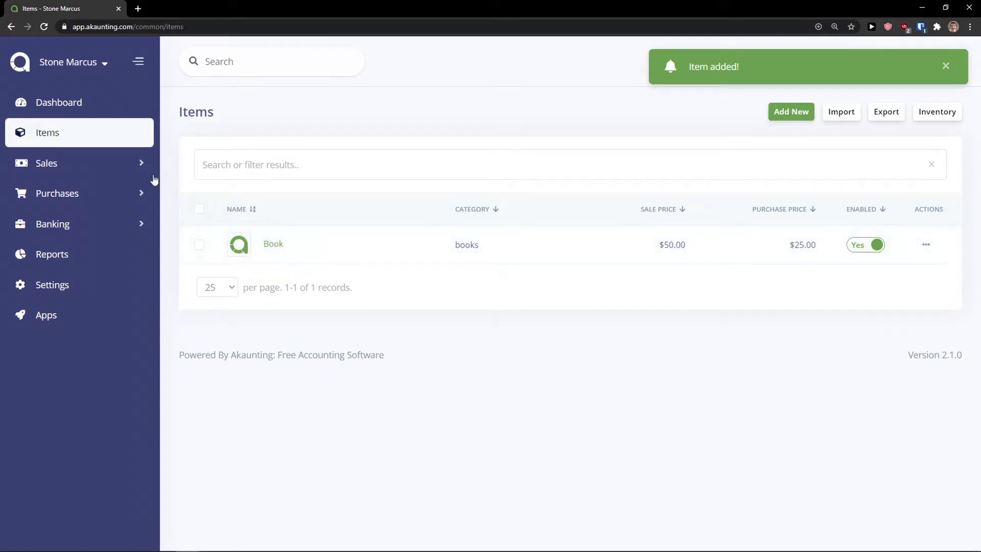
Open a new customer form from Sales > Customers
click(47, 162)
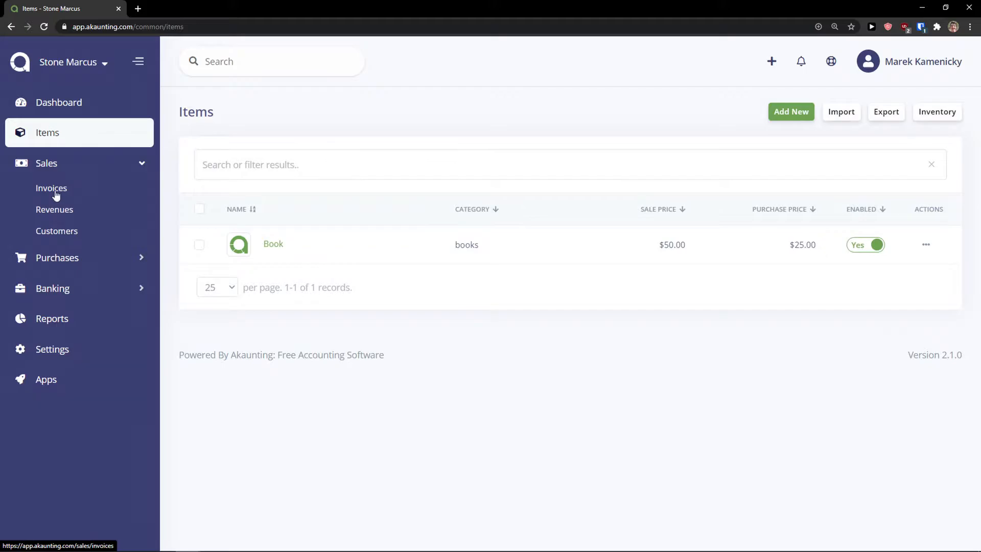
click(56, 231)
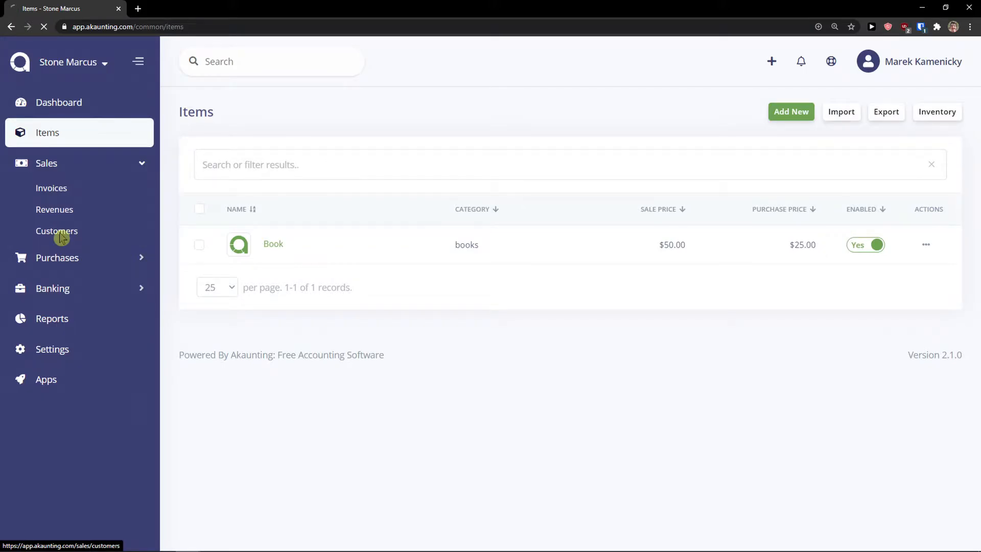
click(57, 231)
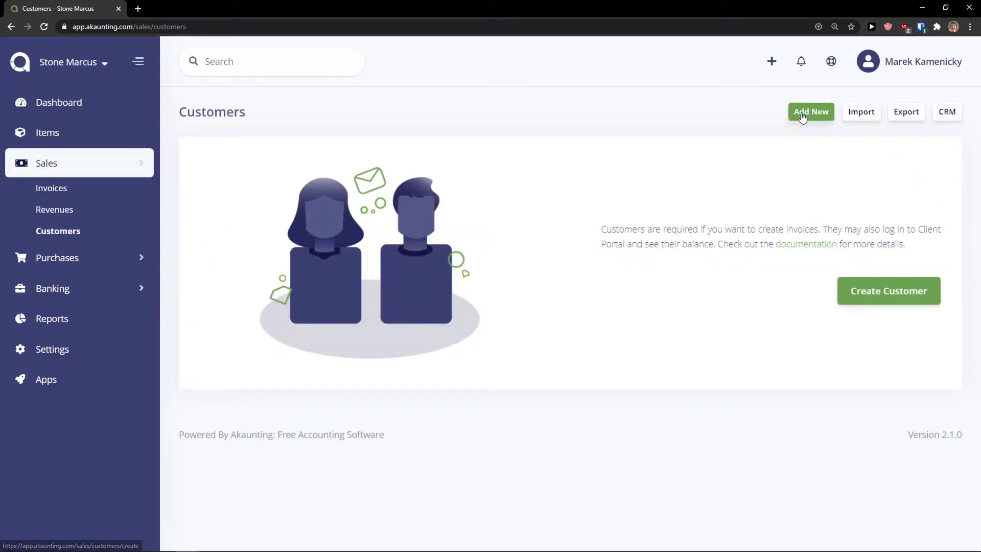
click(810, 112)
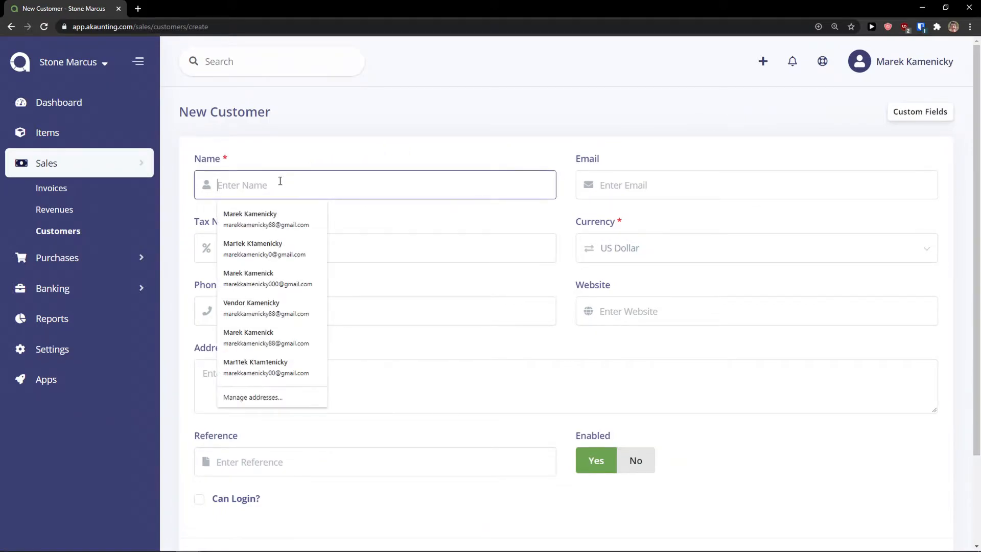
Enter the customer's name and details, and try enabling login access
click(249, 219)
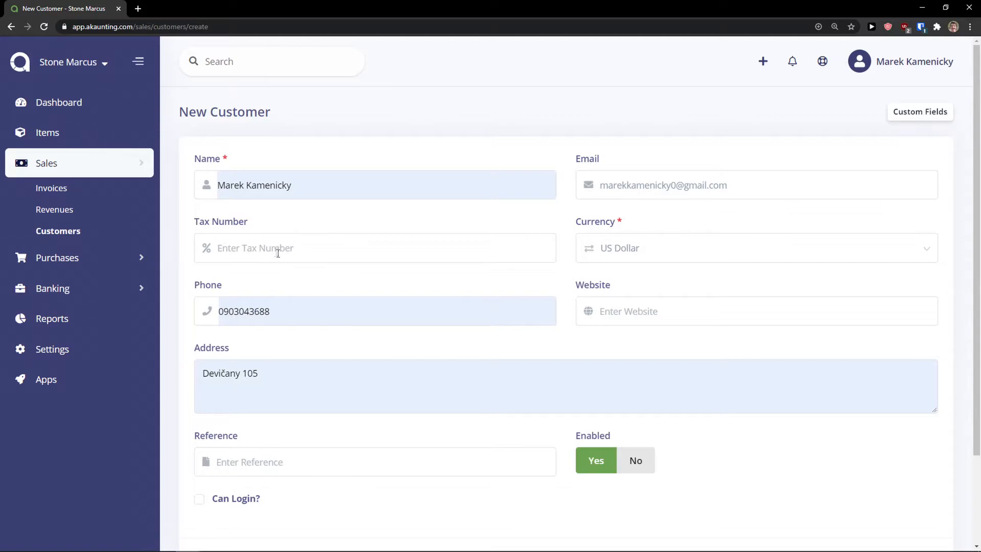
mouse_move(648, 243)
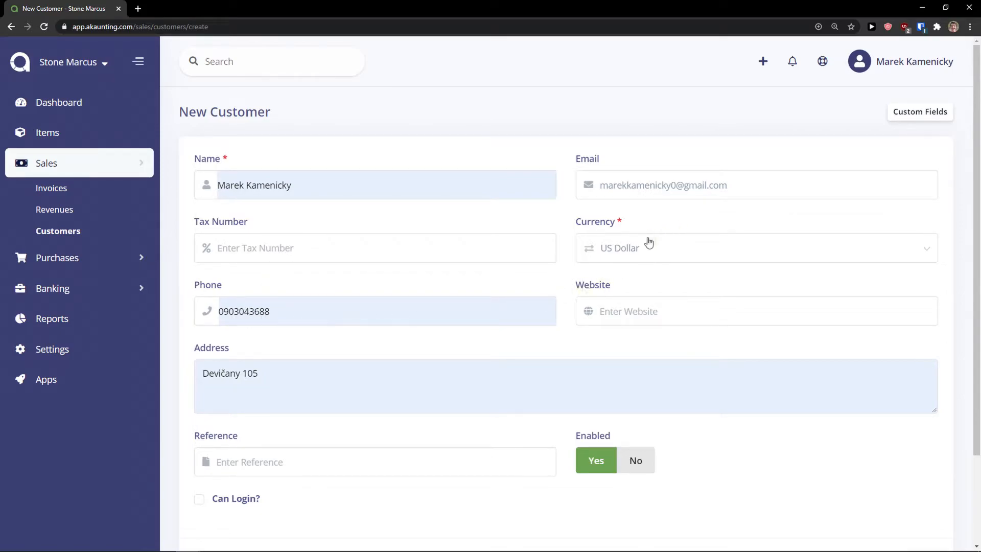
scroll(down, 3)
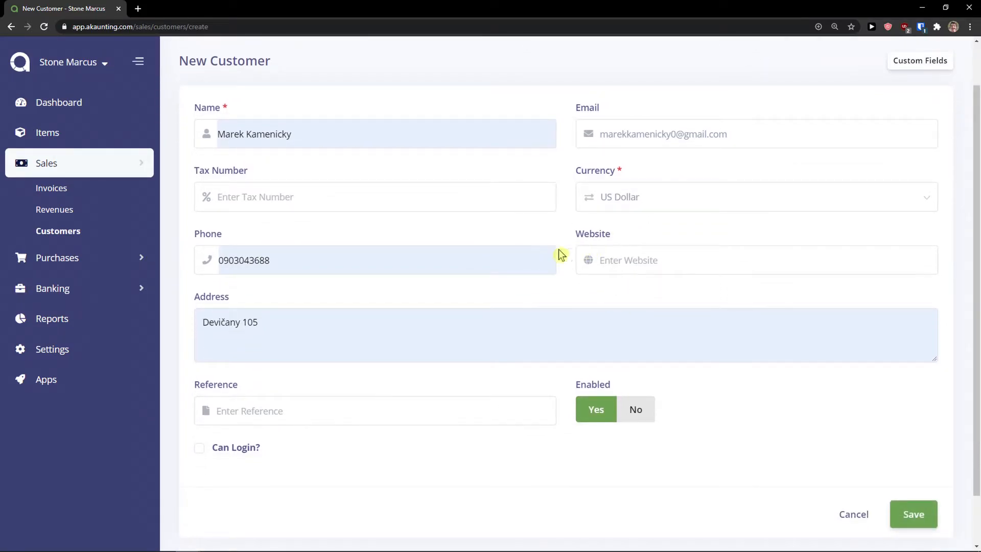
scroll(down, 3)
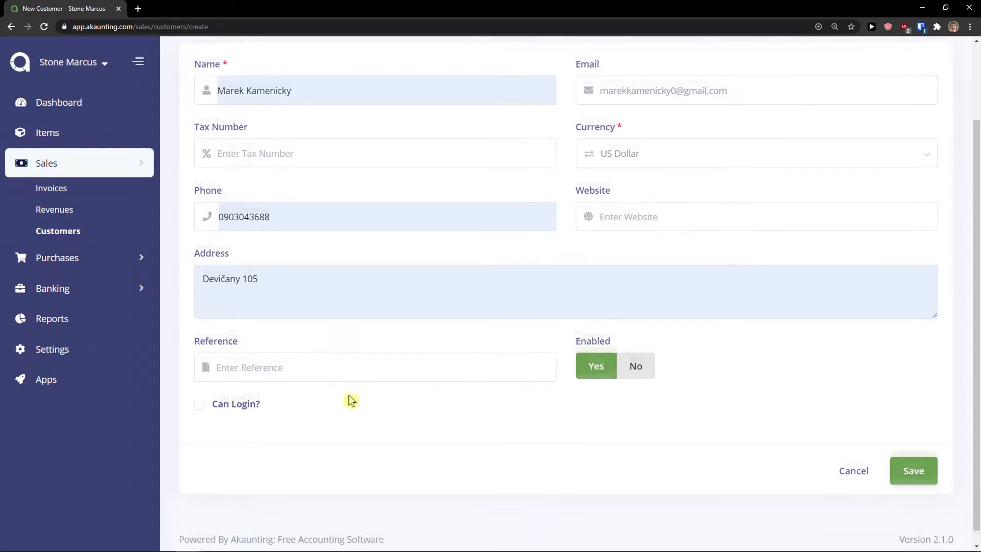
click(913, 470)
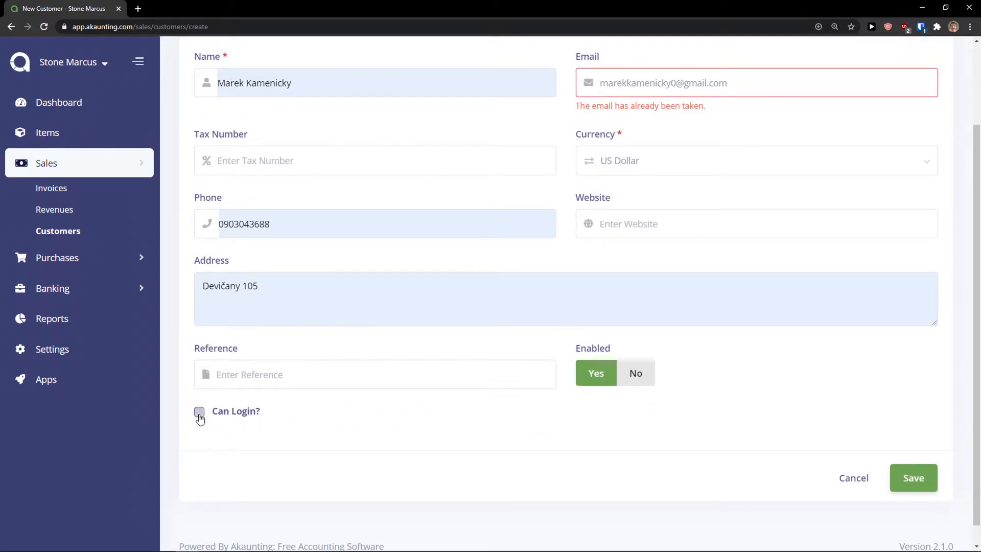
scroll(up, 3)
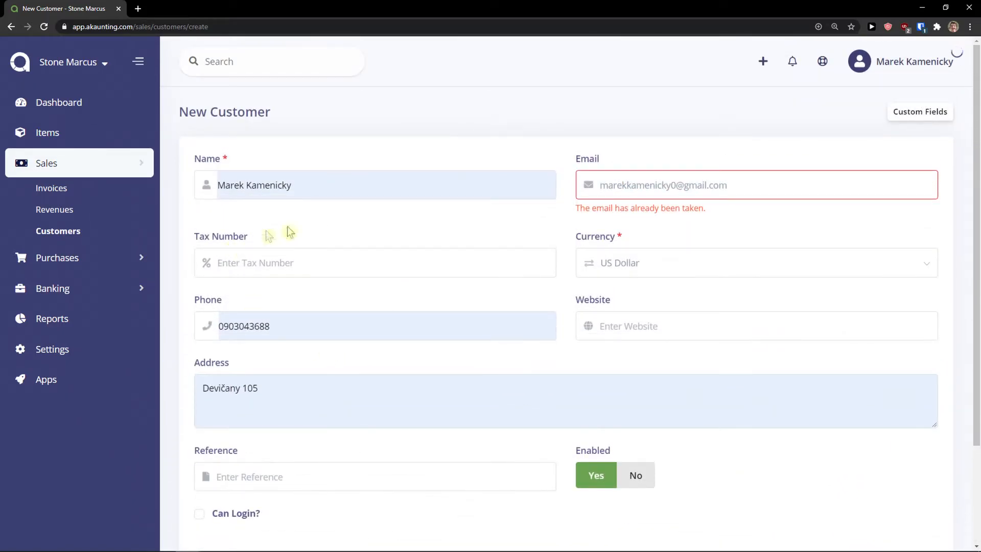
mouse_move(666, 129)
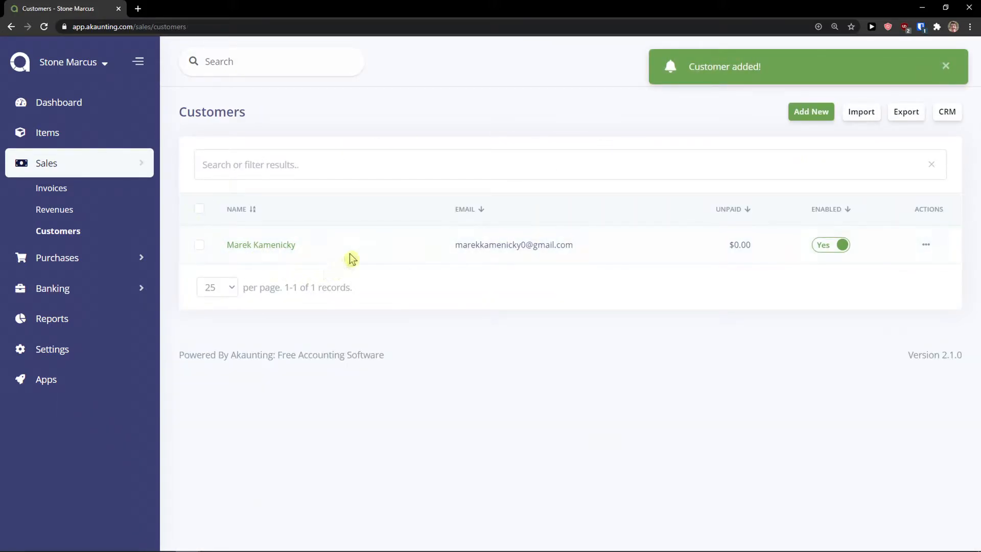
Start a new invoice billing the existing customer for five Books
click(51, 187)
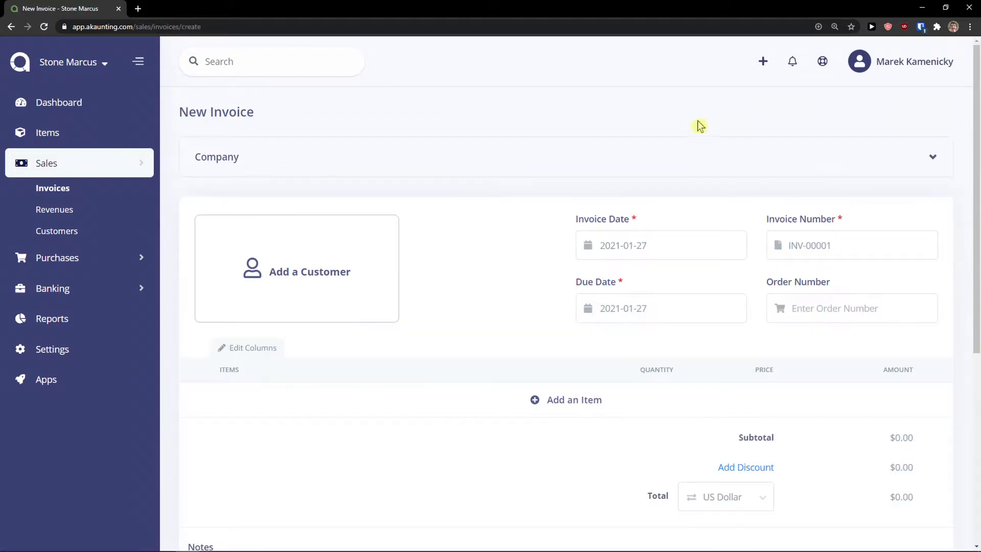
click(309, 271)
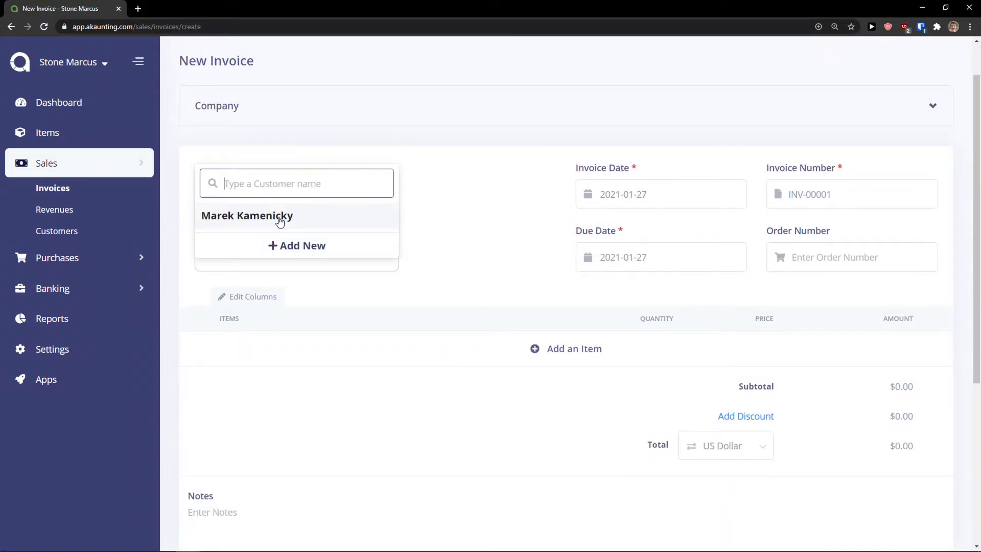
click(247, 215)
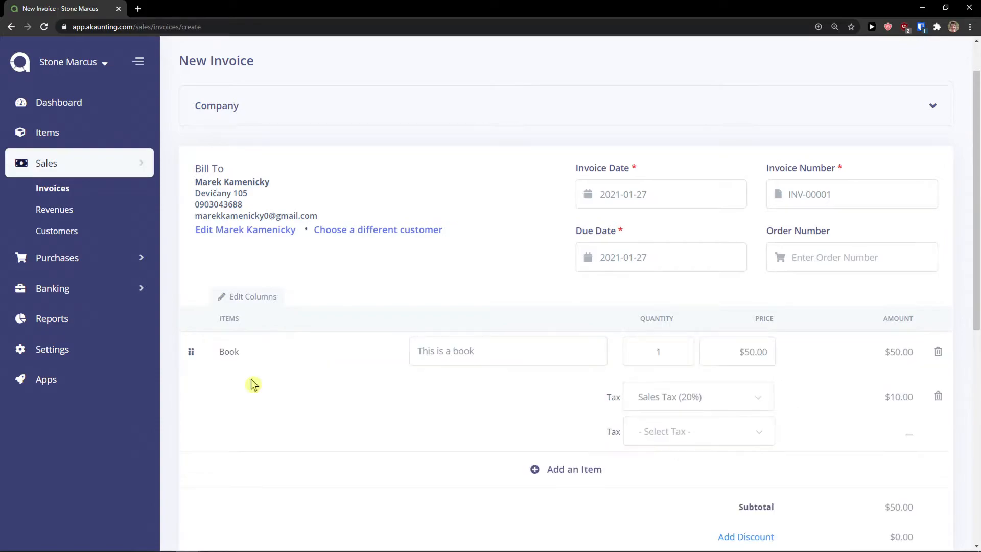
click(657, 351)
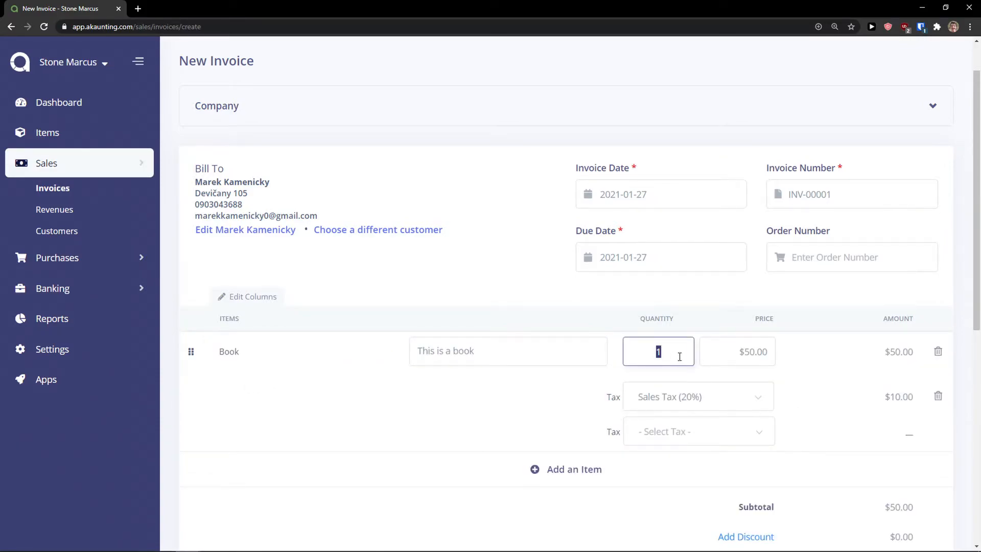
text(5)
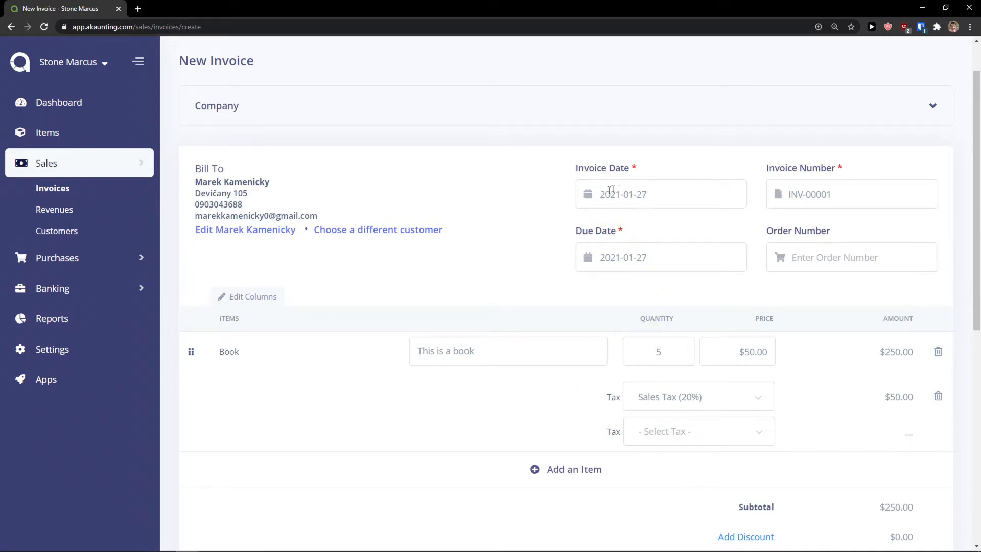
mouse_move(794, 287)
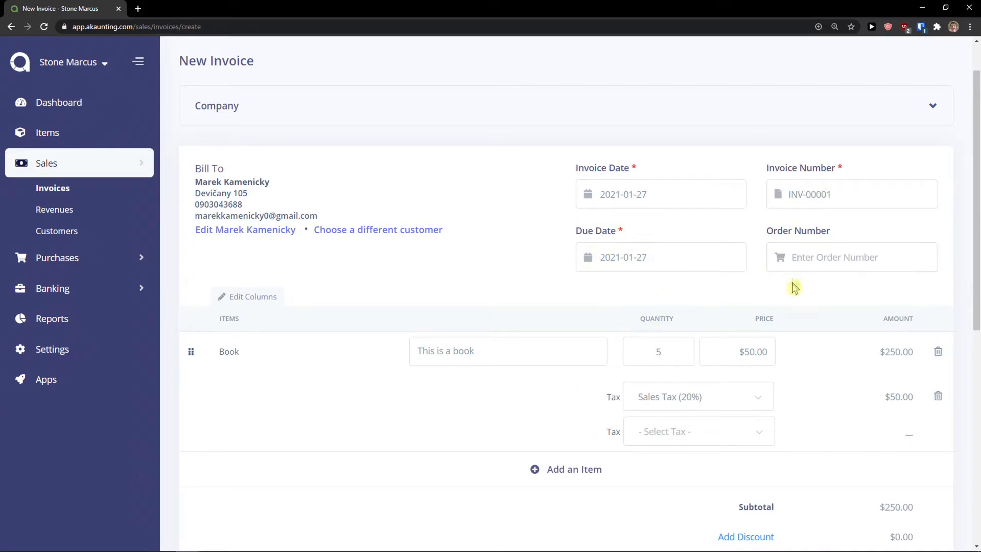
Expand the invoice's Recurring and more options
scroll(down, 3)
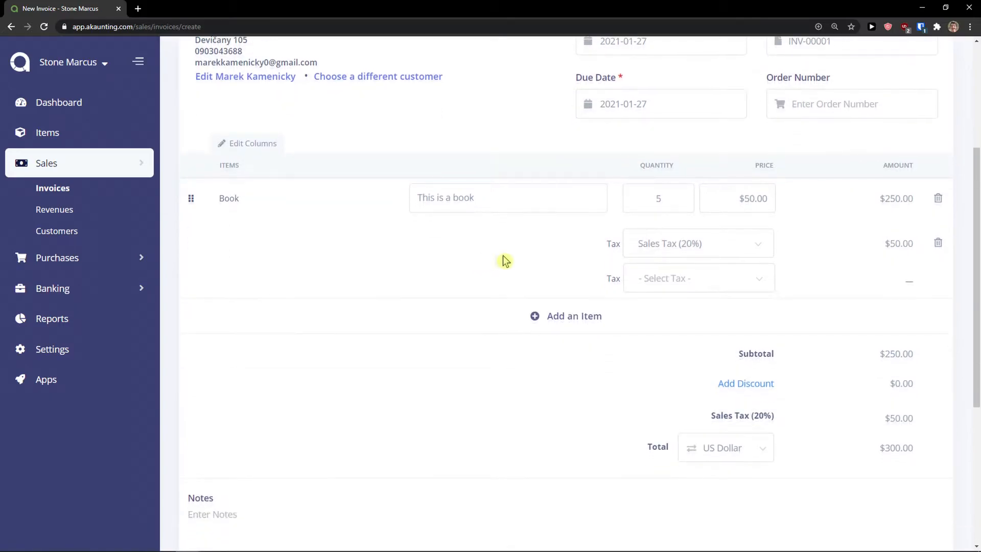
scroll(down, 3)
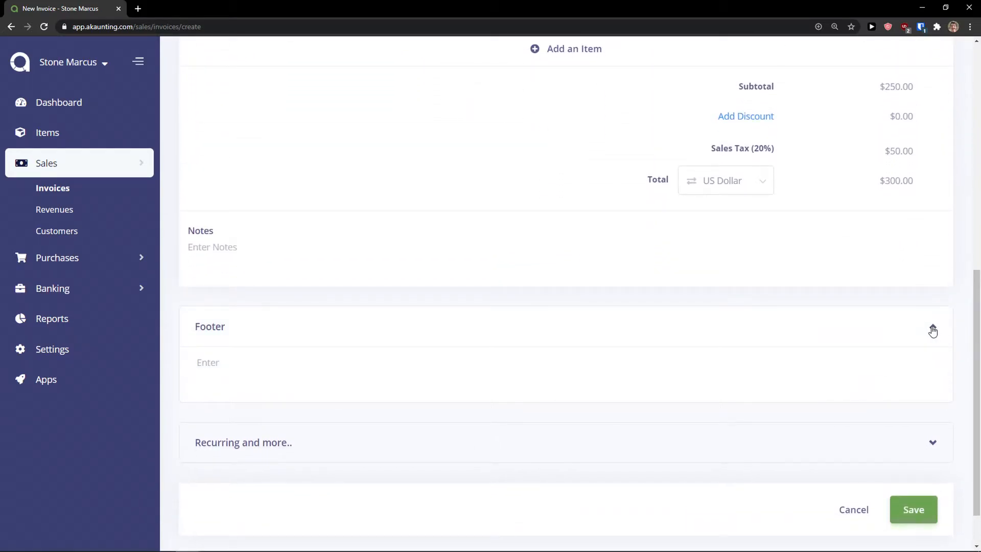
click(243, 442)
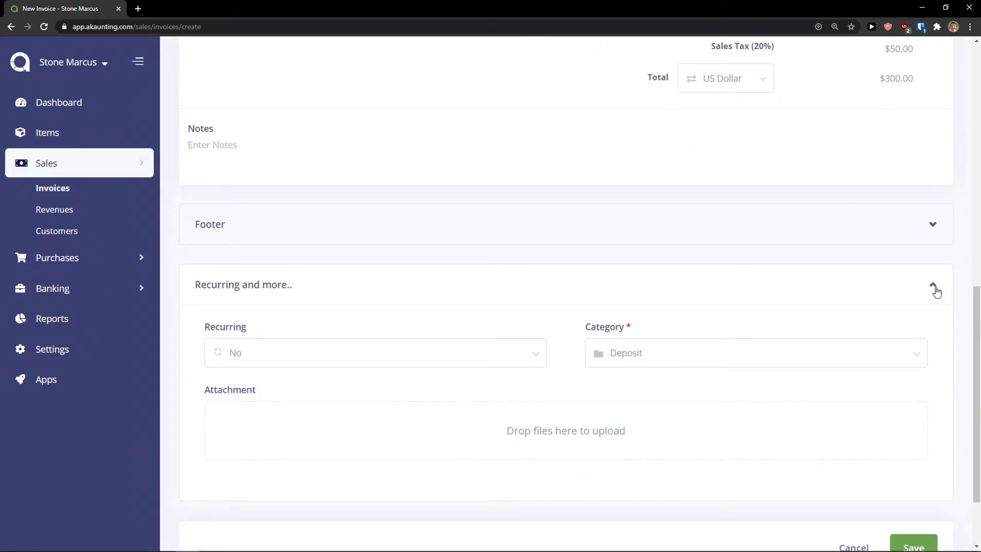
click(932, 284)
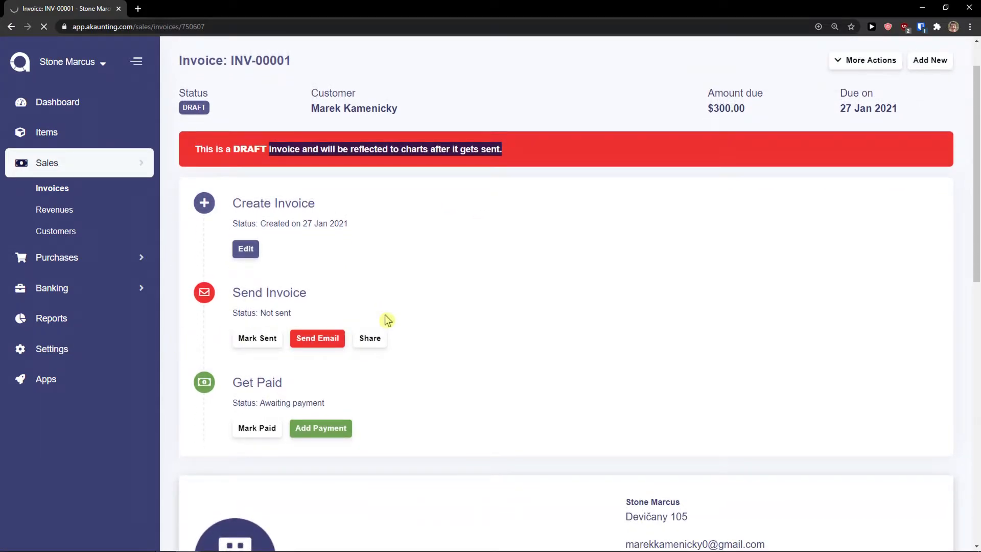
Mark invoice INV-00001 ($300.00) as sent and open its More Actions menu
click(317, 338)
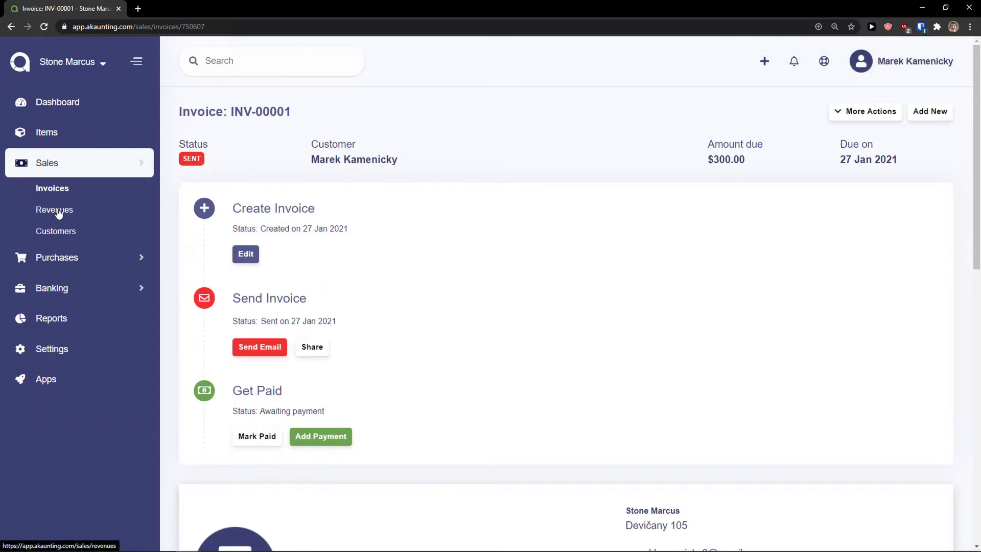
scroll(down, 3)
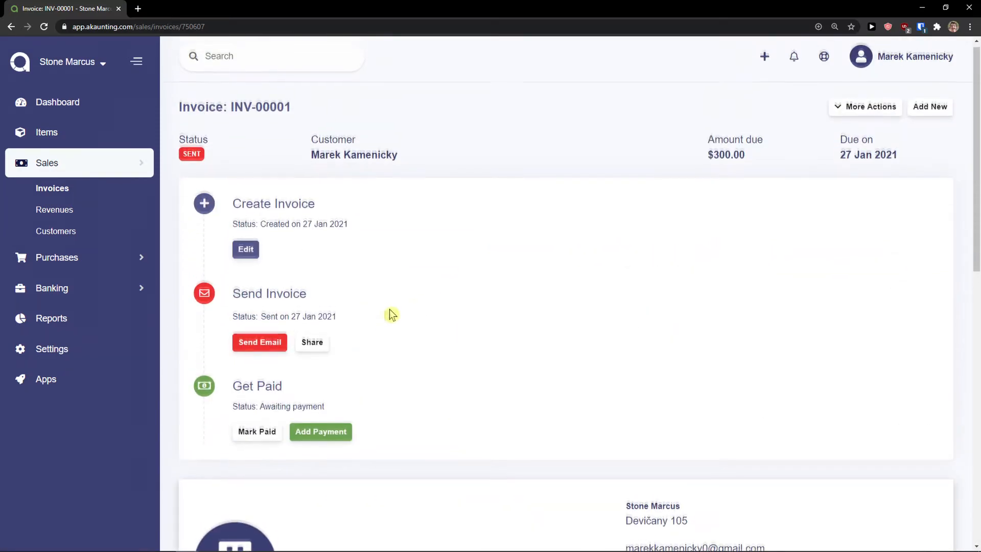
click(869, 107)
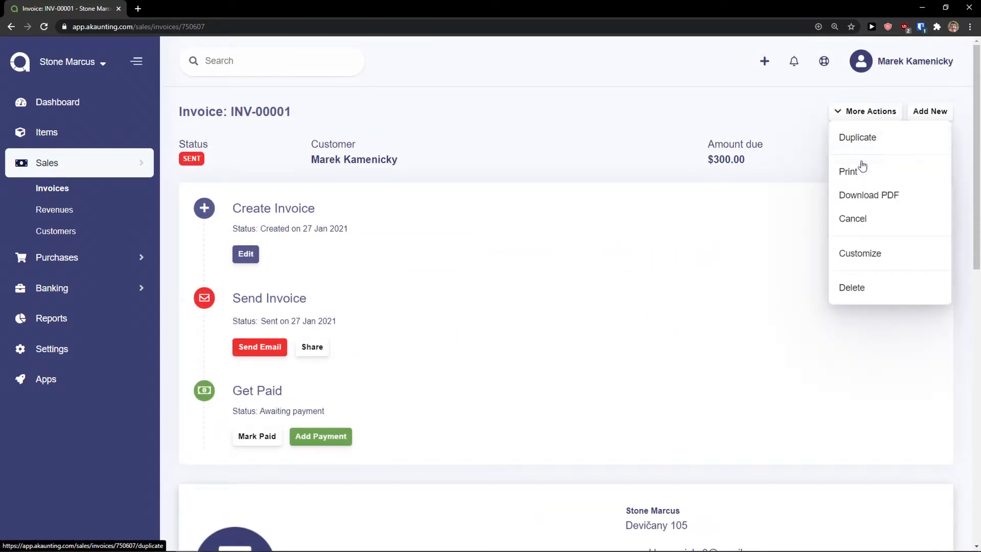
mouse_move(868, 194)
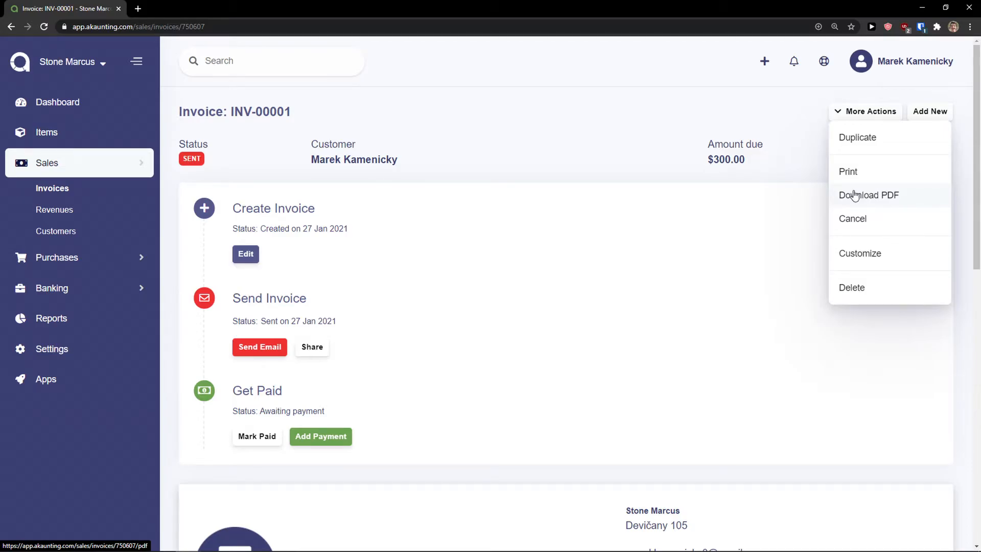
Open the Revenues list and highlight its explanation of what revenue is
click(55, 209)
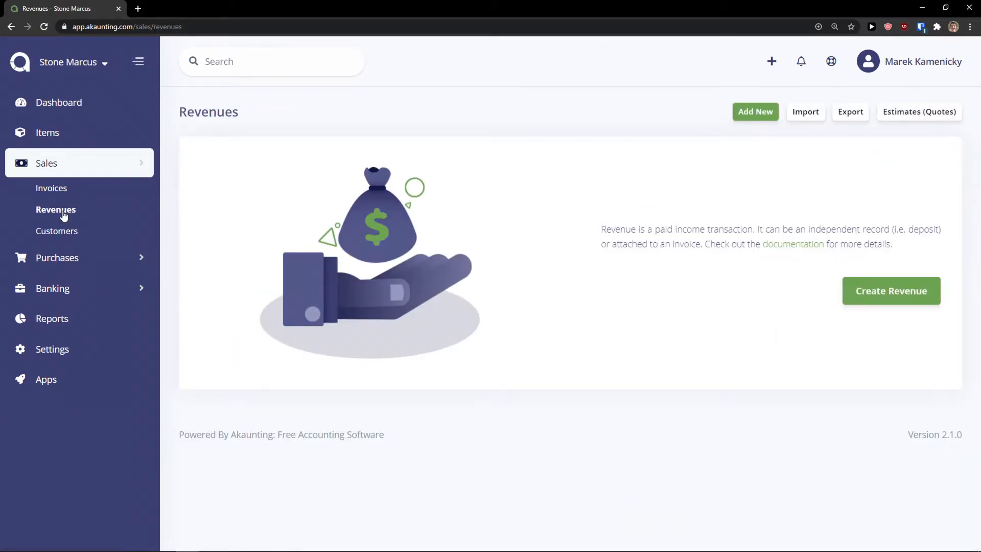
drag(614, 229, 705, 229)
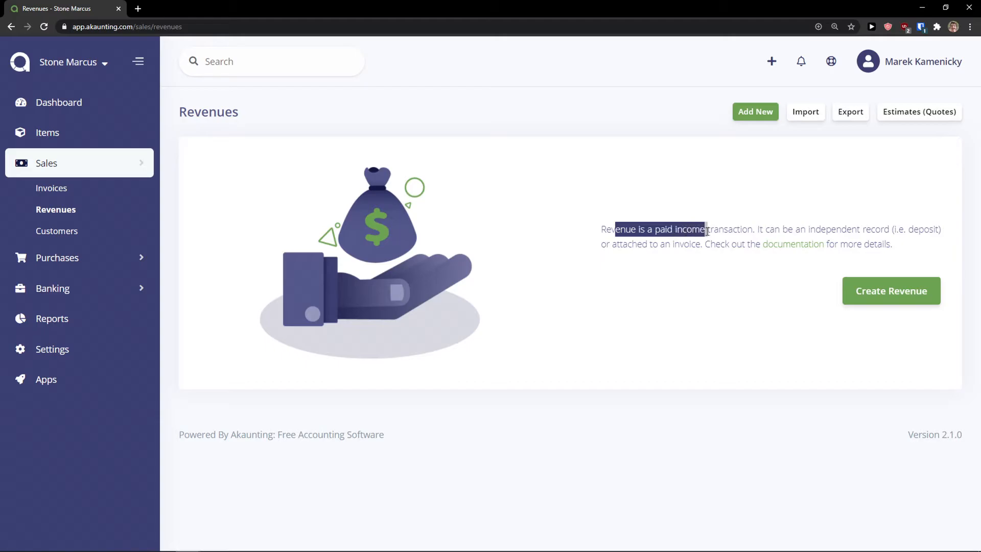
drag(705, 228, 888, 229)
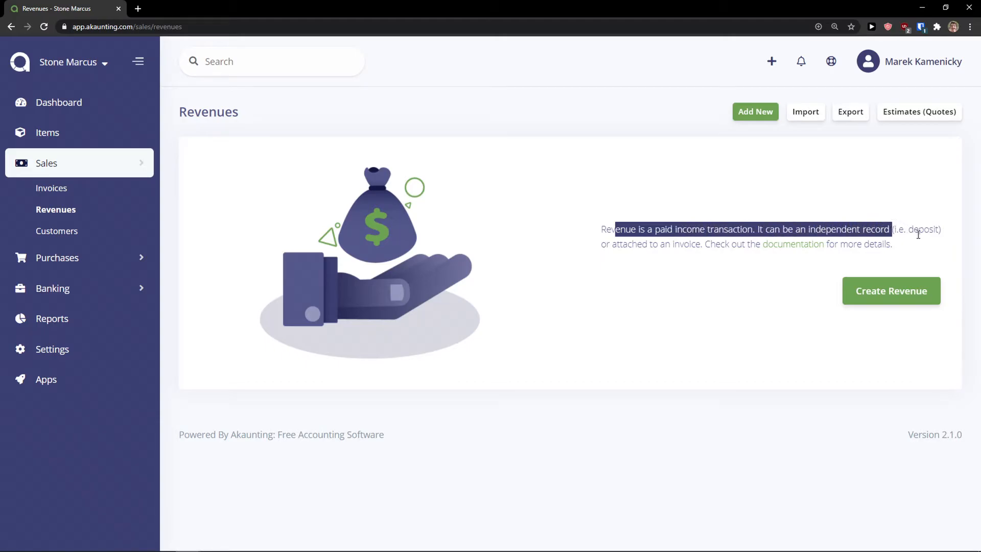
click(890, 290)
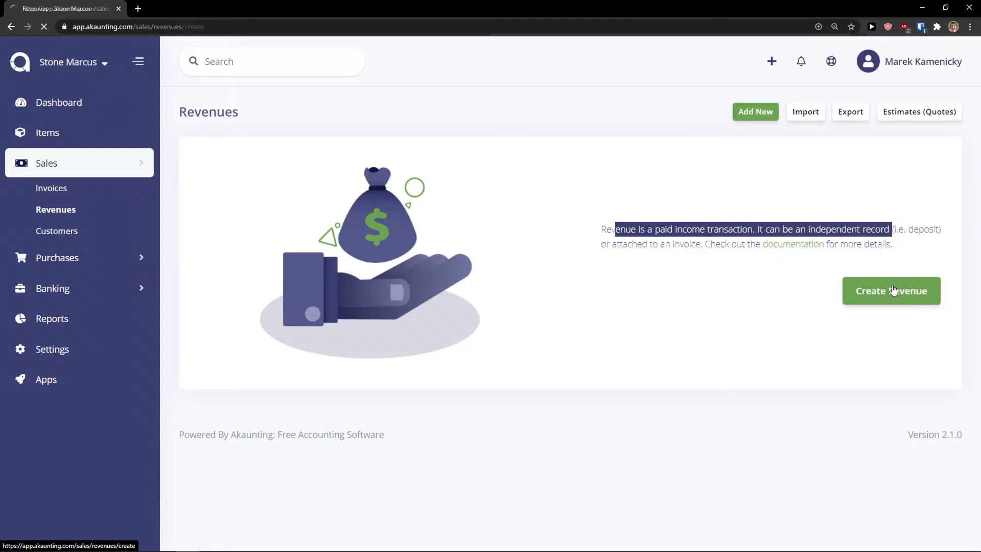
click(889, 290)
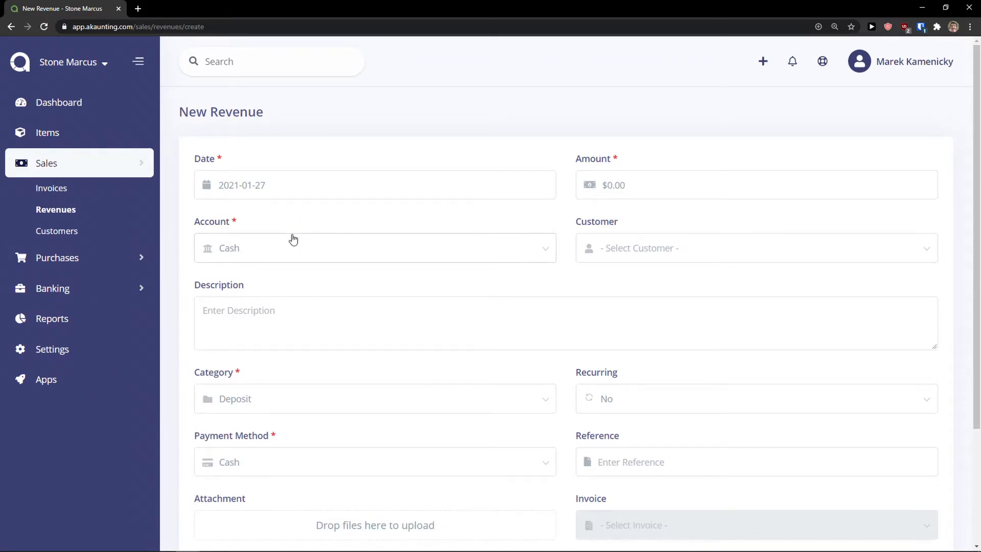
text(1.00)
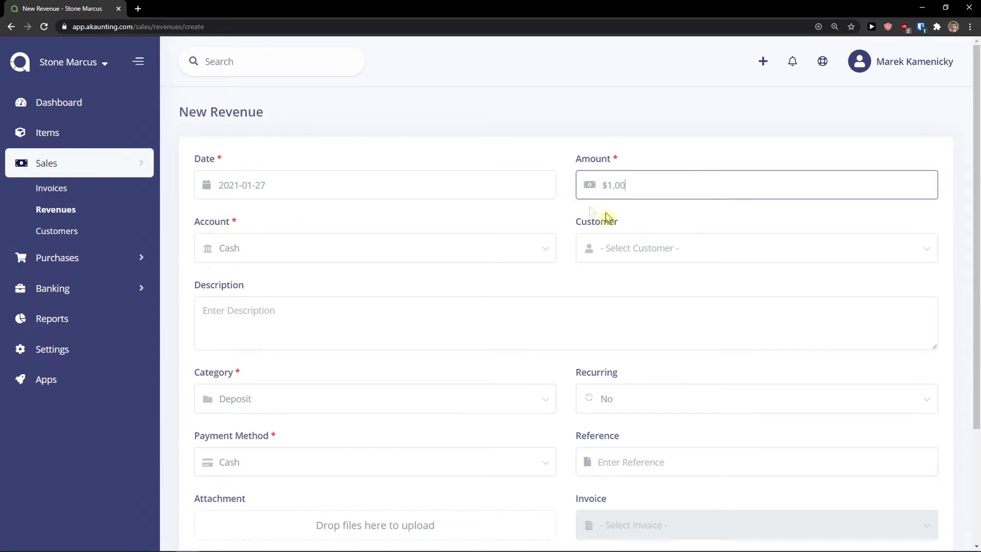
click(755, 248)
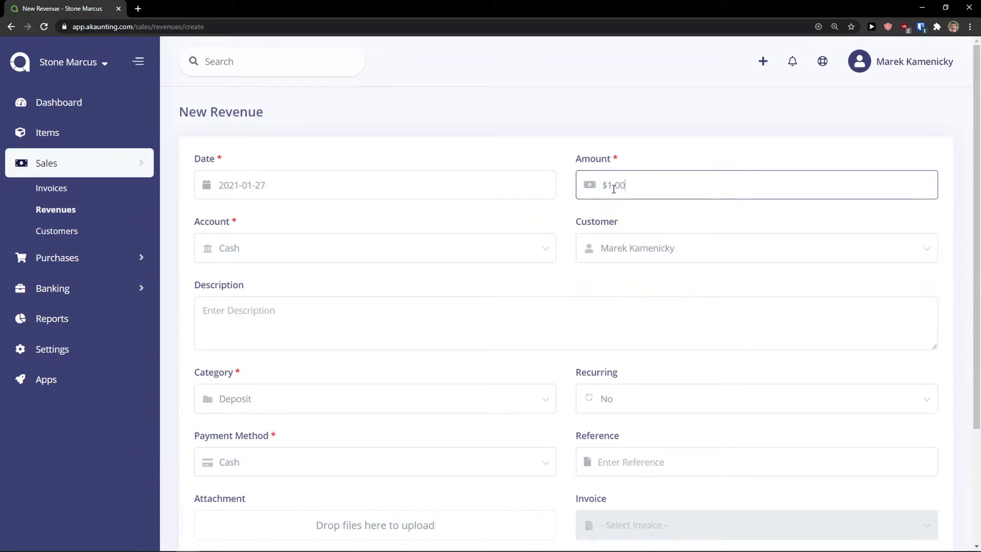
click(375, 248)
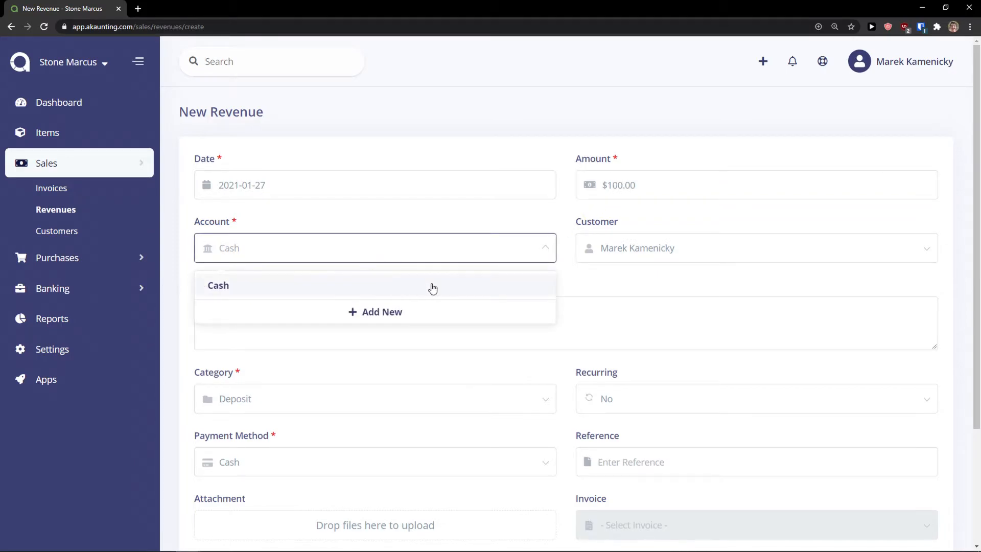
click(218, 285)
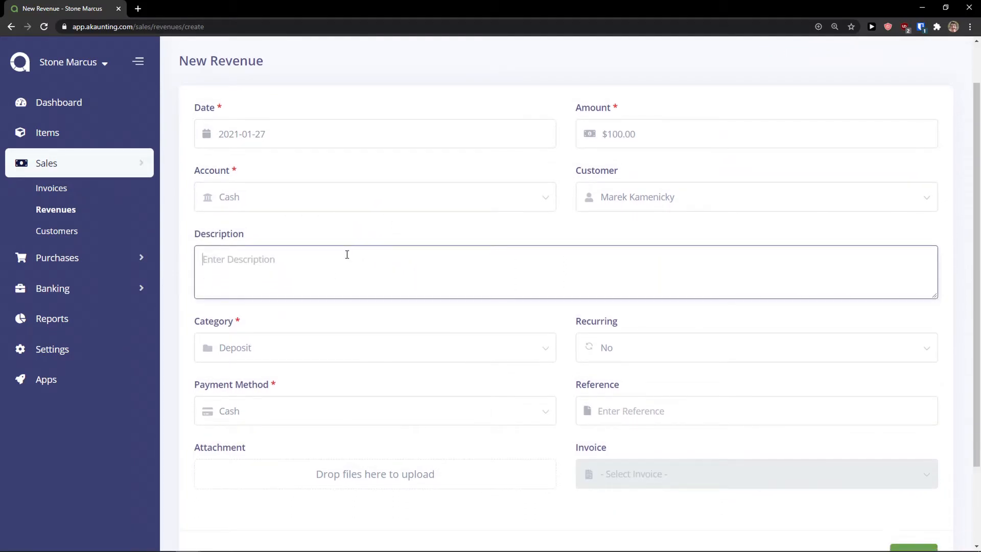
text(for a book)
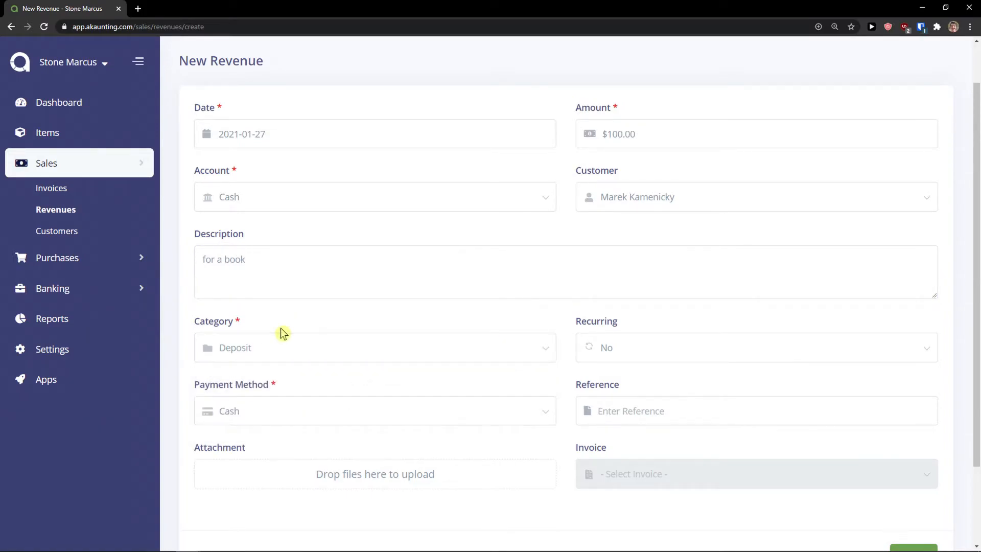
scroll(down, 3)
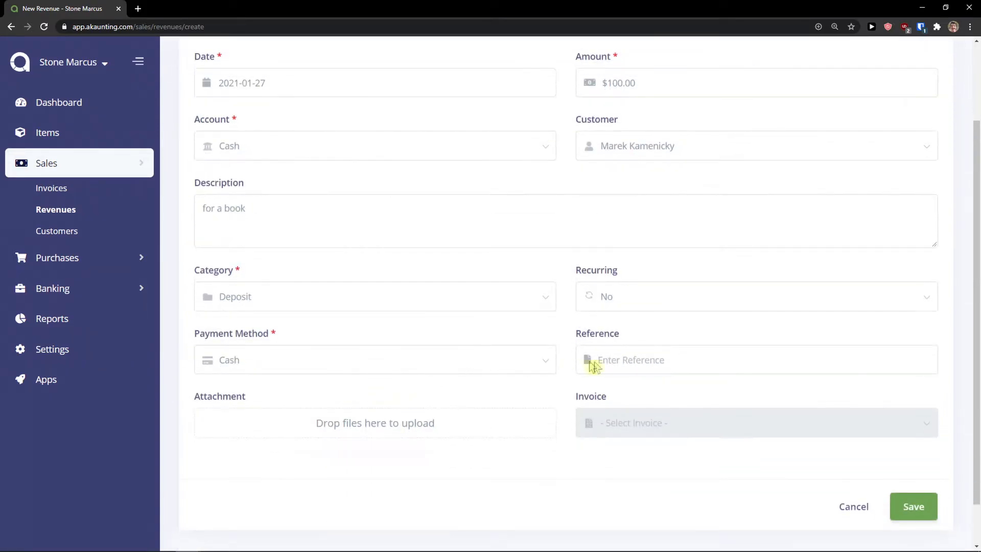
mouse_move(523, 435)
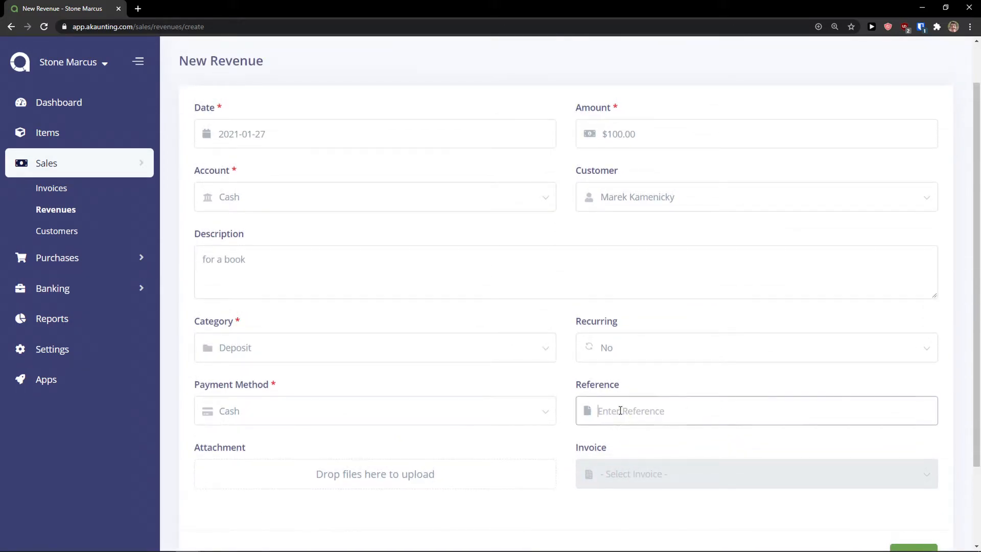
scroll(down, 3)
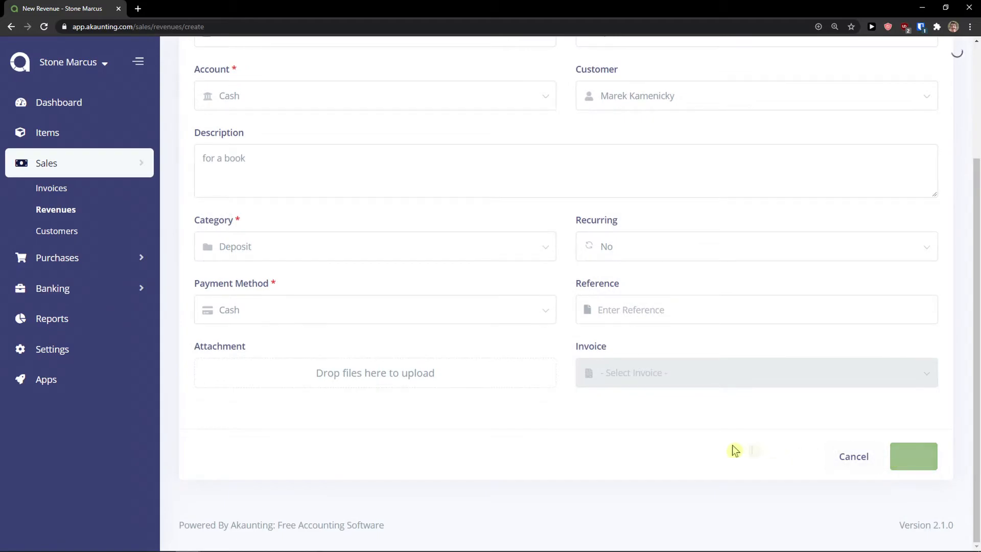
click(913, 456)
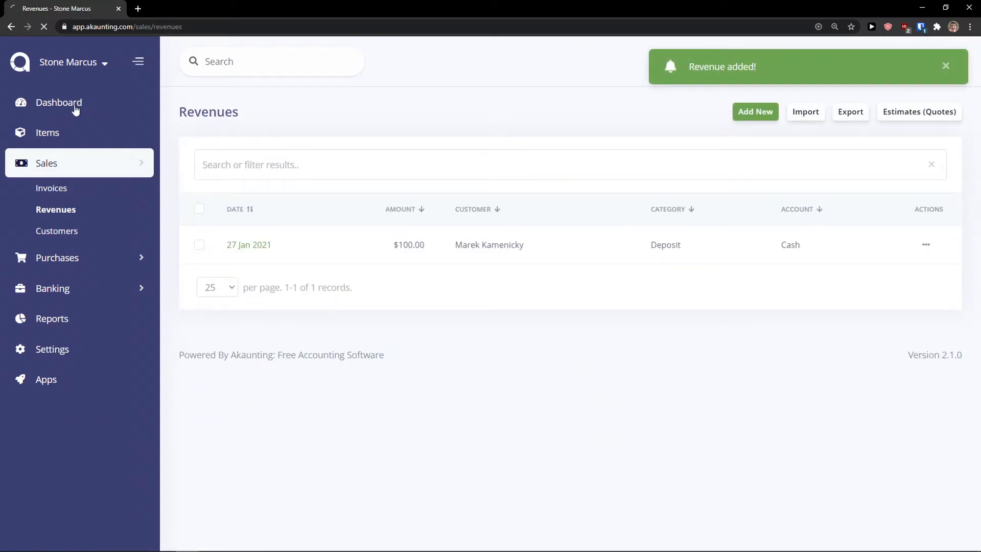
Review the dashboard's $400.00 income and January cash flow, then expand Purchases
click(59, 102)
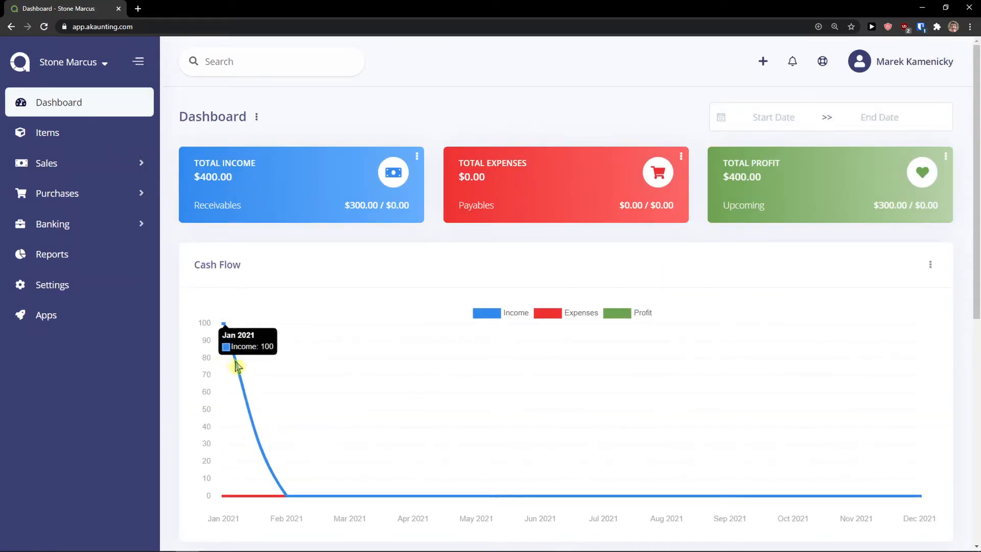
mouse_move(237, 362)
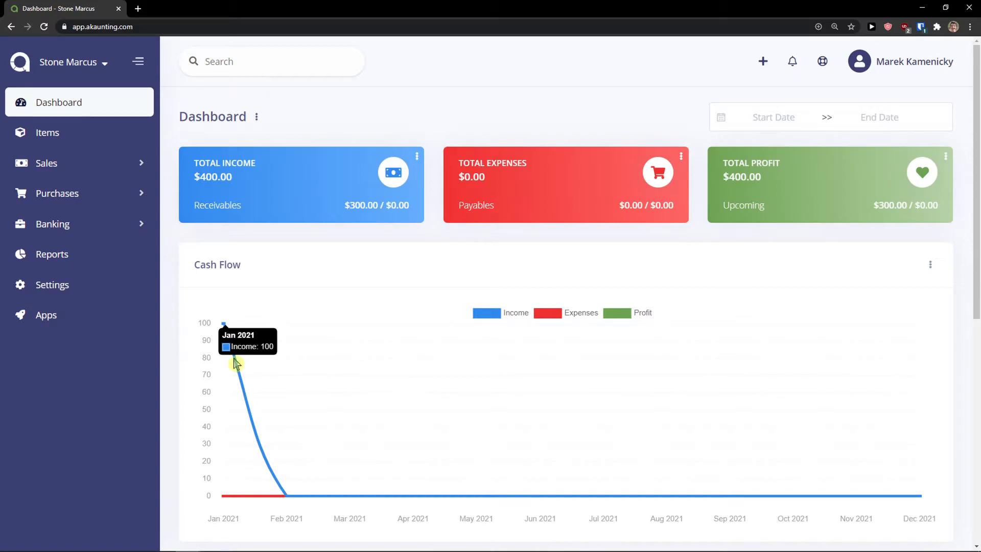
mouse_move(929, 258)
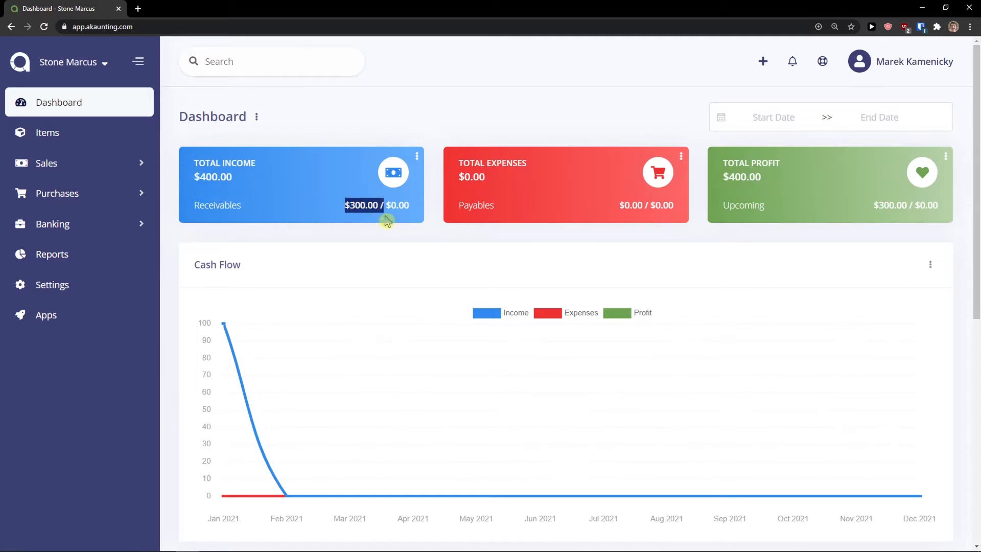
click(57, 192)
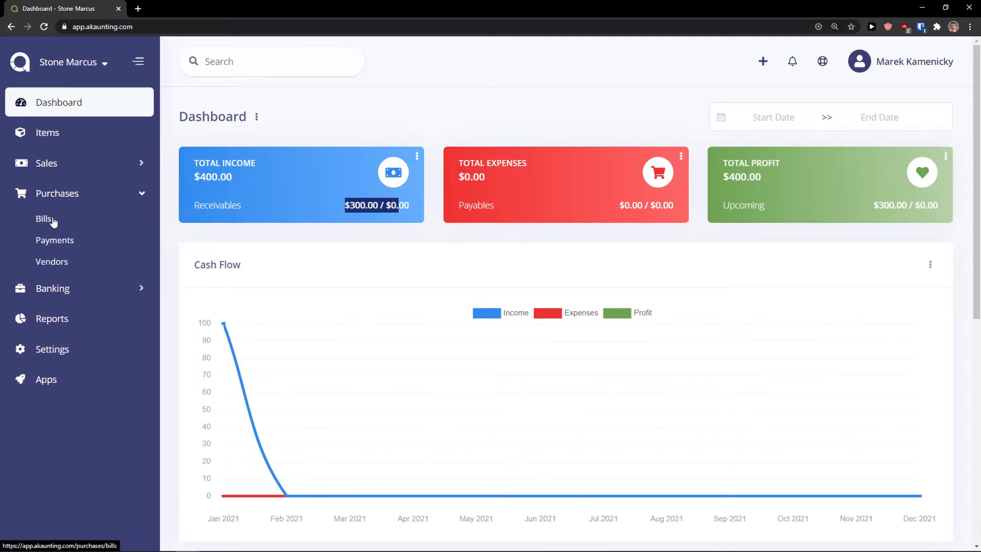
Create and save vendor 'Vendor1' with its contact details
click(52, 262)
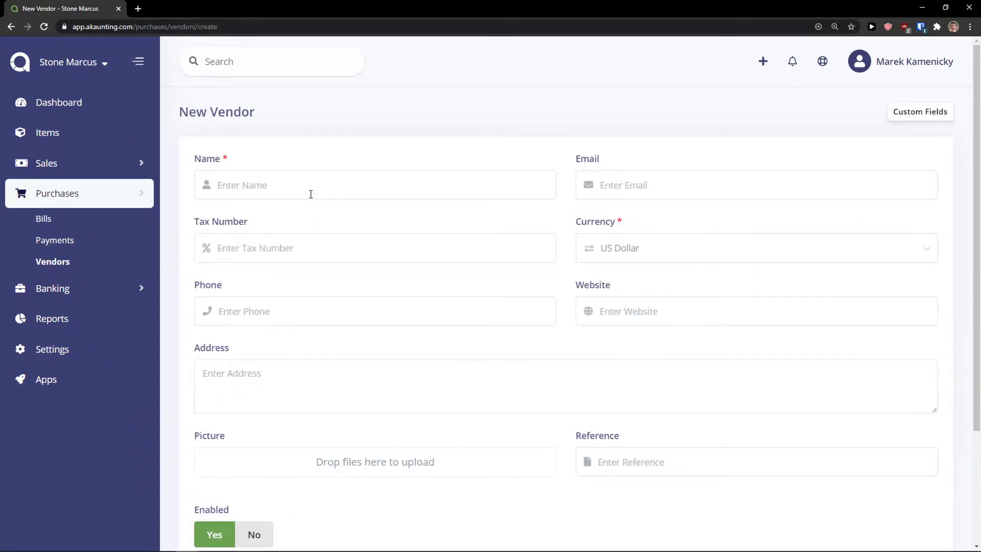
text(Marek Kamenicky)
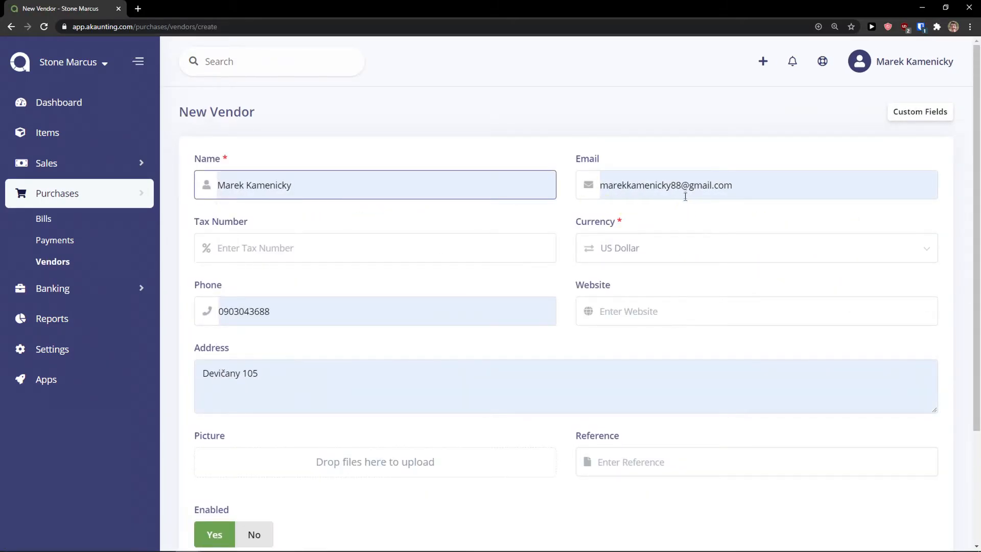
click(374, 184)
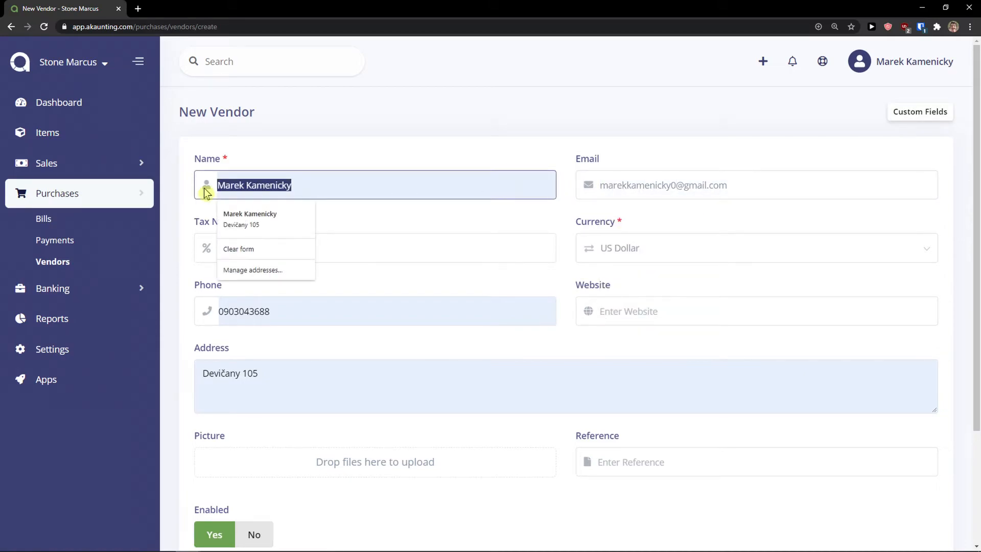
text(Vendo1)
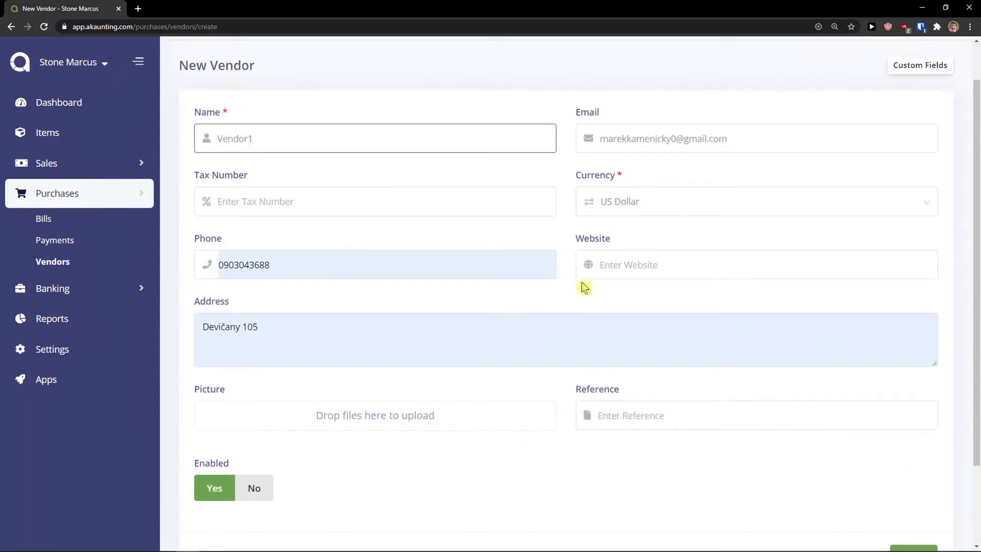
click(912, 508)
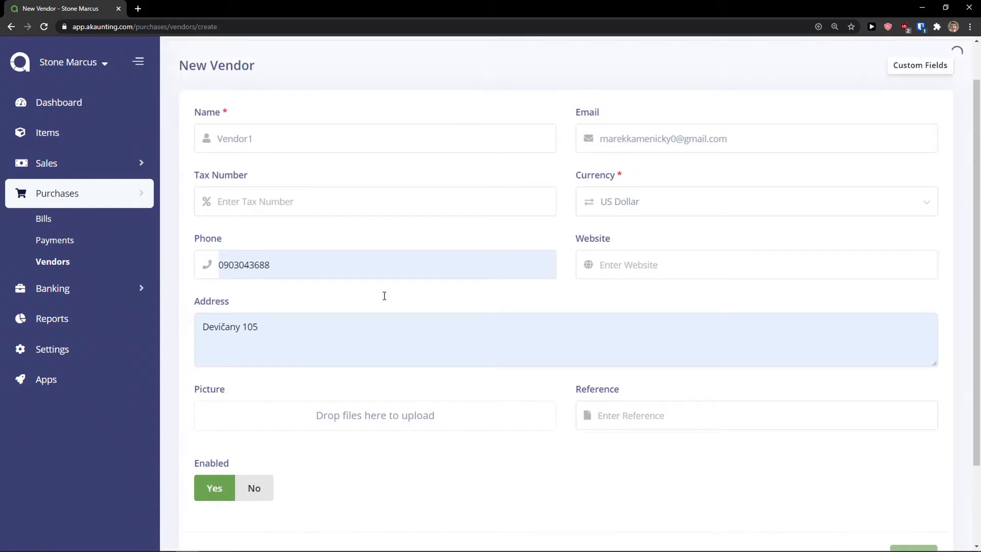
click(913, 541)
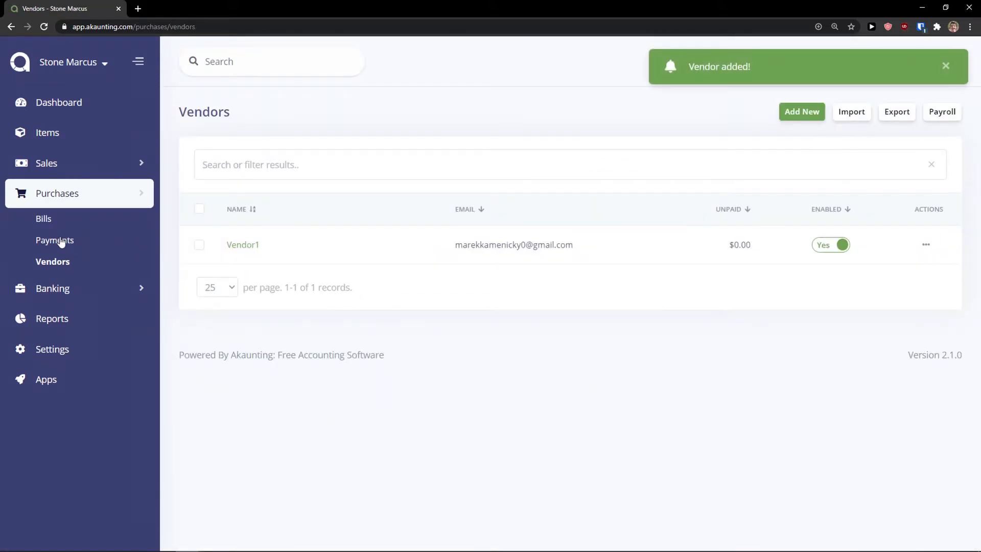
Record a $50.00 cash payment to Vendor1 under the Other category
click(55, 240)
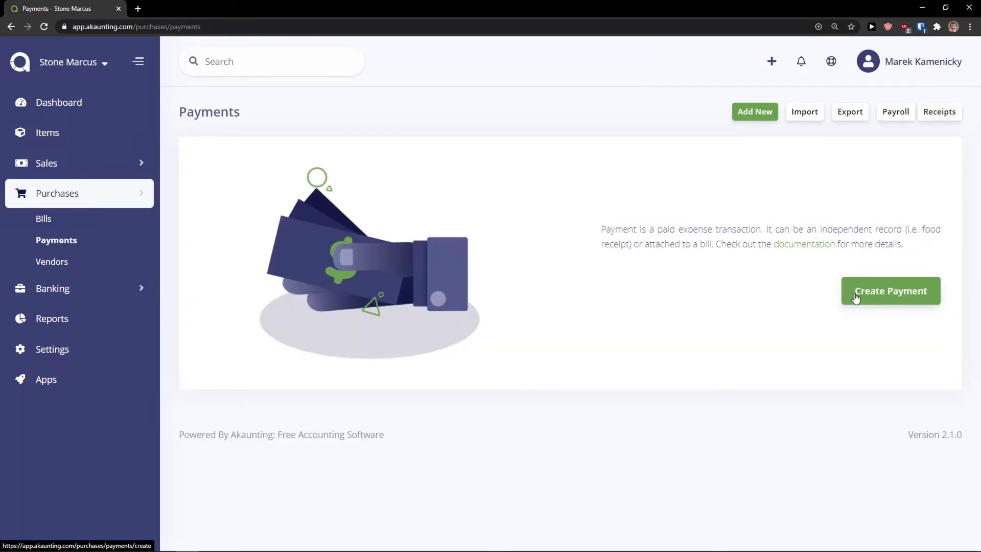
click(890, 290)
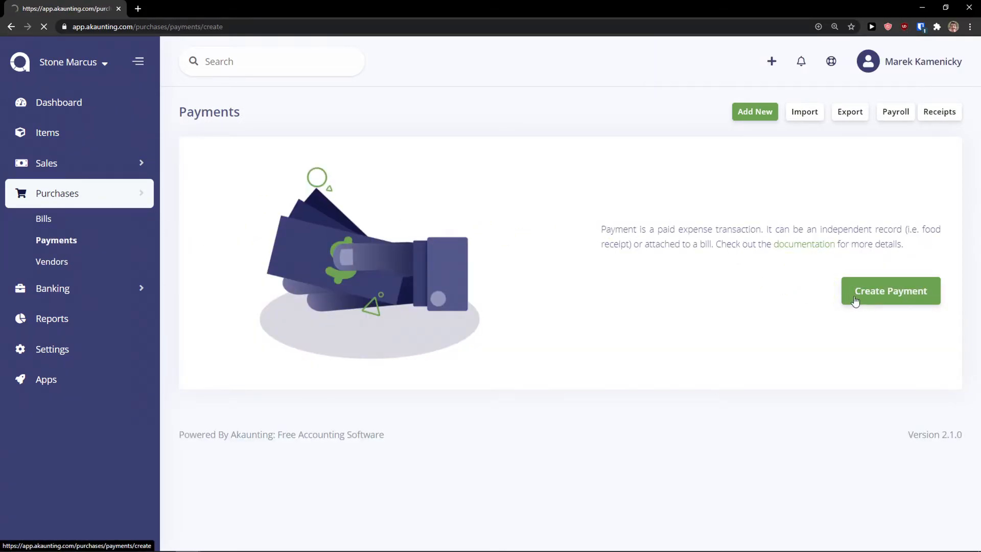
click(888, 290)
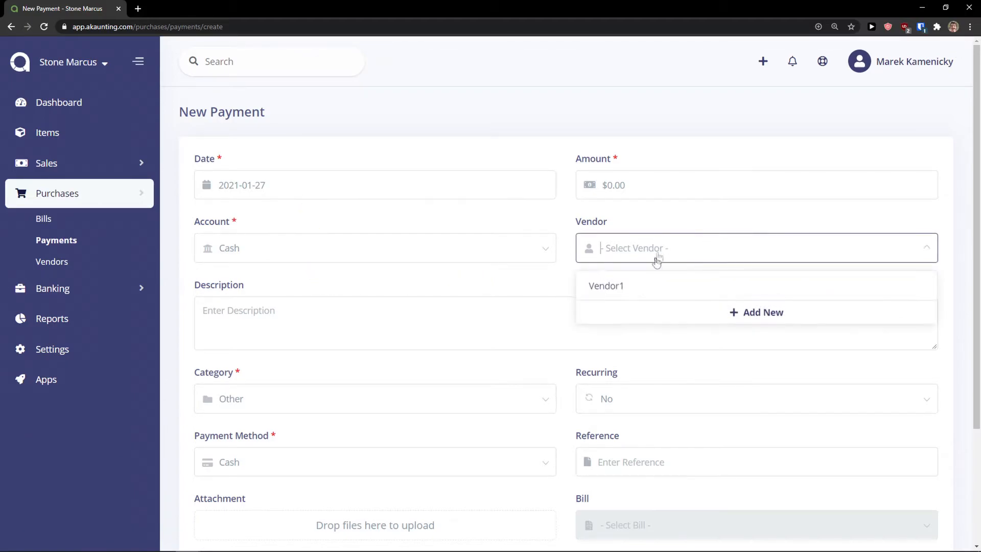
click(605, 285)
text(5)
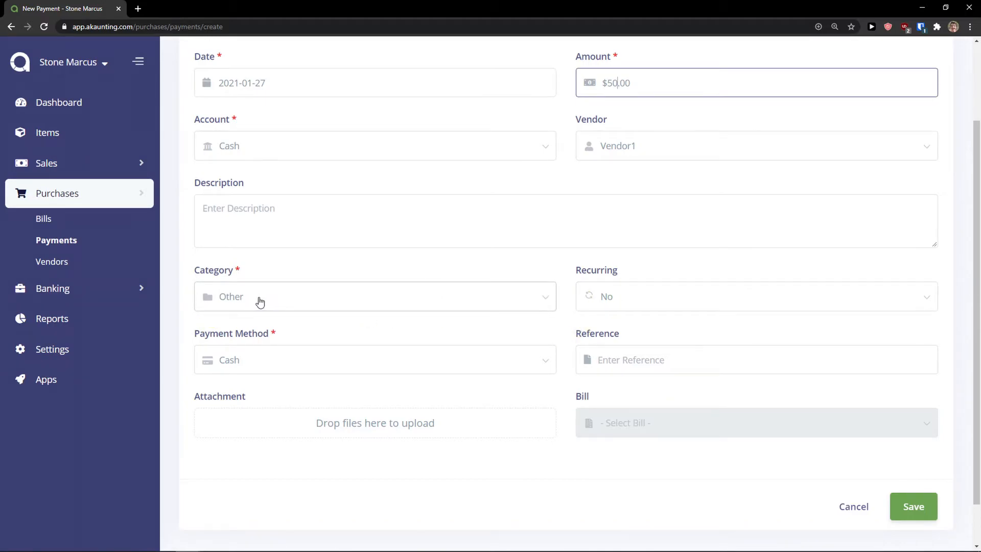
mouse_move(930, 506)
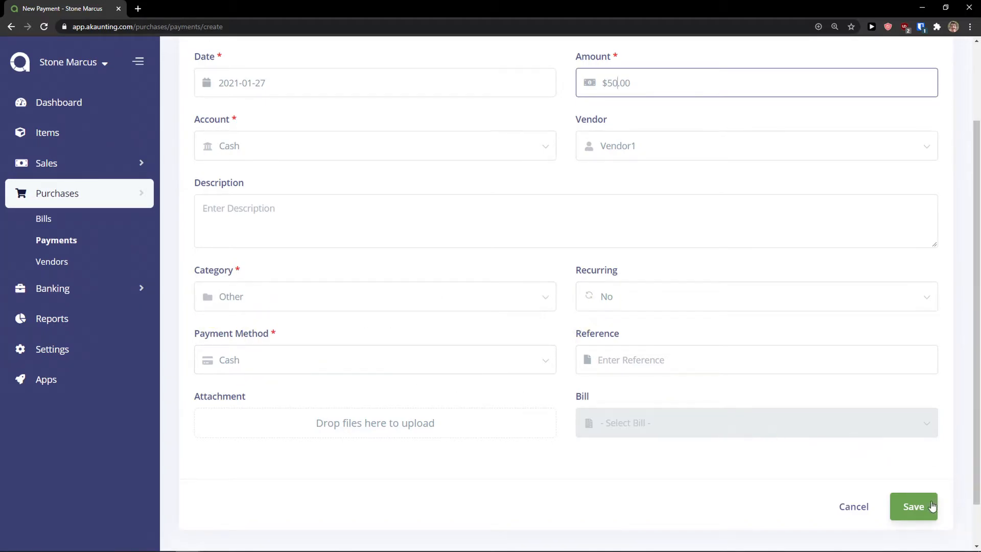
click(912, 506)
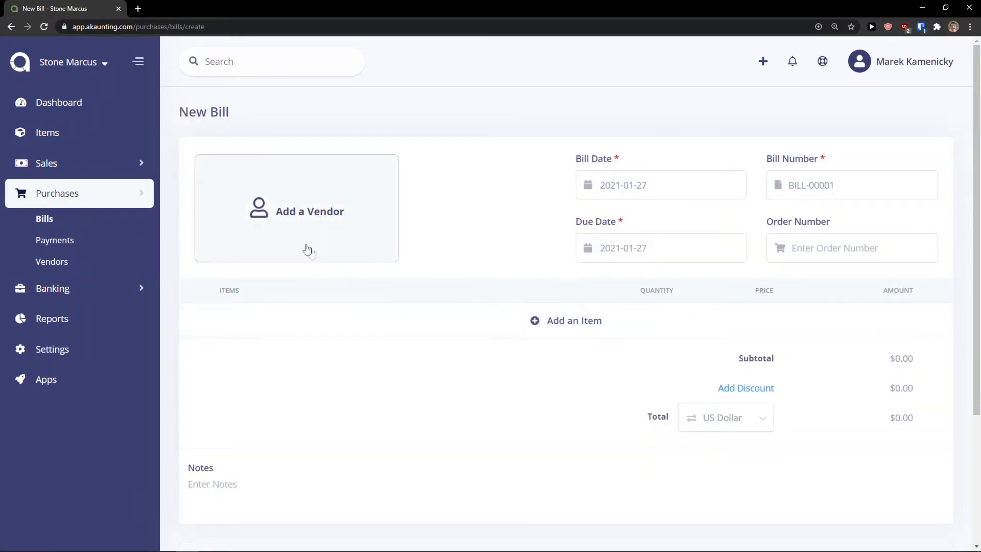
Save bill BILL-00001 from Vendor1 for a Book with 20% tax ($30.00), marked received
click(309, 211)
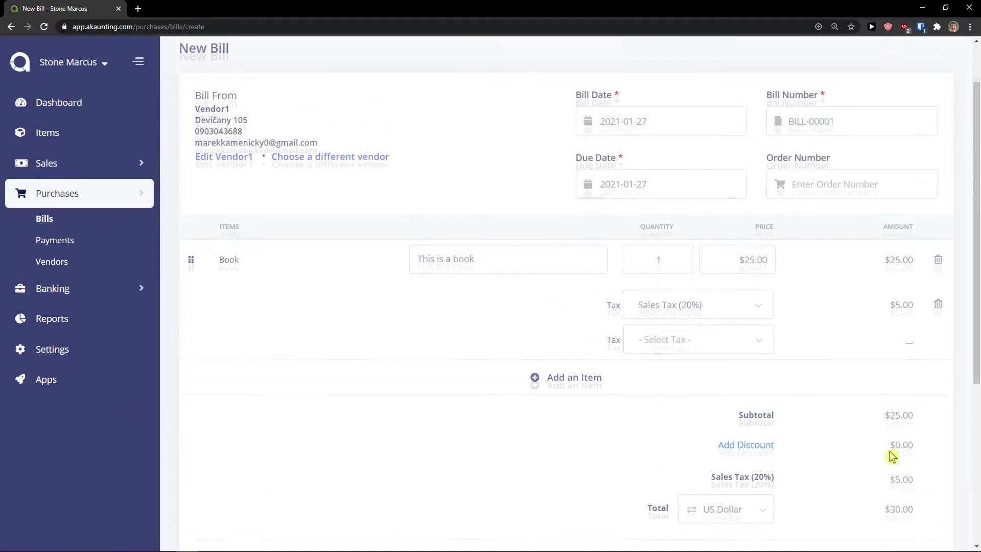
scroll(down, 3)
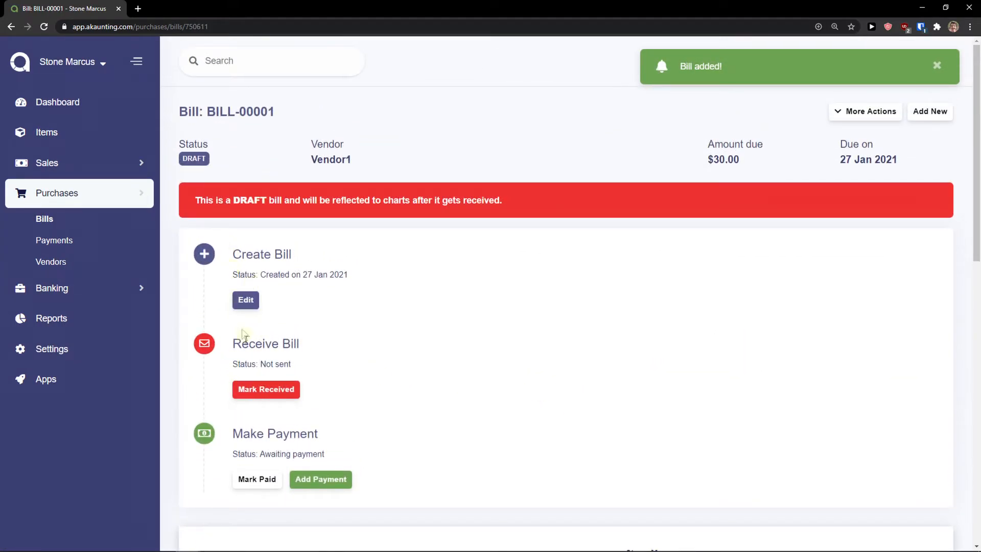
click(265, 389)
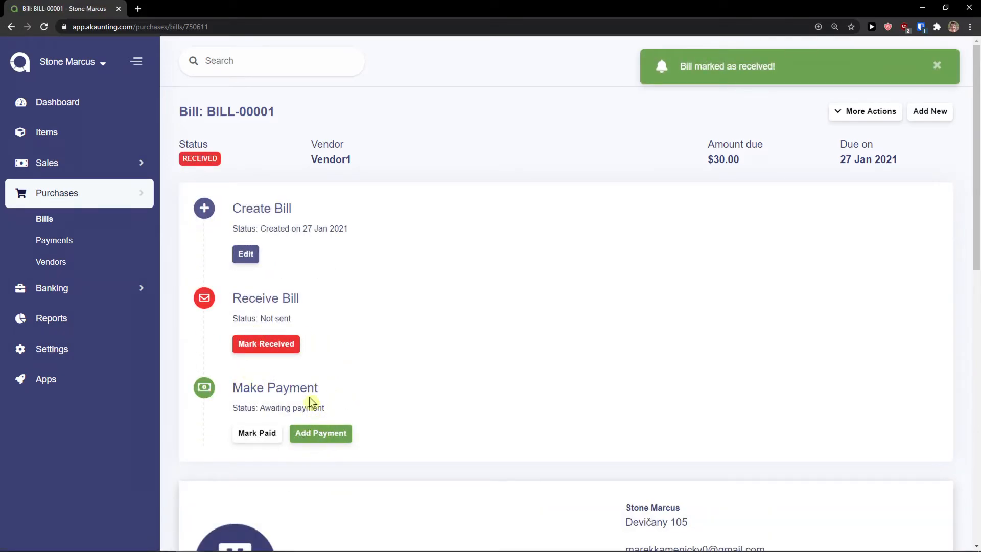
click(52, 287)
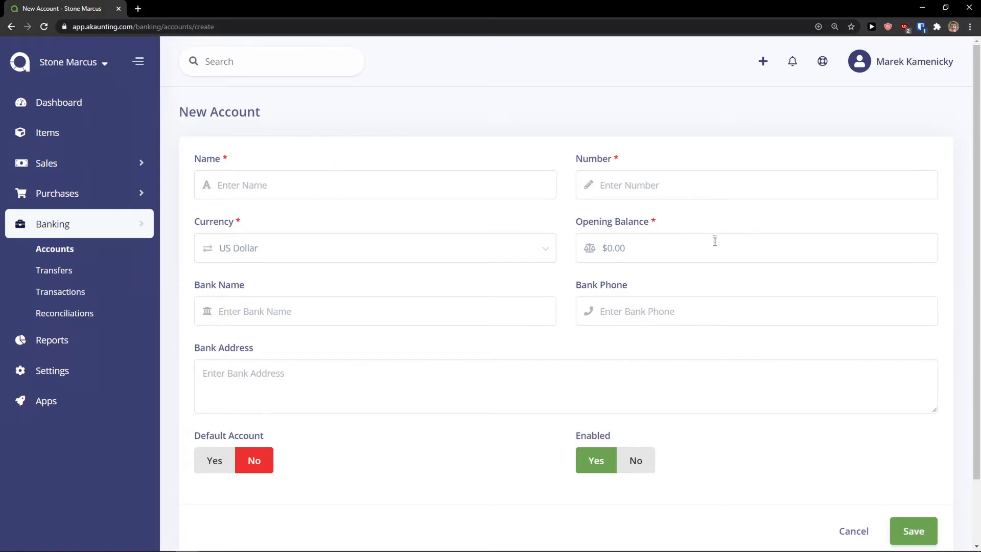
View banking transactions: the $50.00 Other expense and $100.00 Deposit income in Cash
scroll(down, 3)
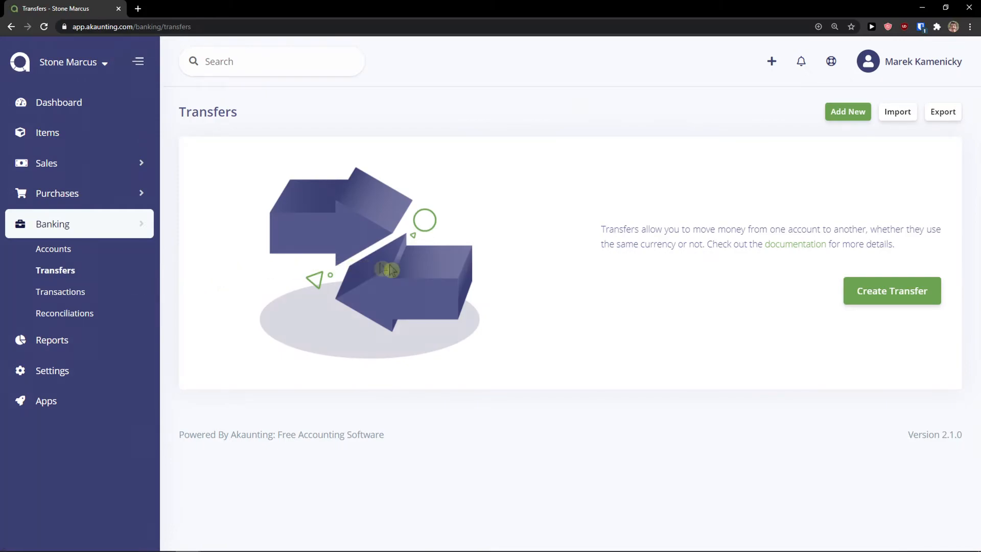
mouse_move(419, 270)
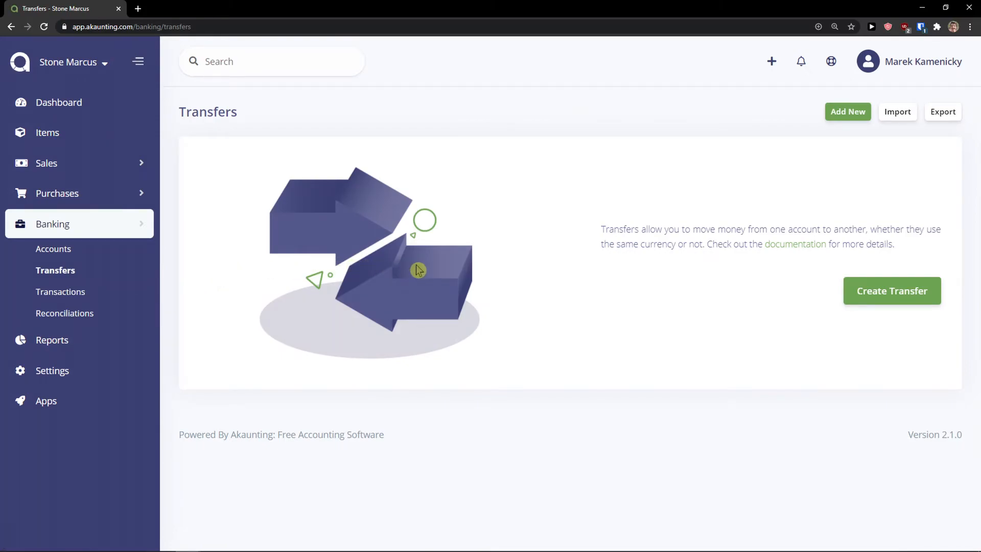
mouse_move(60, 292)
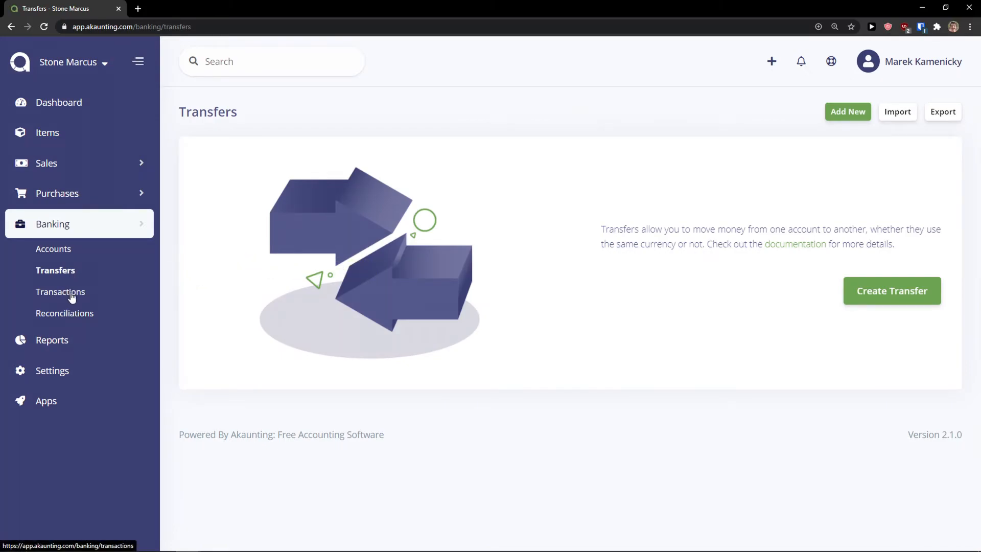
click(60, 291)
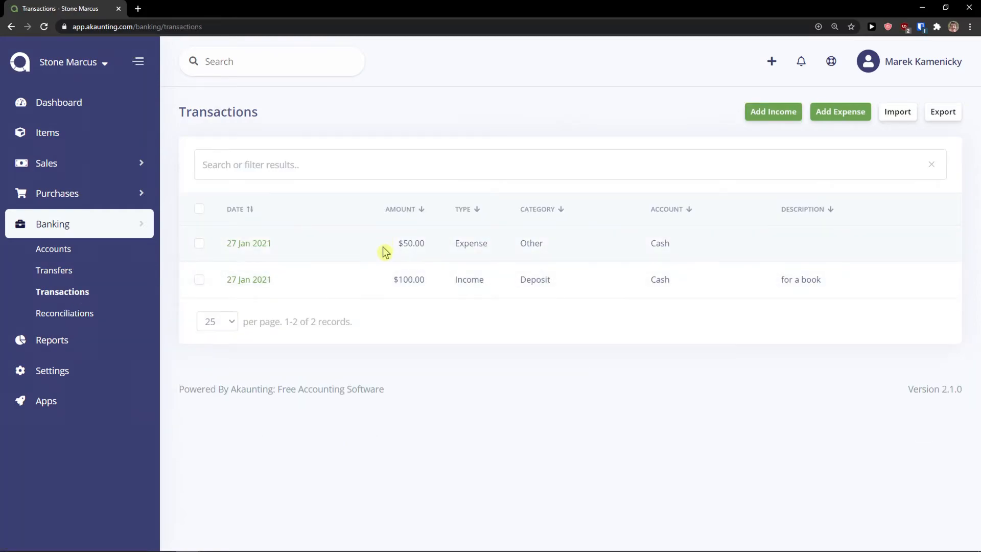
mouse_move(466, 283)
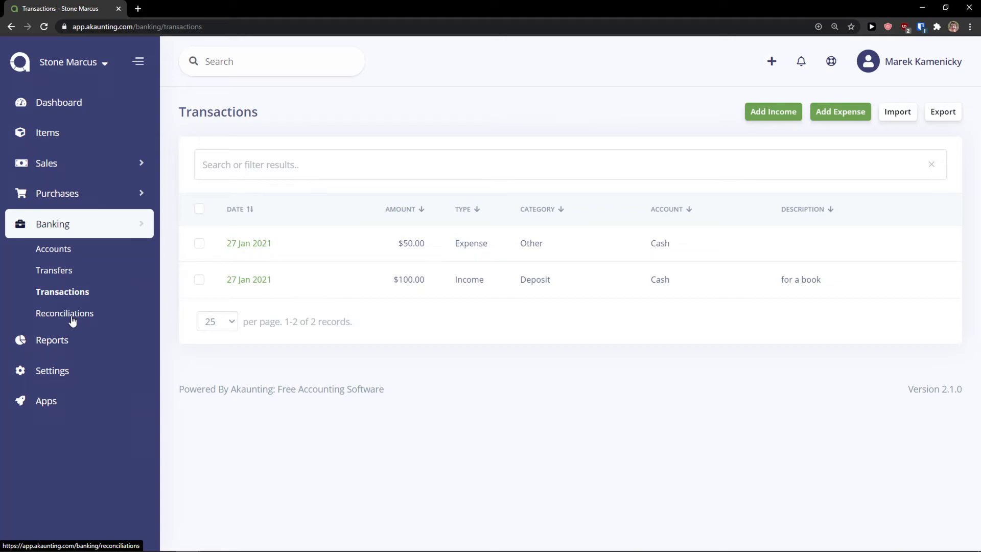
Start a Cash-account reconciliation clearing both January transactions, then view Reports
click(65, 313)
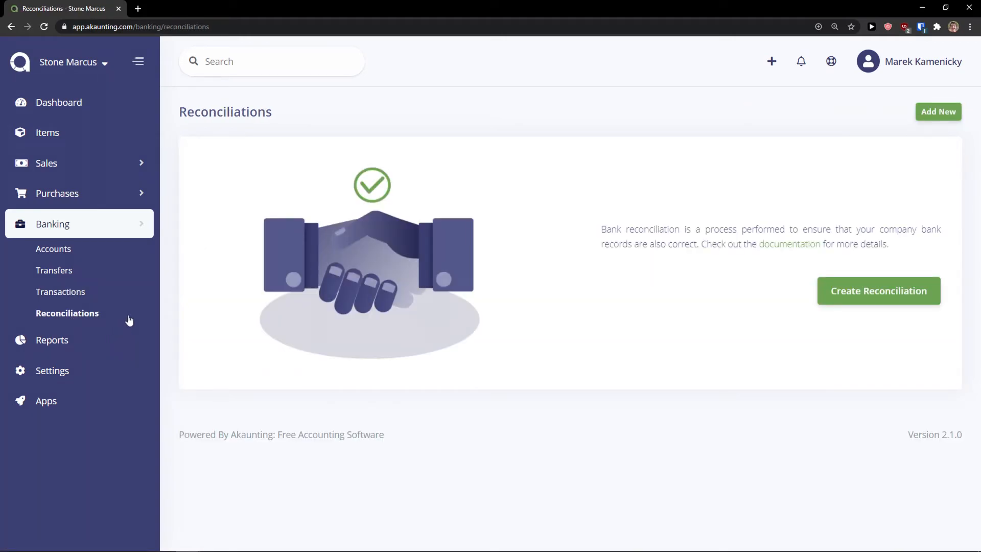
drag(604, 229, 678, 244)
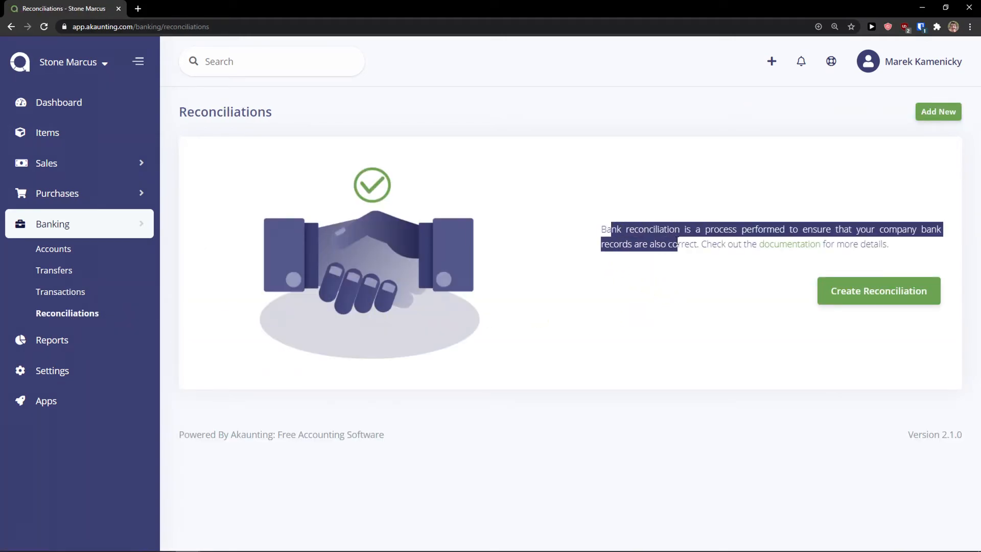
click(877, 290)
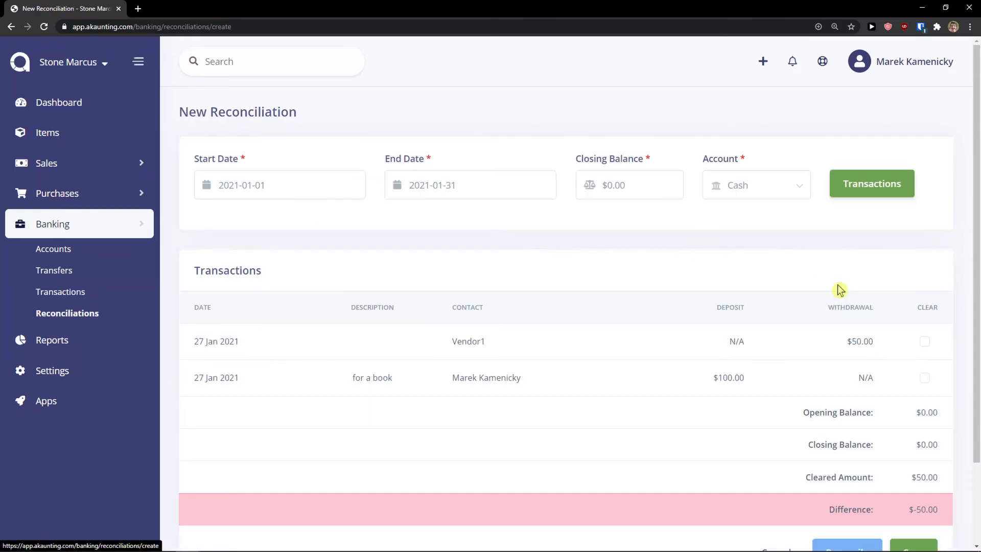
scroll(down, 3)
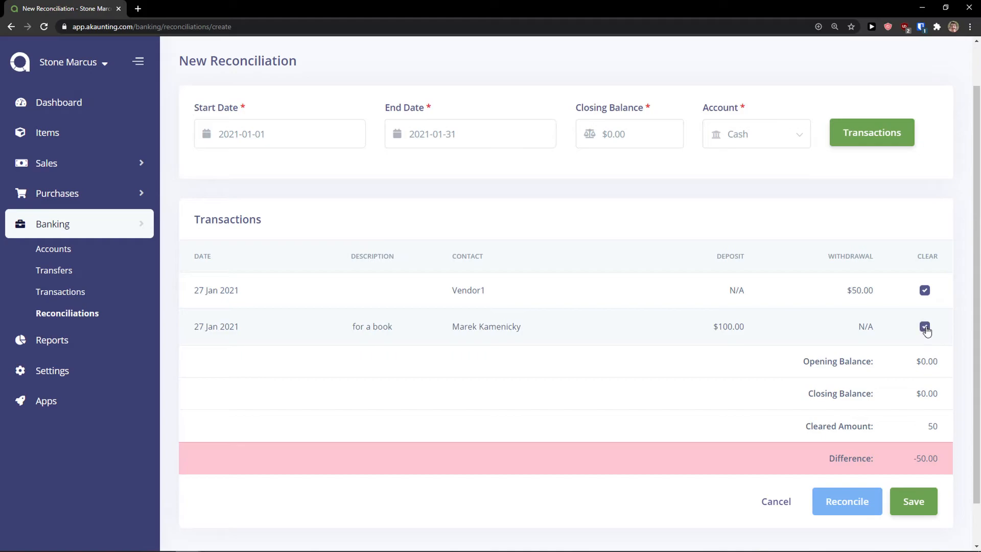
click(924, 289)
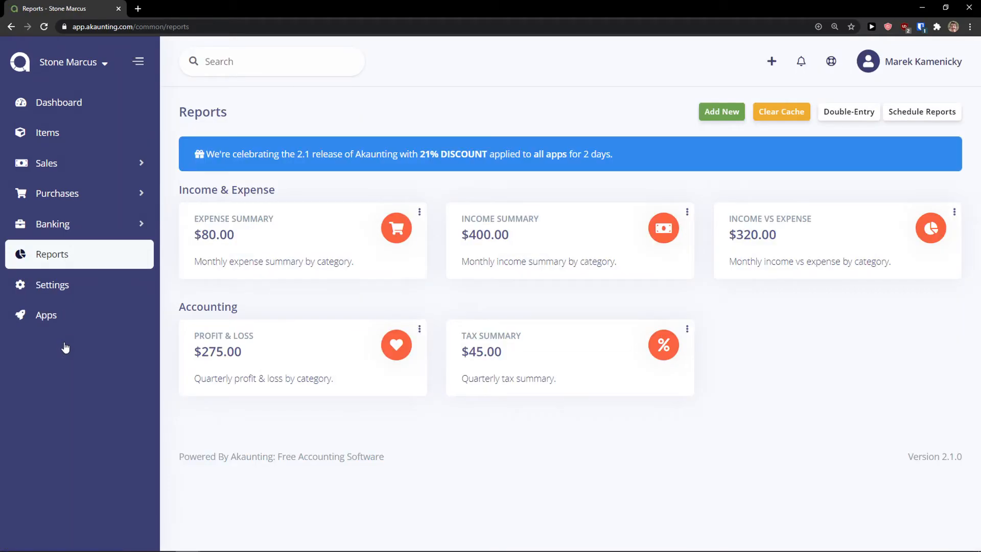
mouse_move(264, 244)
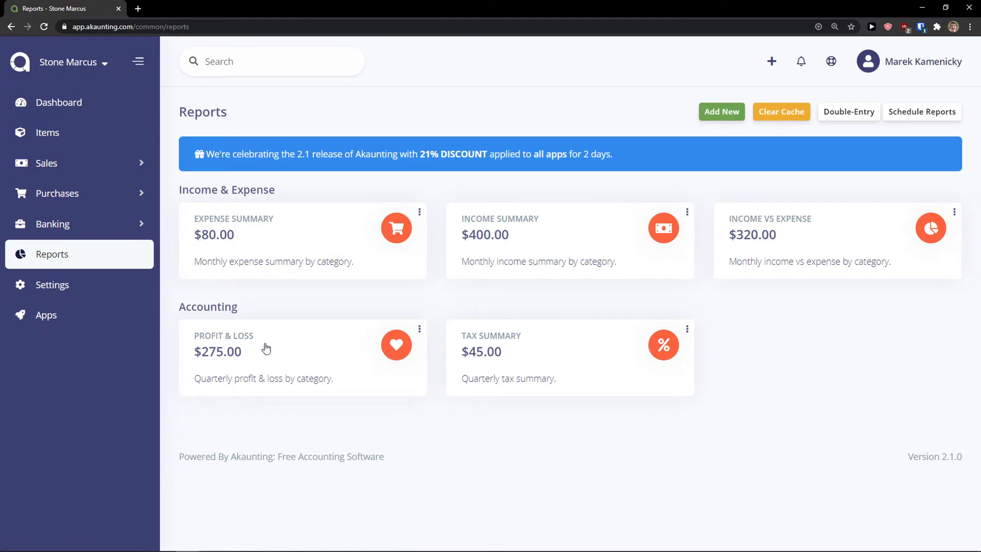
mouse_move(470, 354)
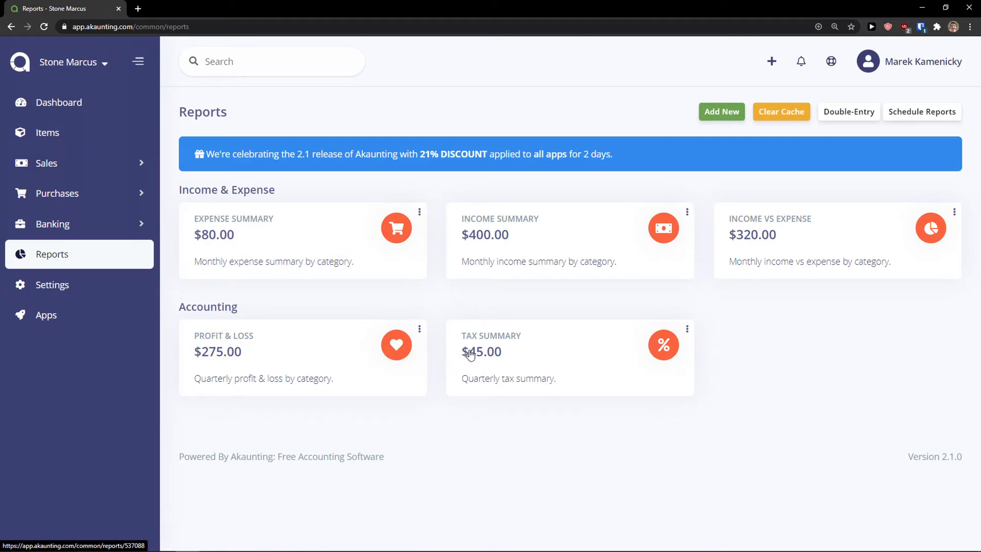
mouse_move(509, 349)
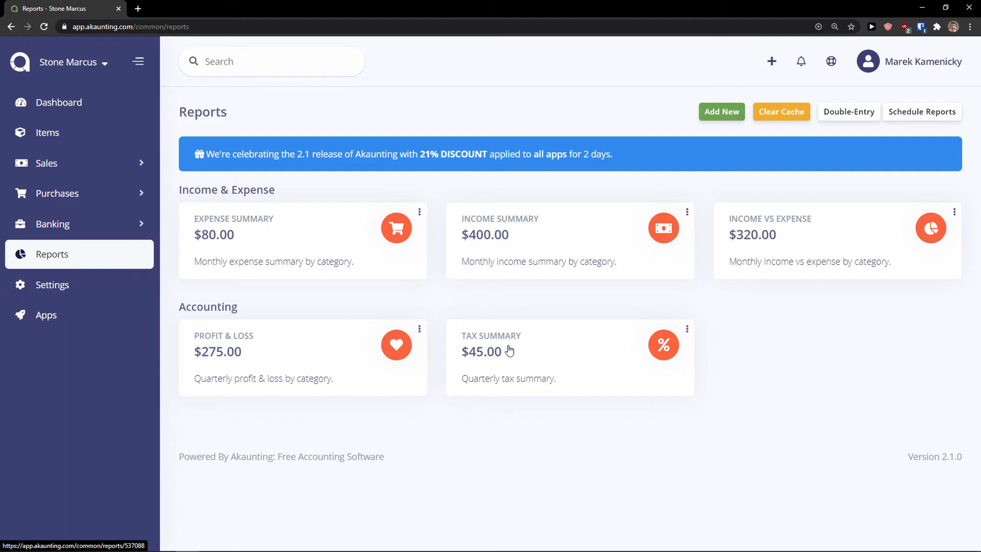
mouse_move(724, 128)
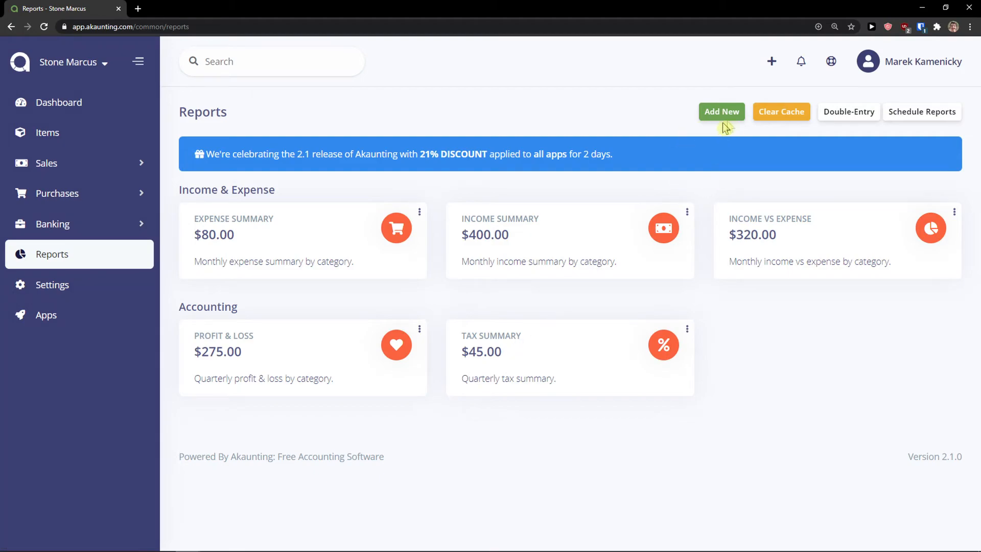
click(721, 111)
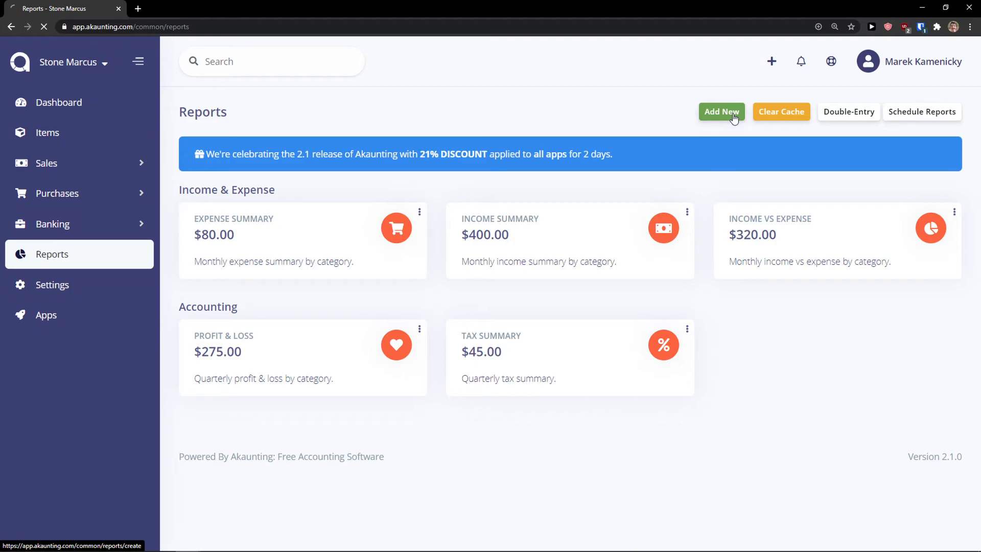
click(720, 111)
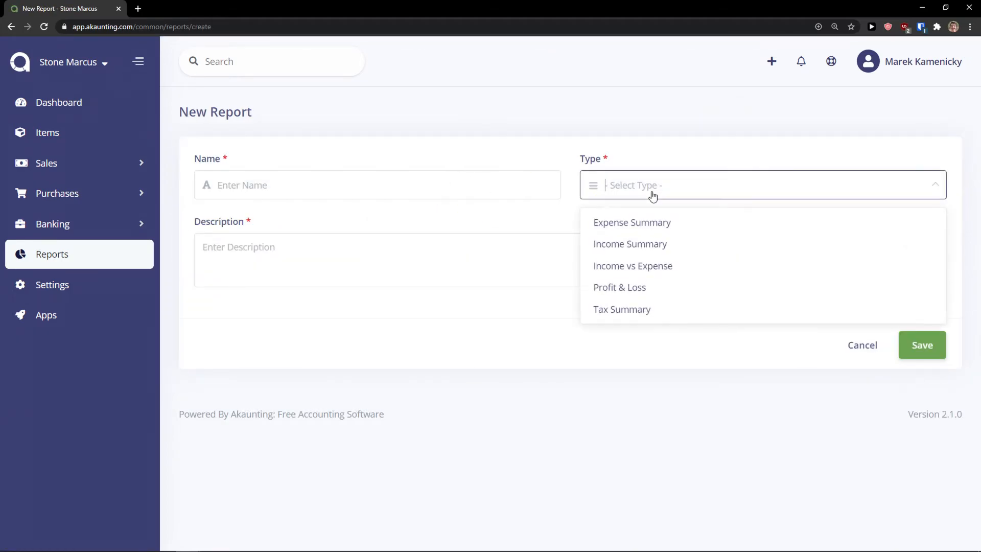
click(861, 345)
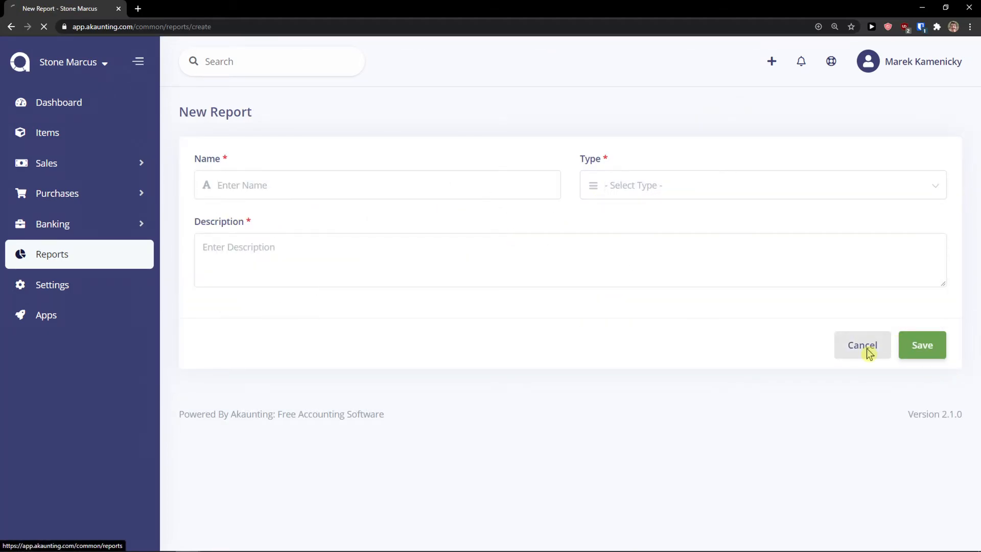
click(862, 345)
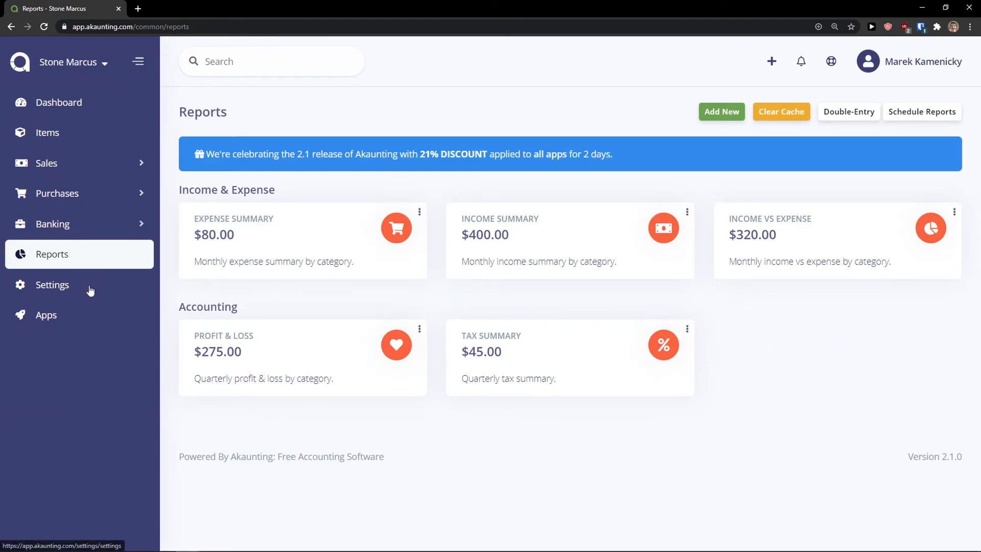
mouse_move(82, 293)
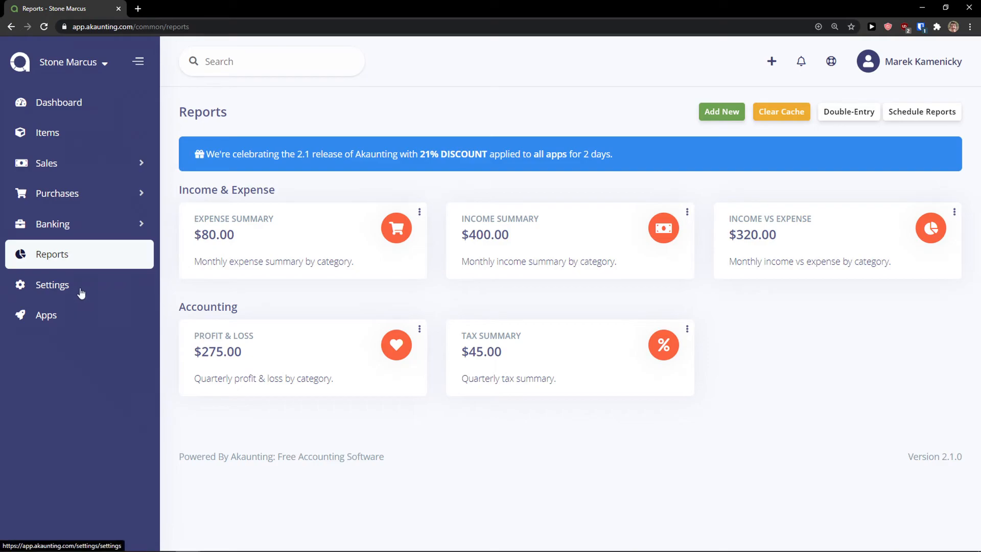
Browse the Settings categories: company, localisation, invoice, taxes and payment options
click(52, 285)
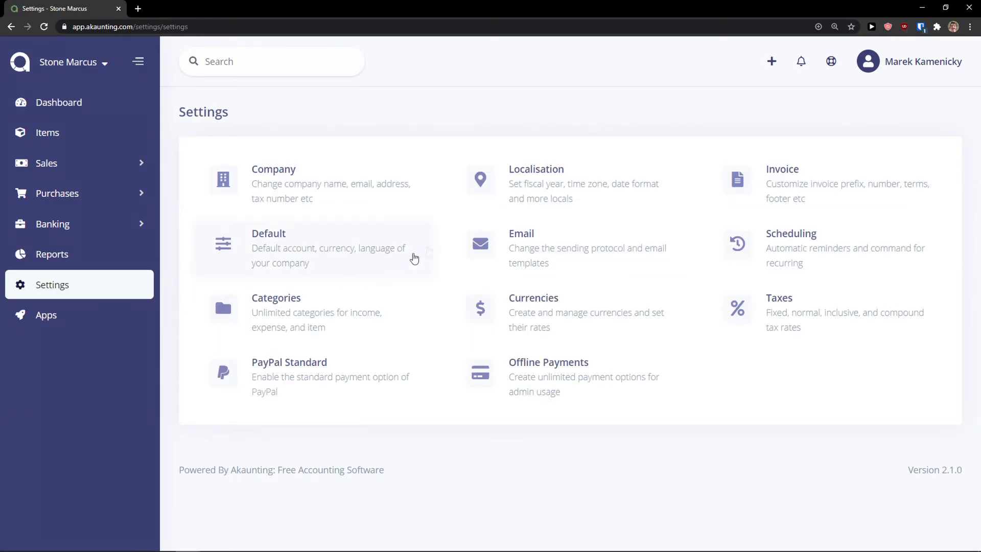
mouse_move(379, 186)
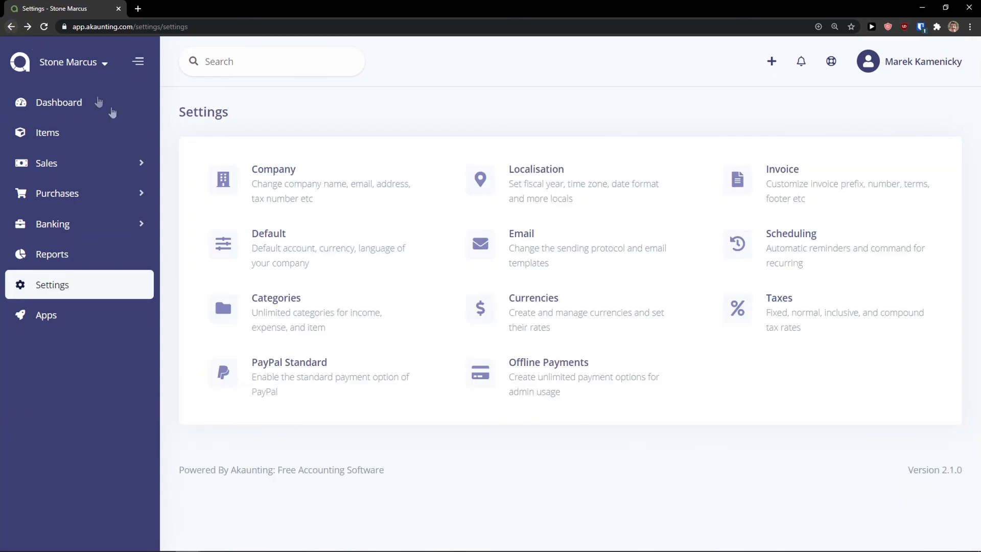
click(268, 233)
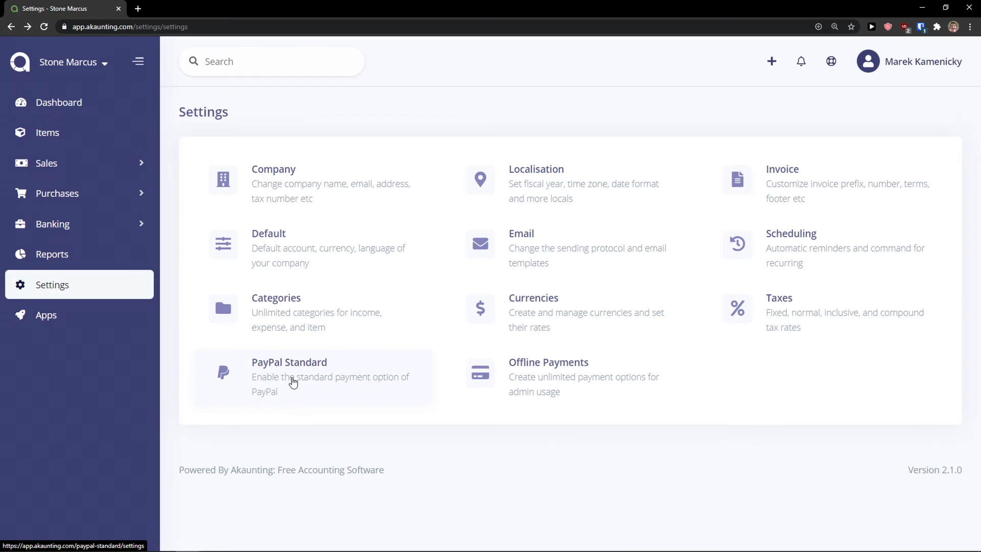
click(289, 362)
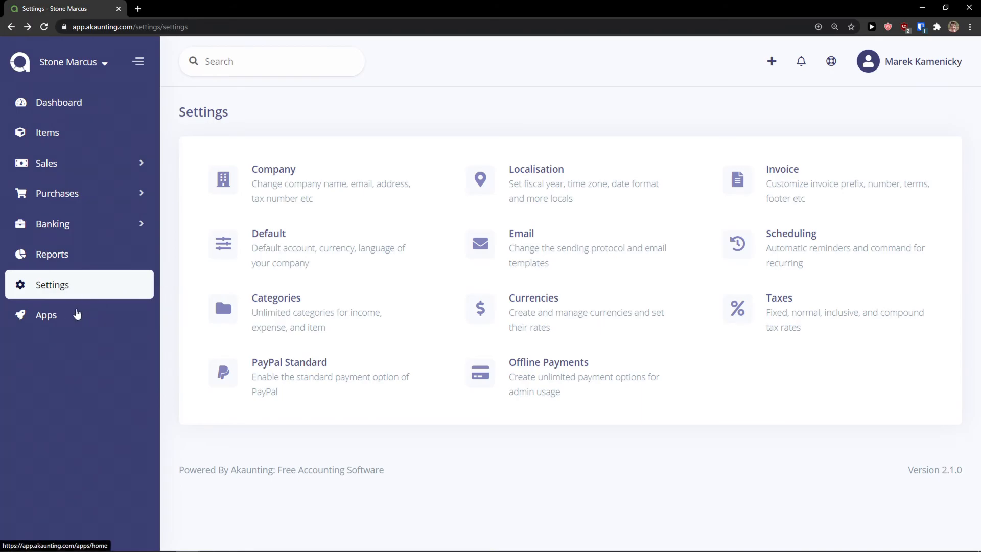
Search the app store for 'project' and open the Projects app details
click(46, 315)
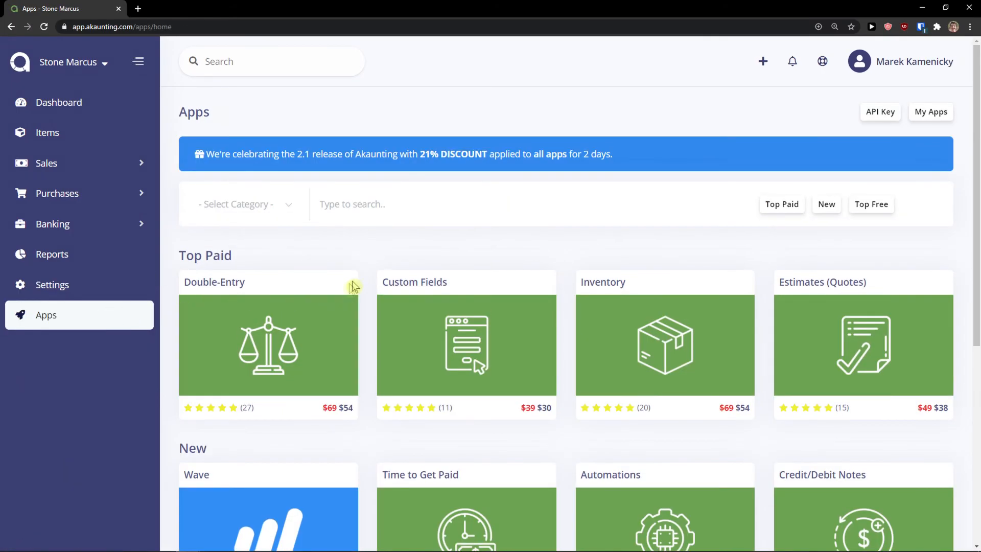
scroll(down, 3)
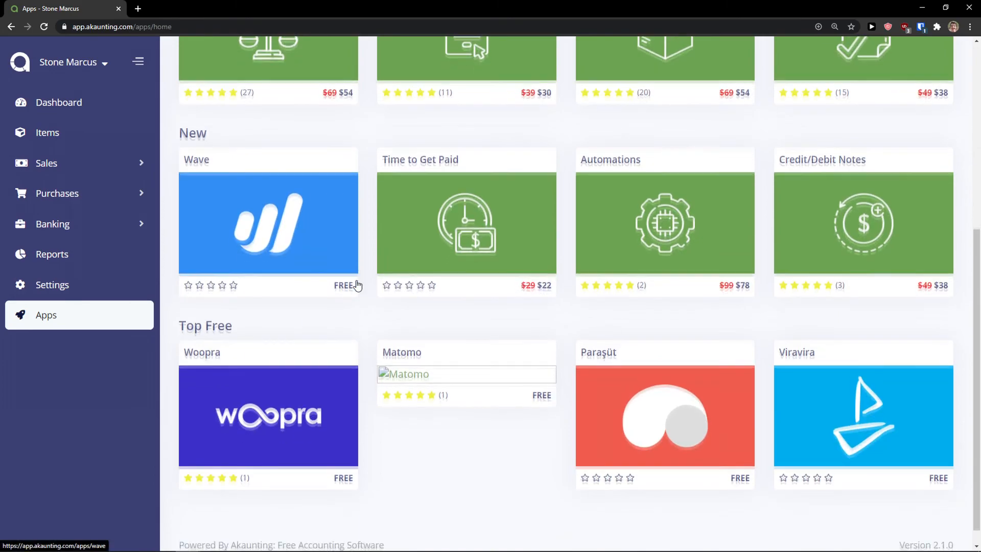
scroll(up, 3)
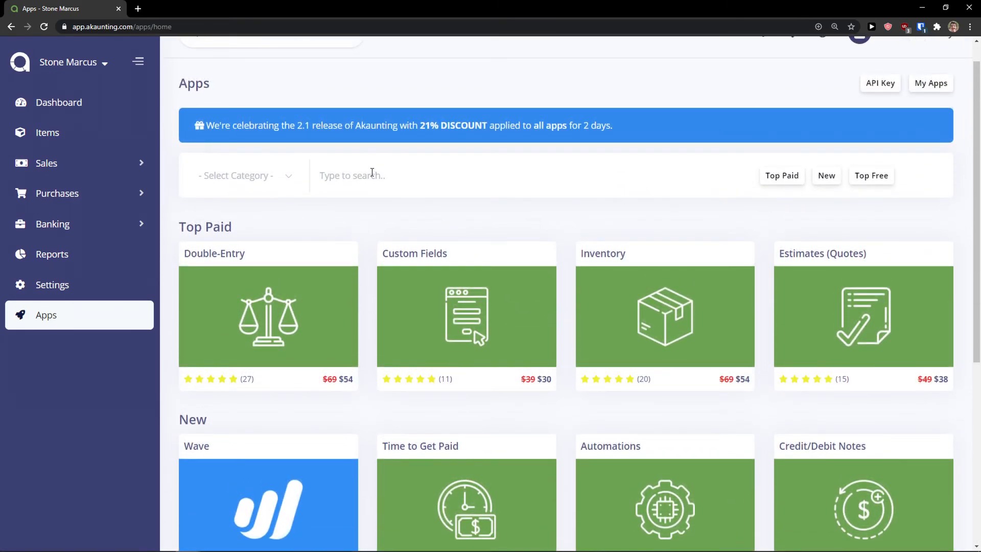
text(project)
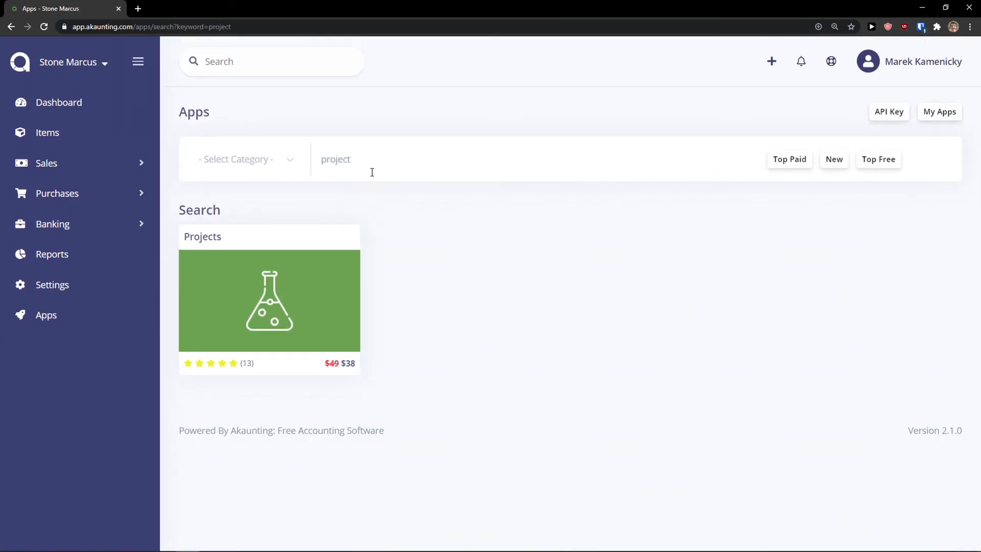
click(269, 300)
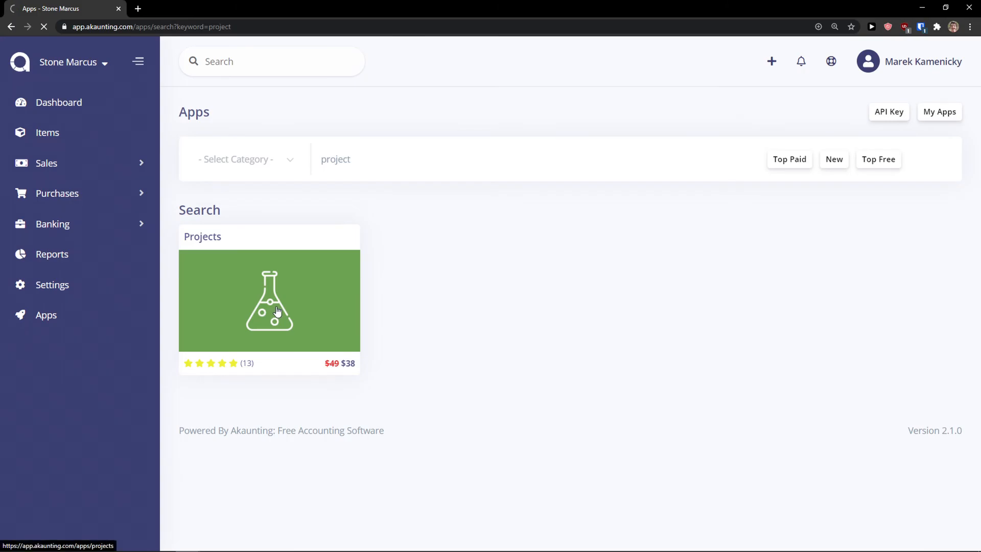
click(268, 301)
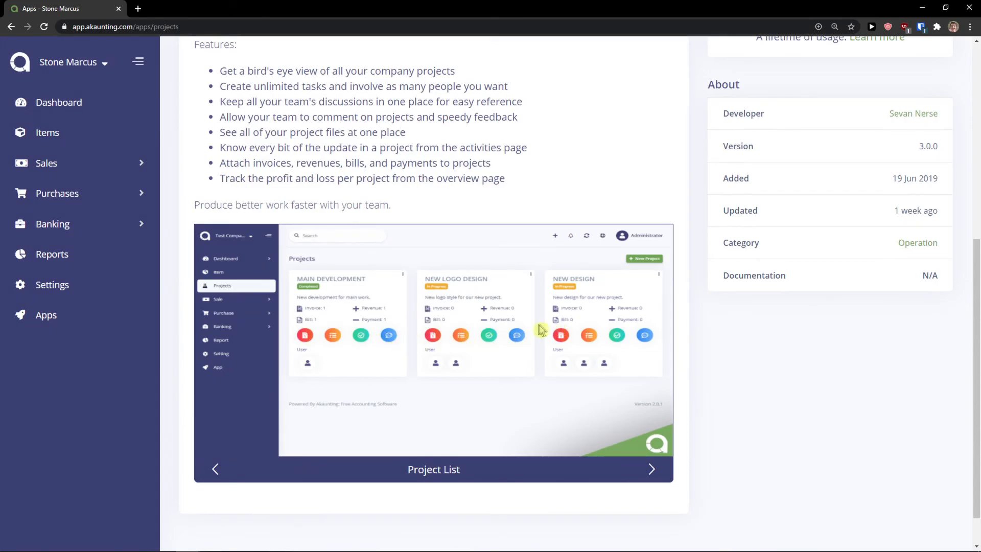
Read the Projects app's Installation and Reviews tabs
click(337, 178)
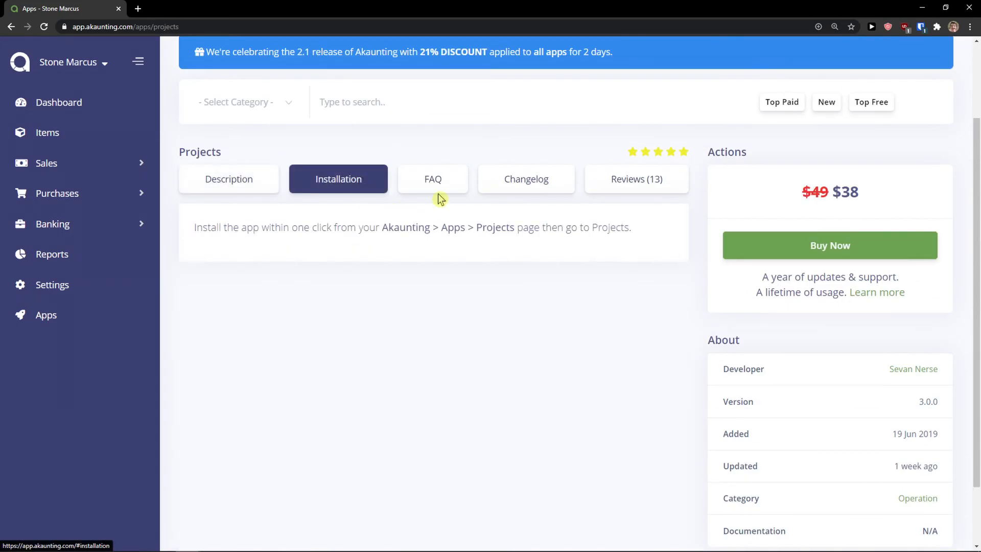
click(636, 178)
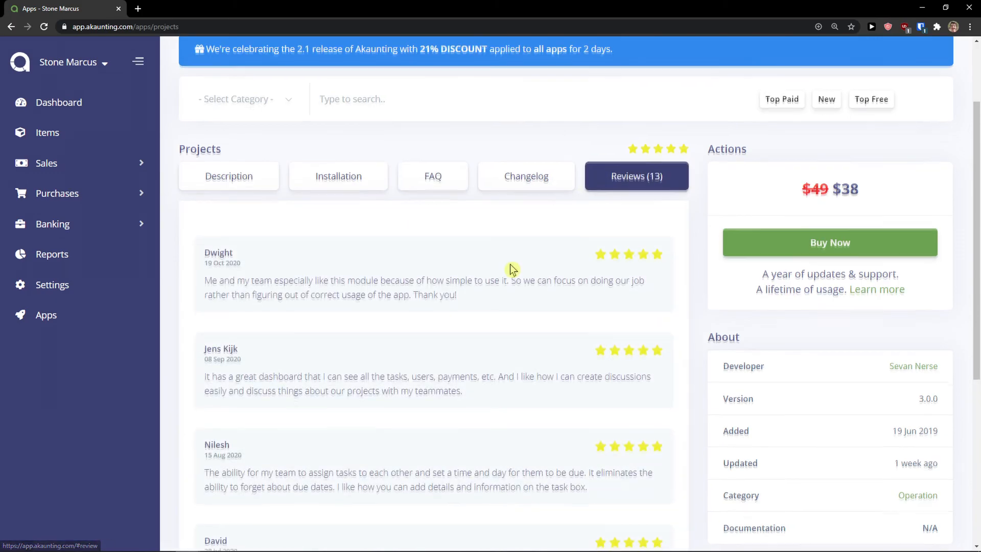
scroll(down, 3)
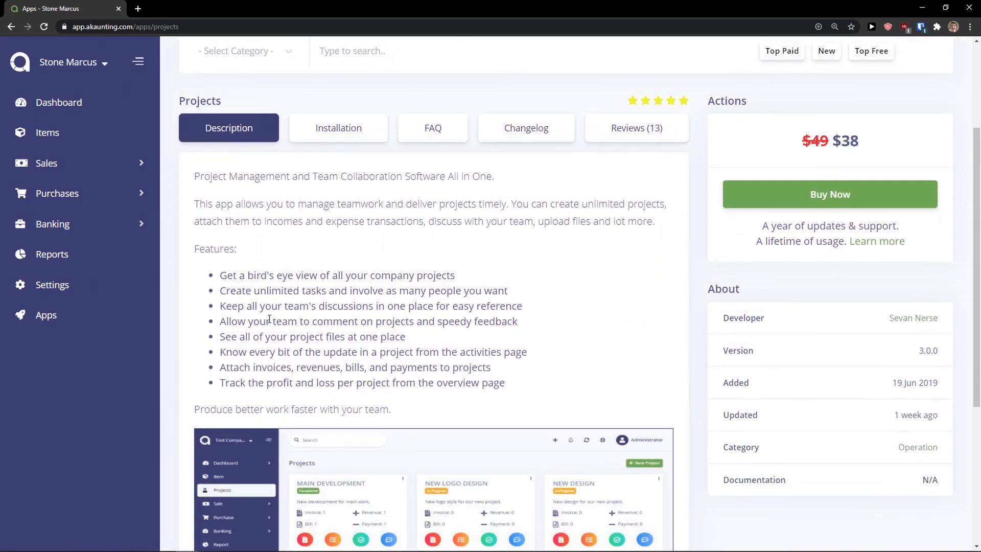
mouse_move(292, 307)
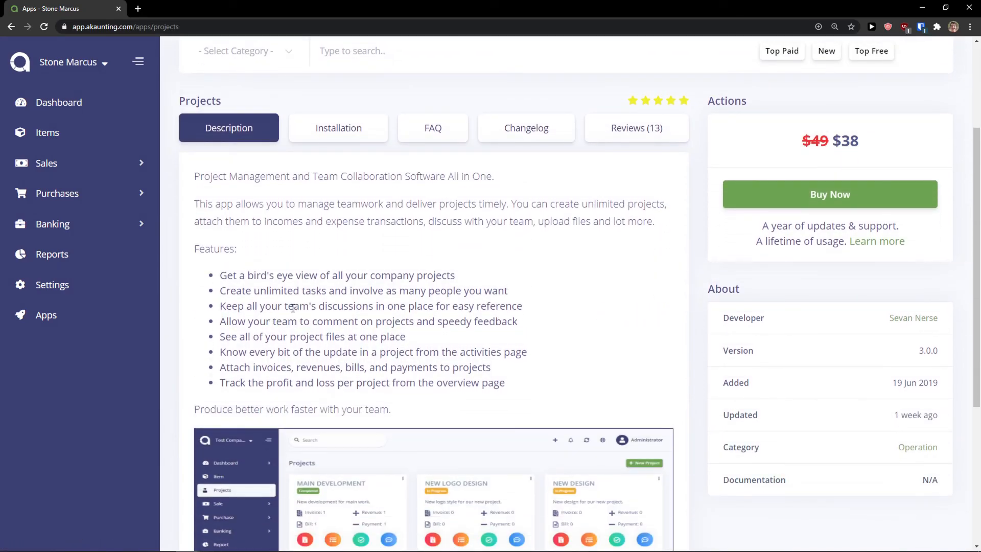